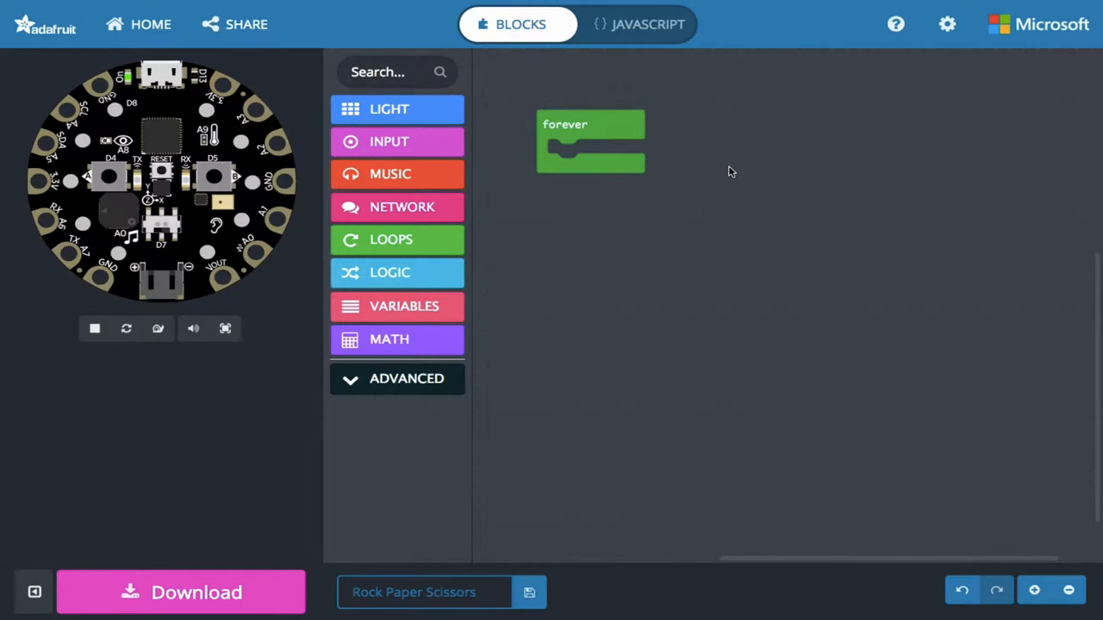
pyautogui.moveTo(624, 126)
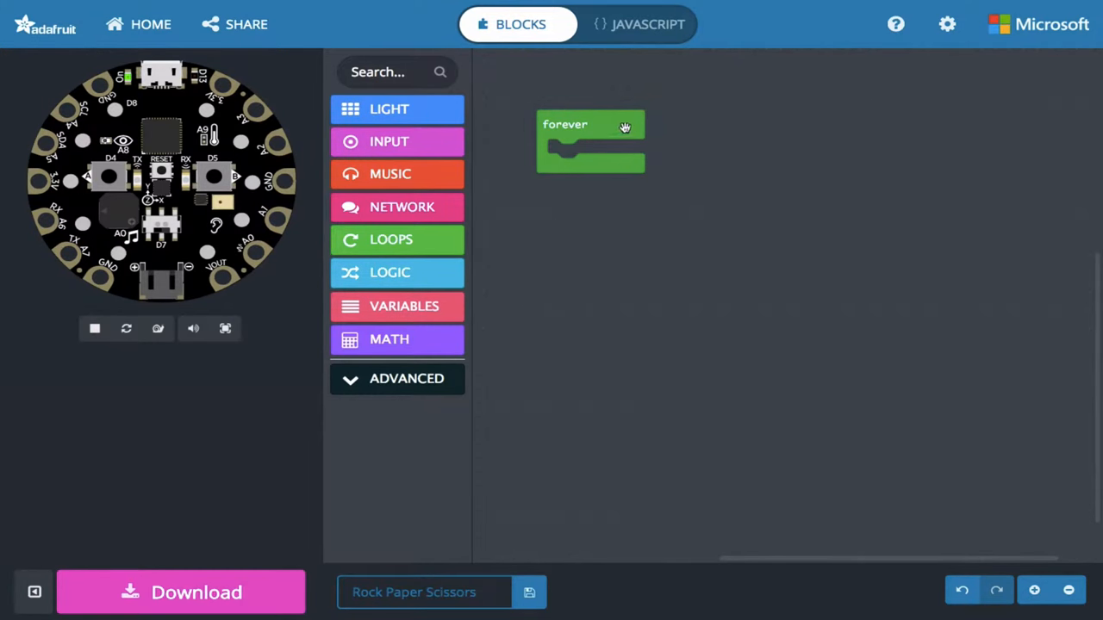
# Step: Delete the forever loop and add an on-shake handler holding an if / else if / else block
pyautogui.moveTo(590, 129); pyautogui.dragTo(575, 161)
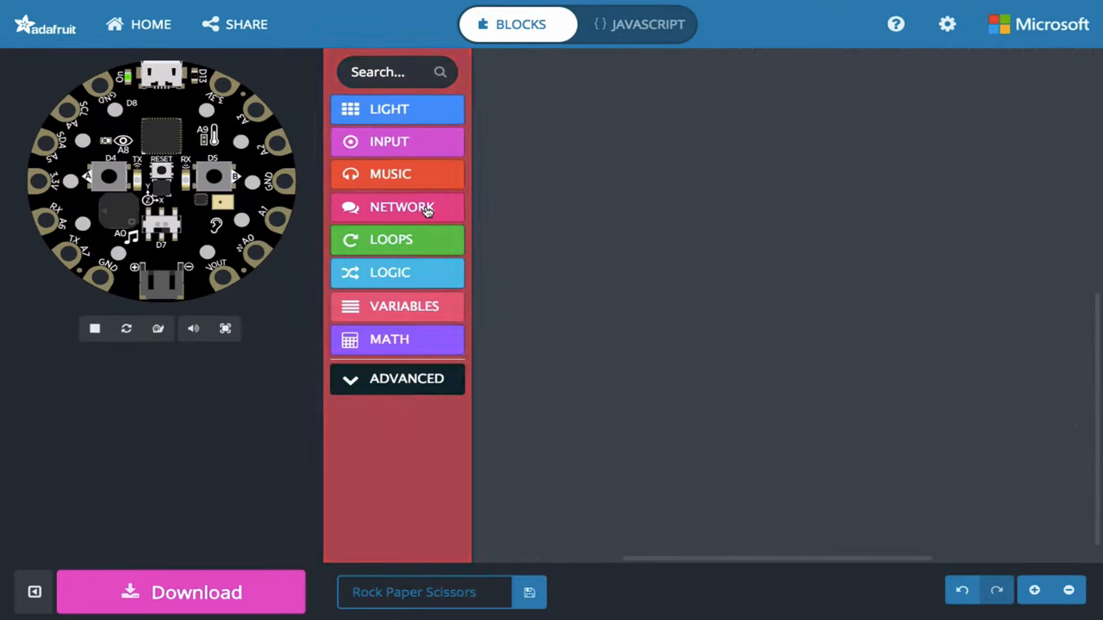
pyautogui.click(389, 141)
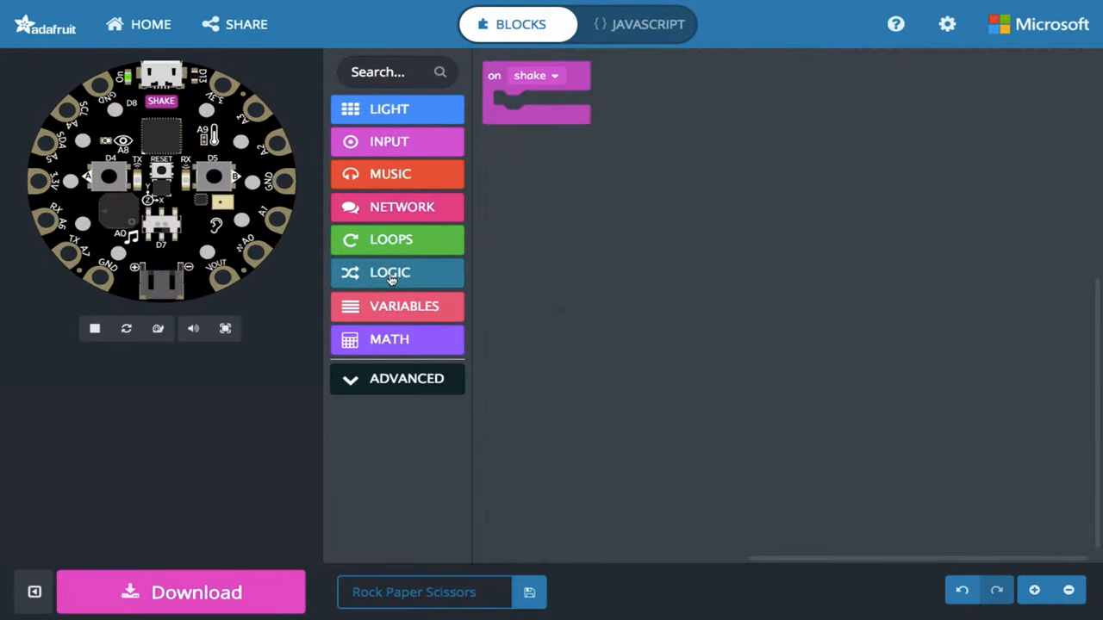
pyautogui.click(390, 273)
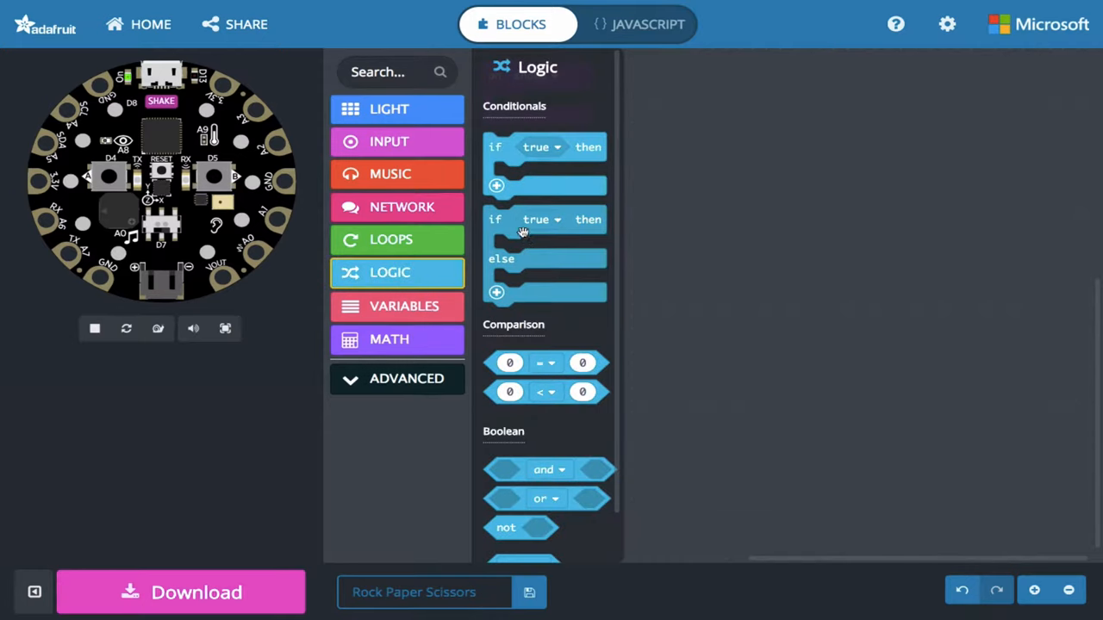
pyautogui.moveTo(448, 282)
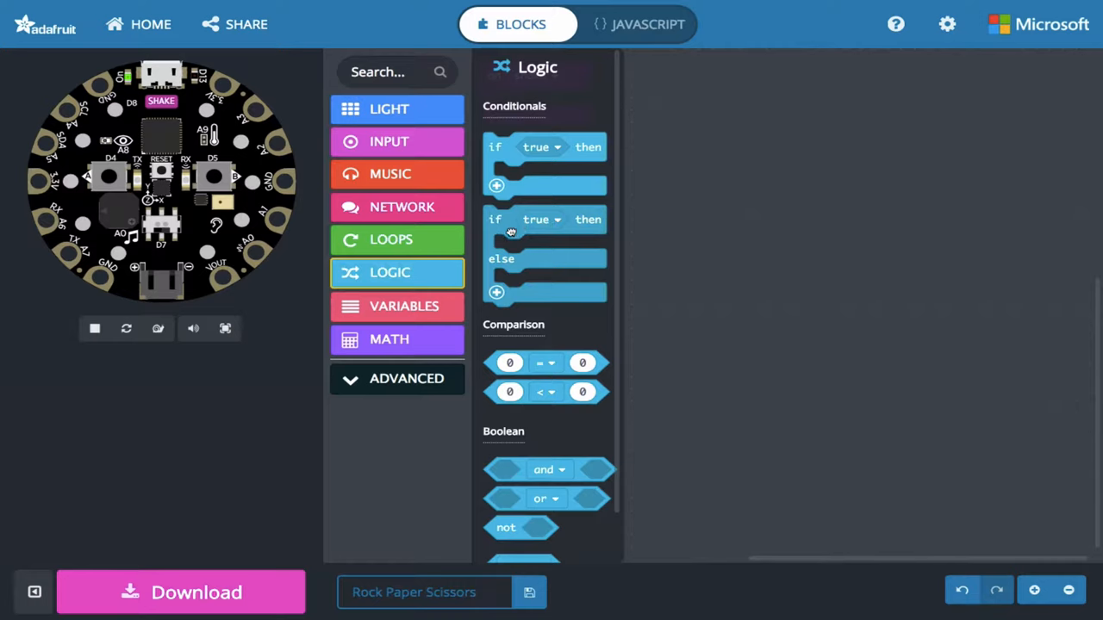
pyautogui.moveTo(544, 259); pyautogui.dragTo(611, 173)
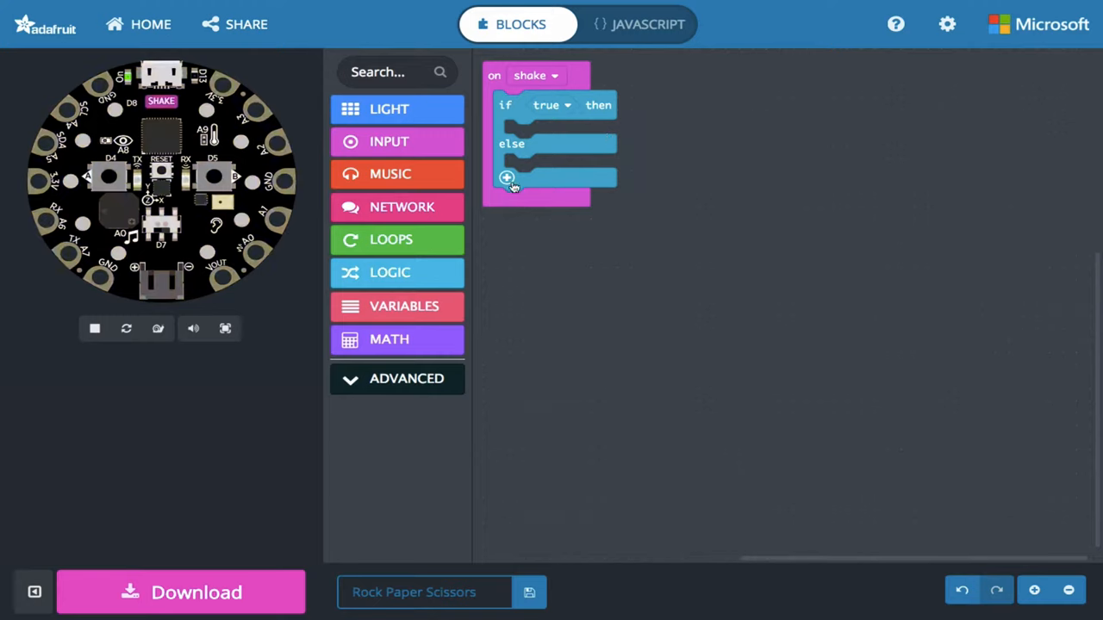
pyautogui.click(507, 177)
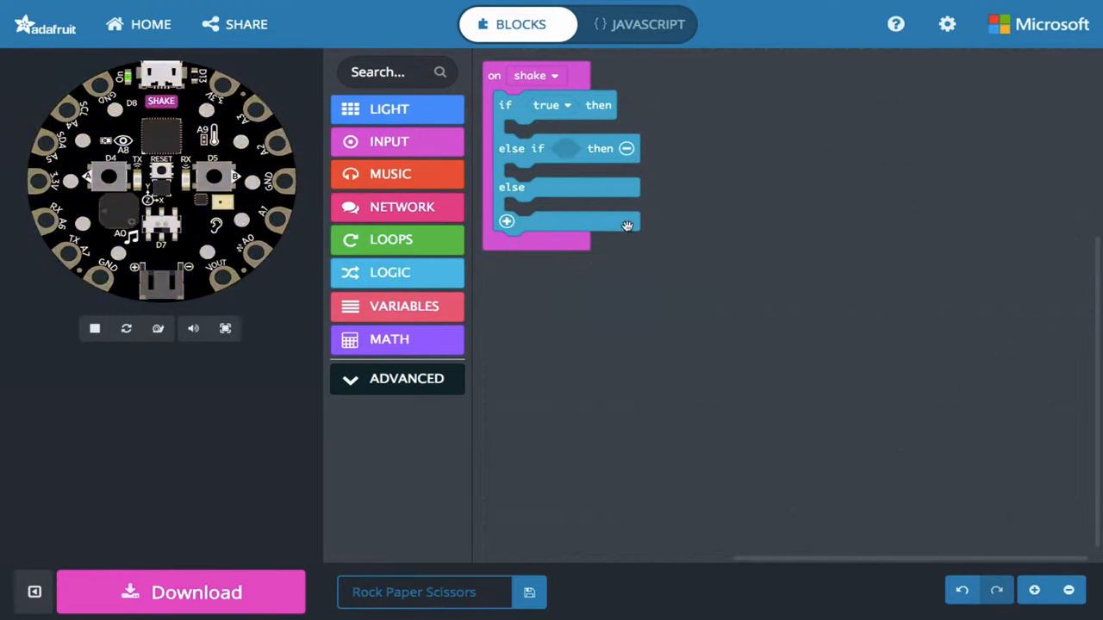
pyautogui.click(389, 108)
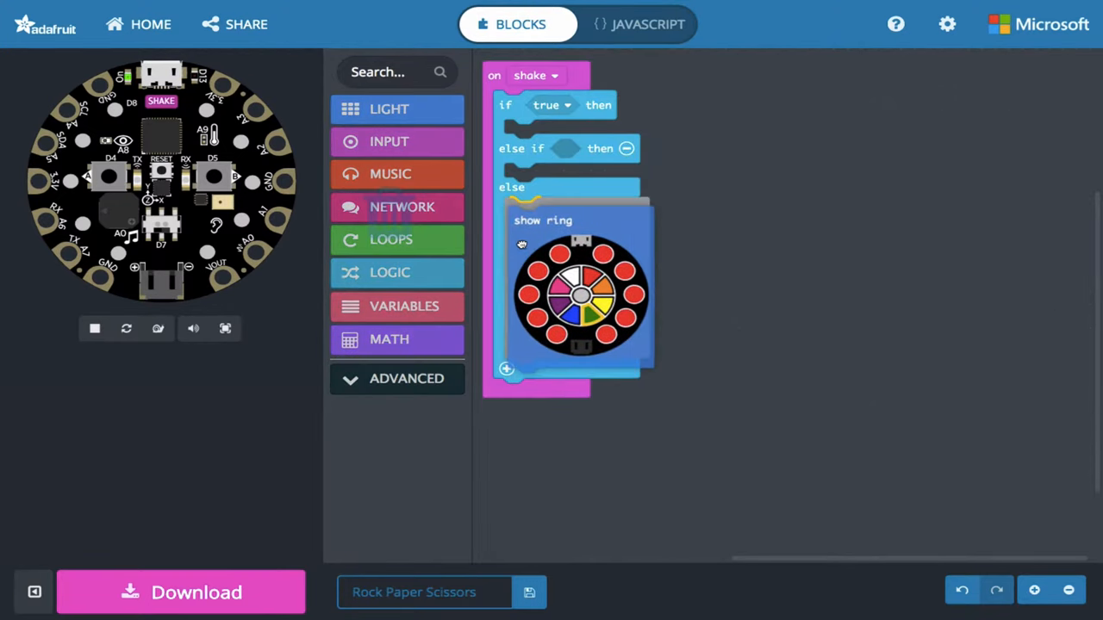
# Step: Put a show ring block in each branch, painting blue, white and red LED patterns
pyautogui.click(388, 108)
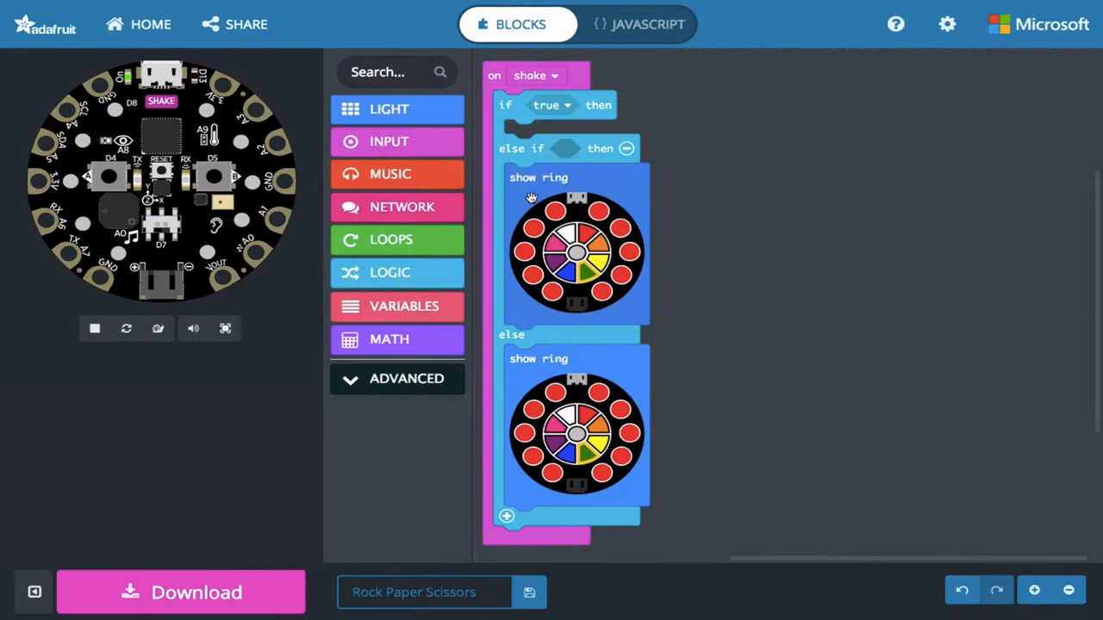
pyautogui.click(390, 109)
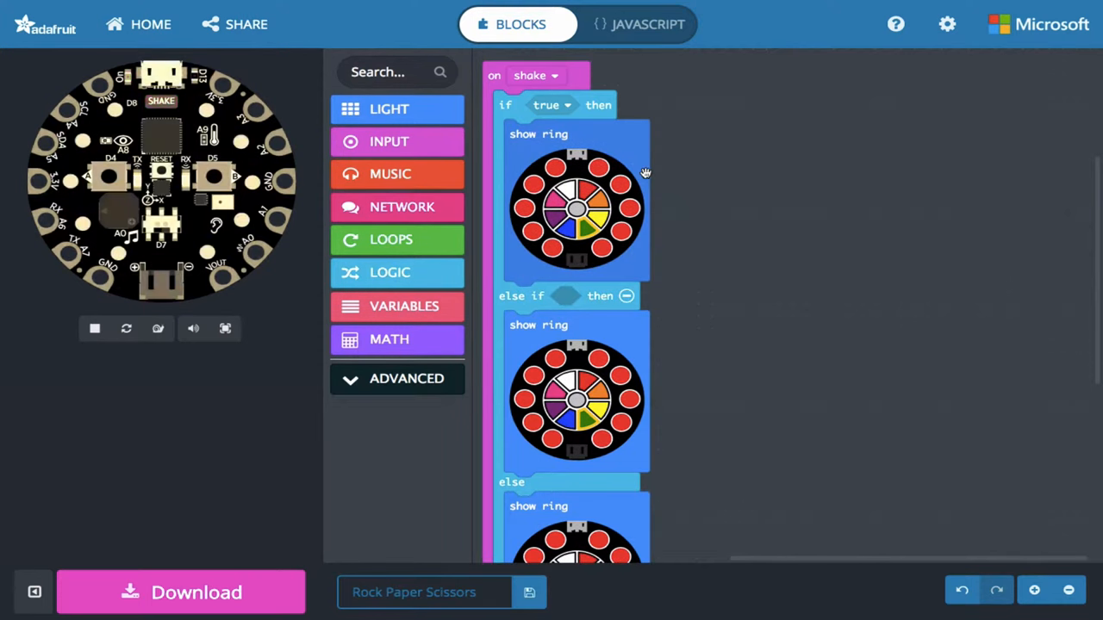
pyautogui.scroll(-3)
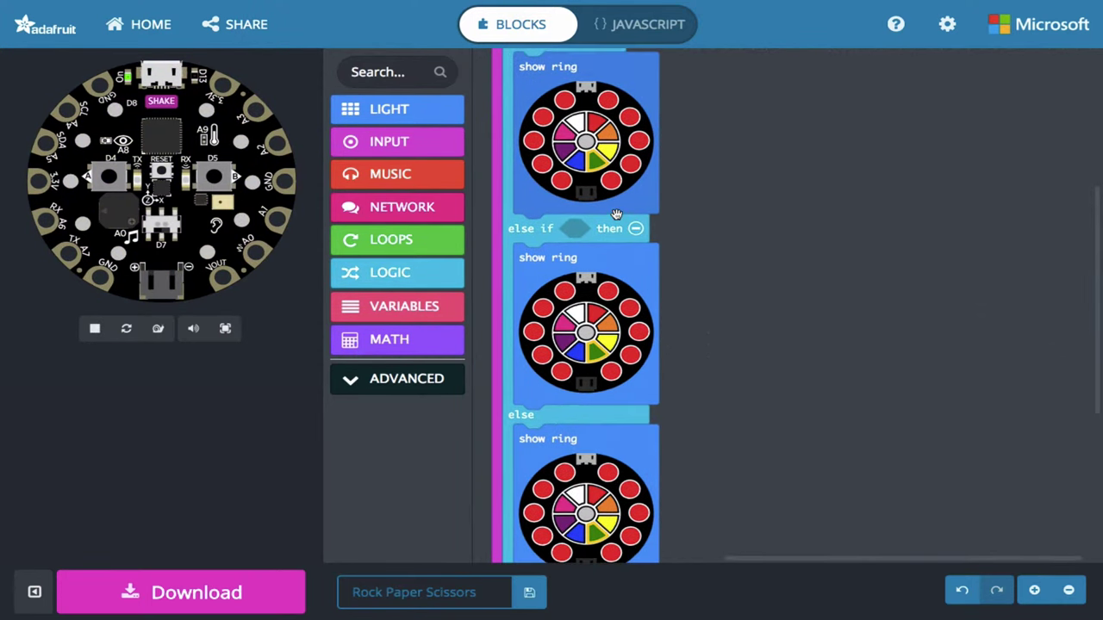
pyautogui.scroll(3)
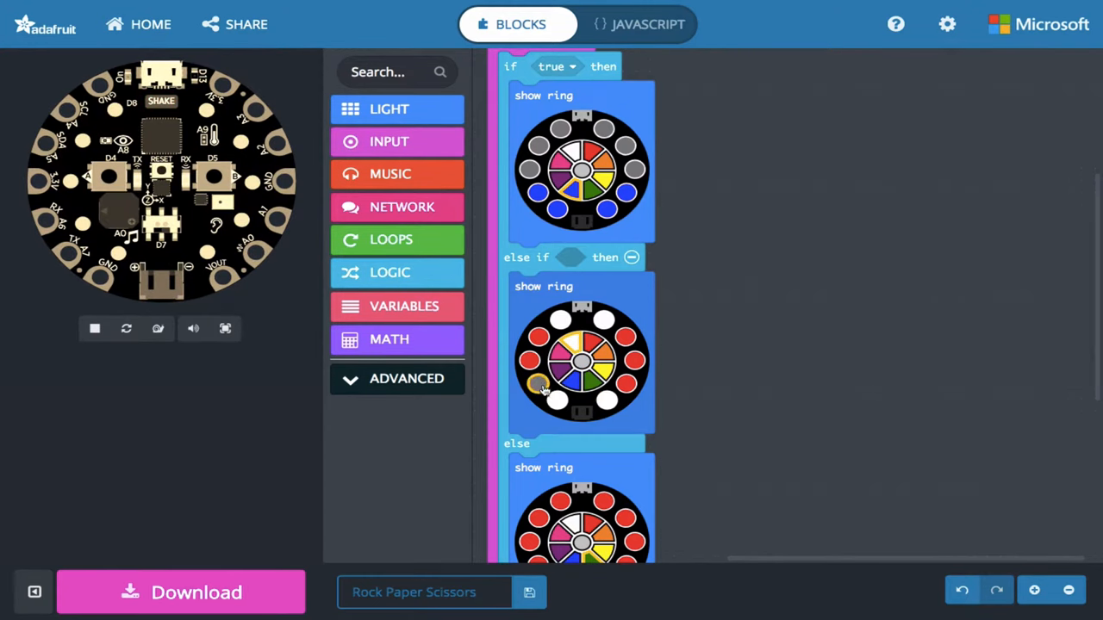
pyautogui.click(626, 385)
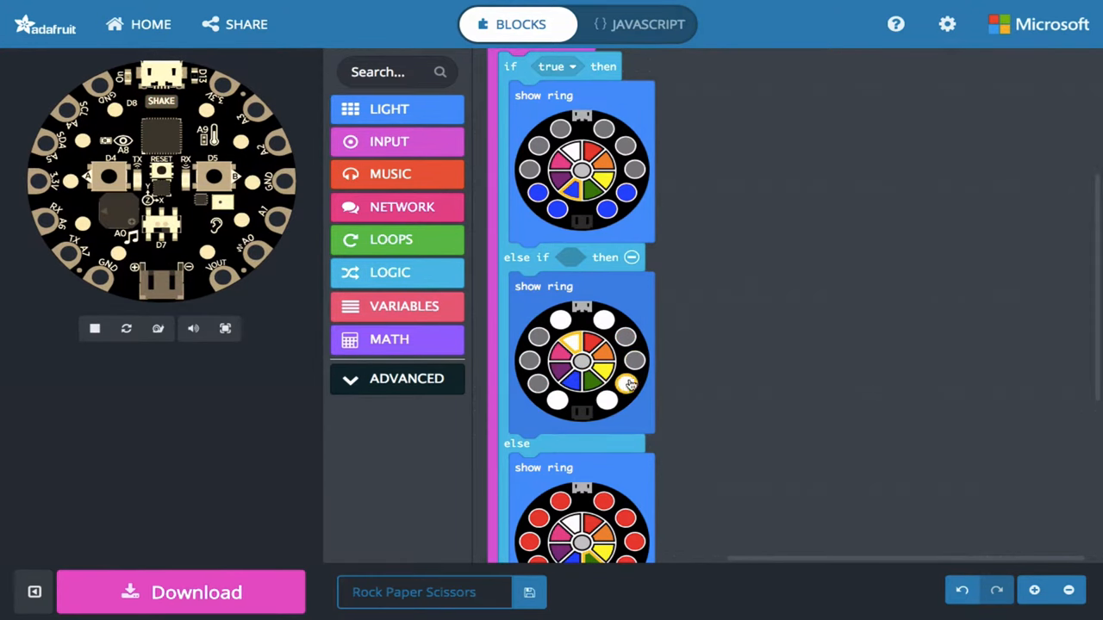
pyautogui.scroll(-3)
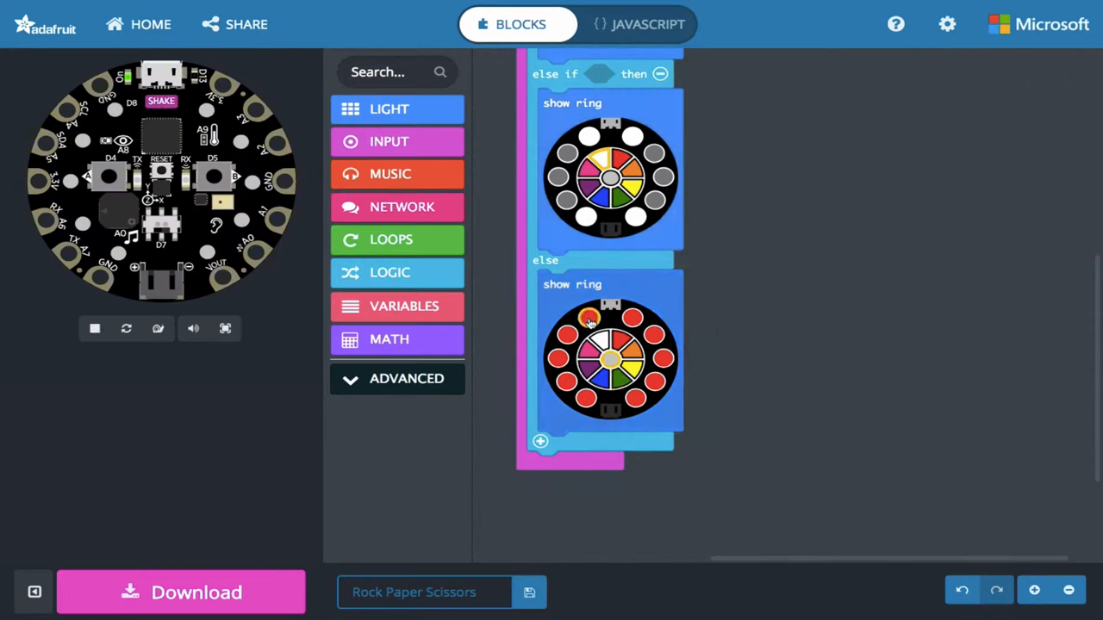
pyautogui.click(663, 359)
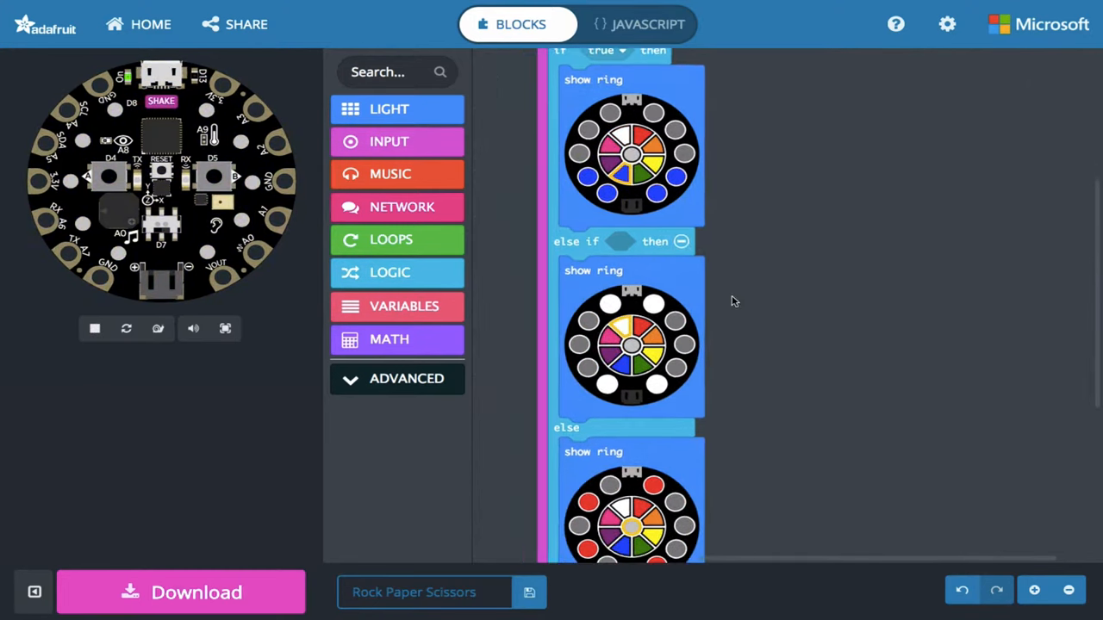
pyautogui.scroll(-3)
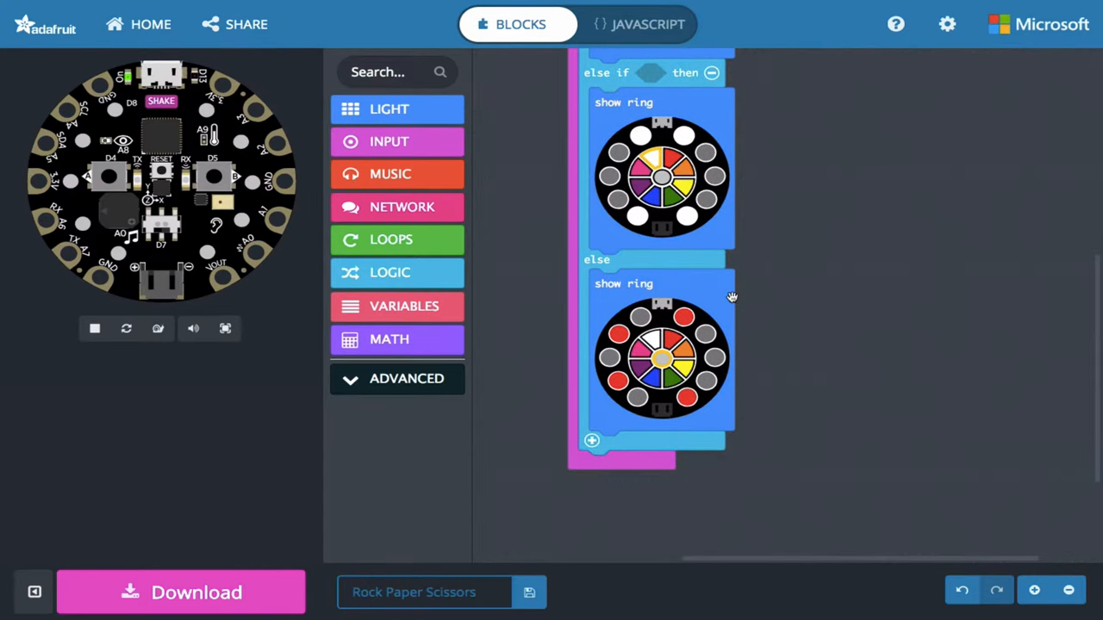
pyautogui.scroll(3)
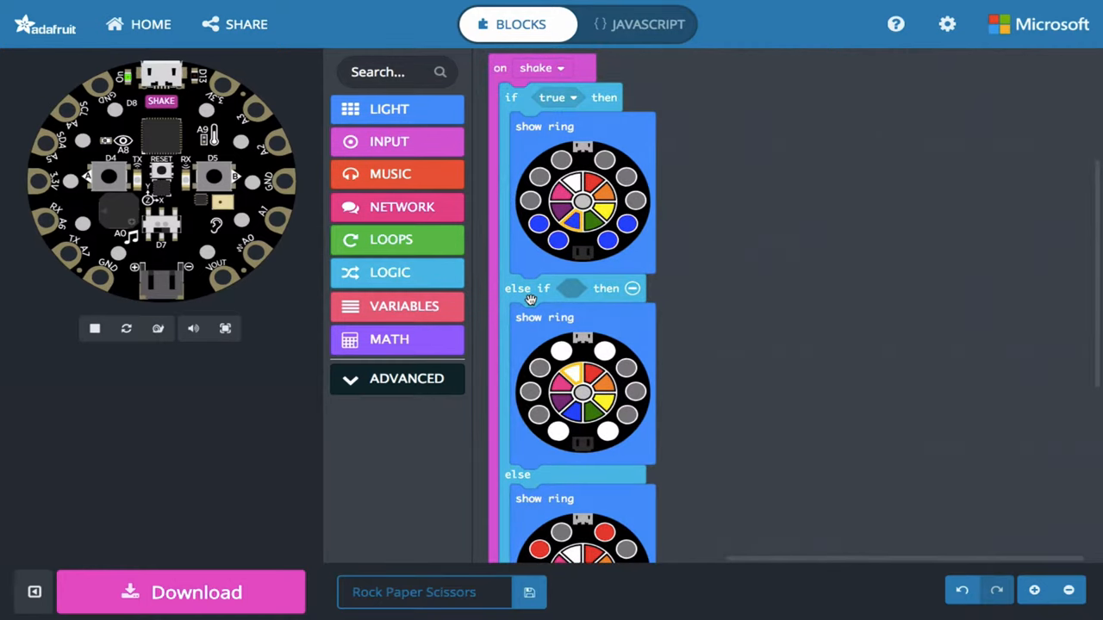
pyautogui.moveTo(403, 306)
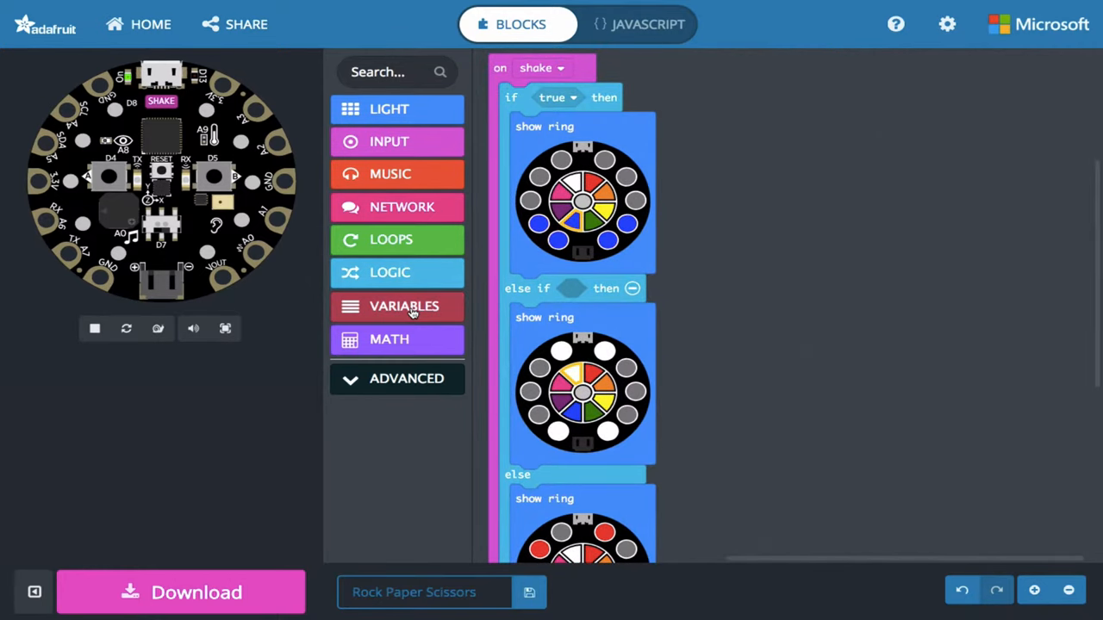
# Step: Make a new variable named 'RPS' from the Variables category
pyautogui.click(403, 306)
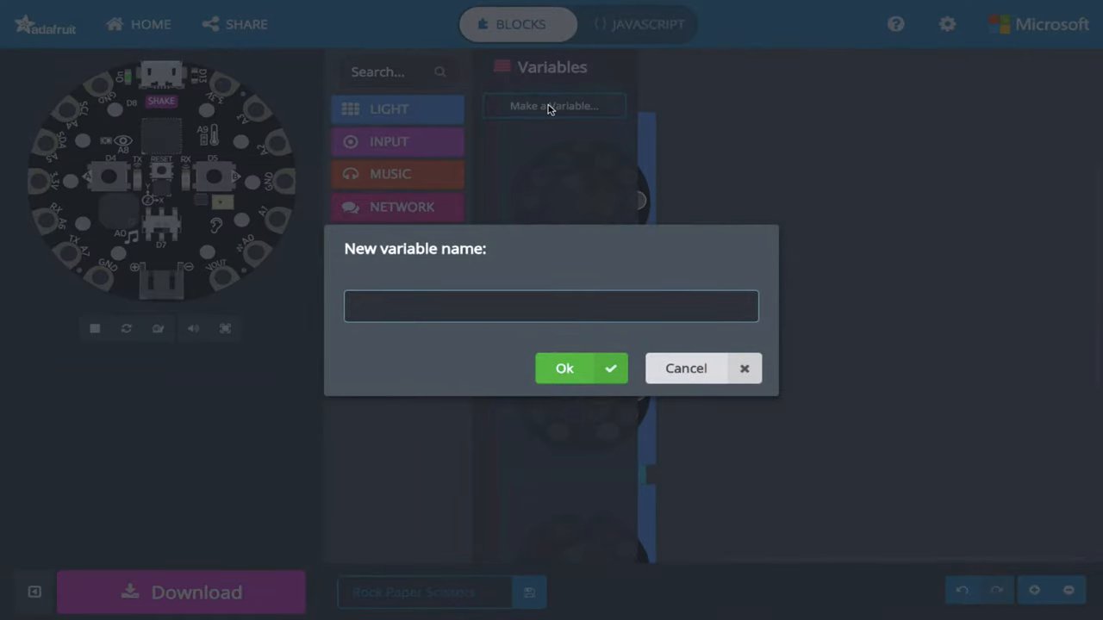
pyautogui.write('RPS')
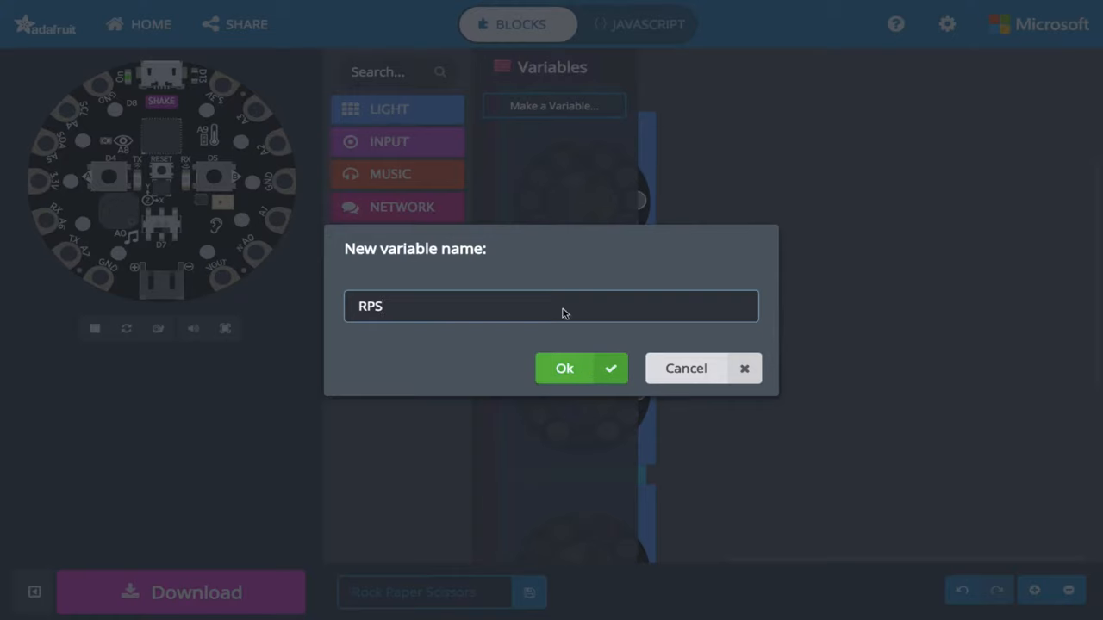
pyautogui.moveTo(423, 360)
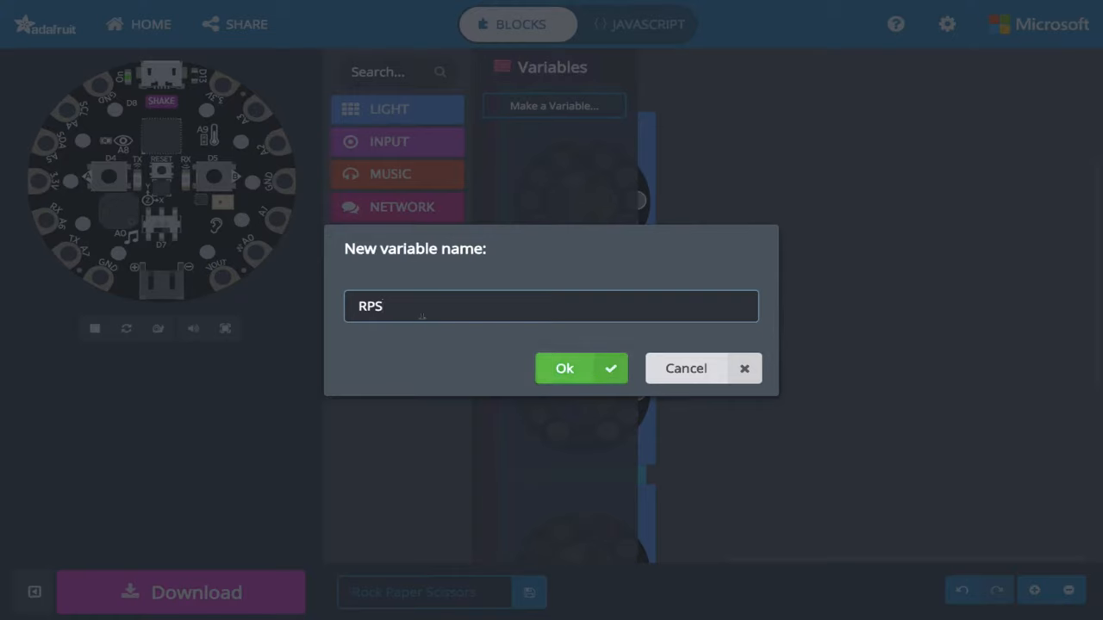
pyautogui.moveTo(431, 345)
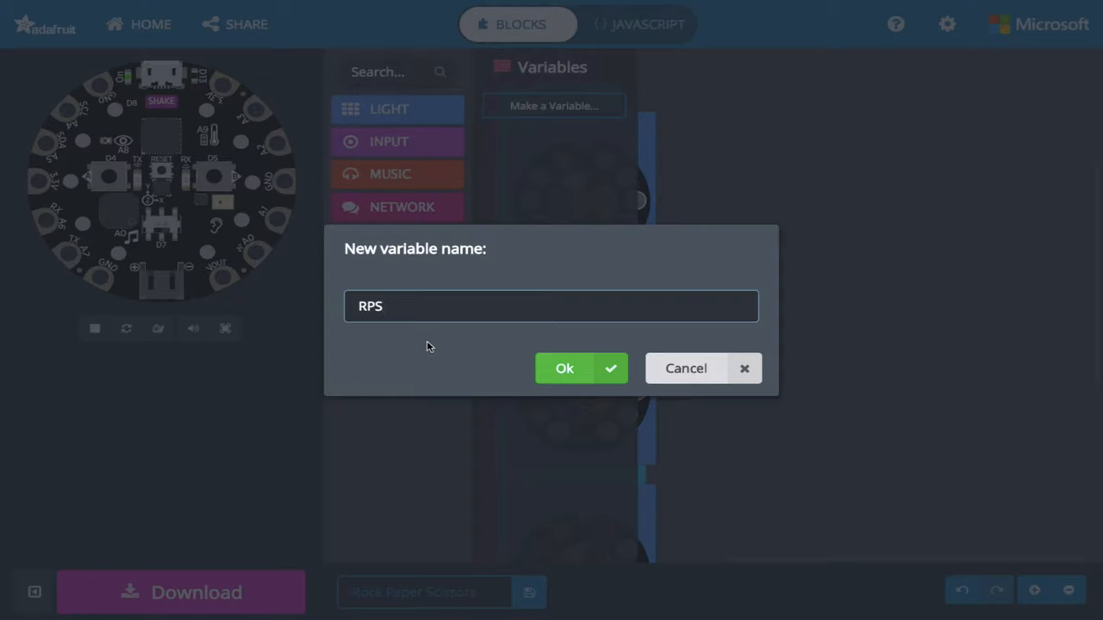
pyautogui.moveTo(435, 356)
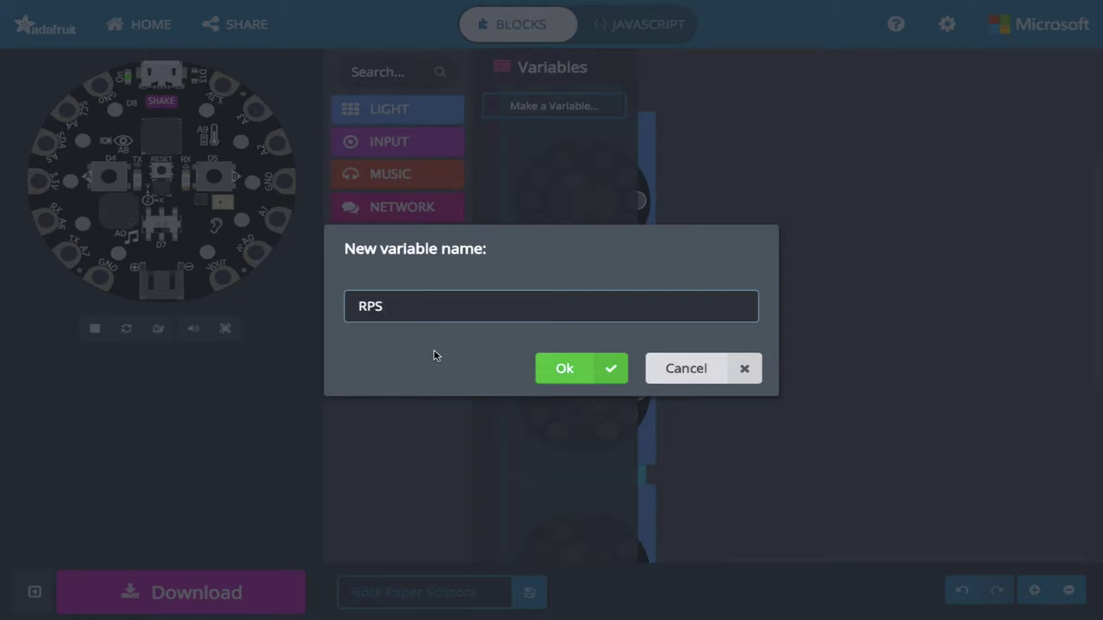
pyautogui.moveTo(399, 272)
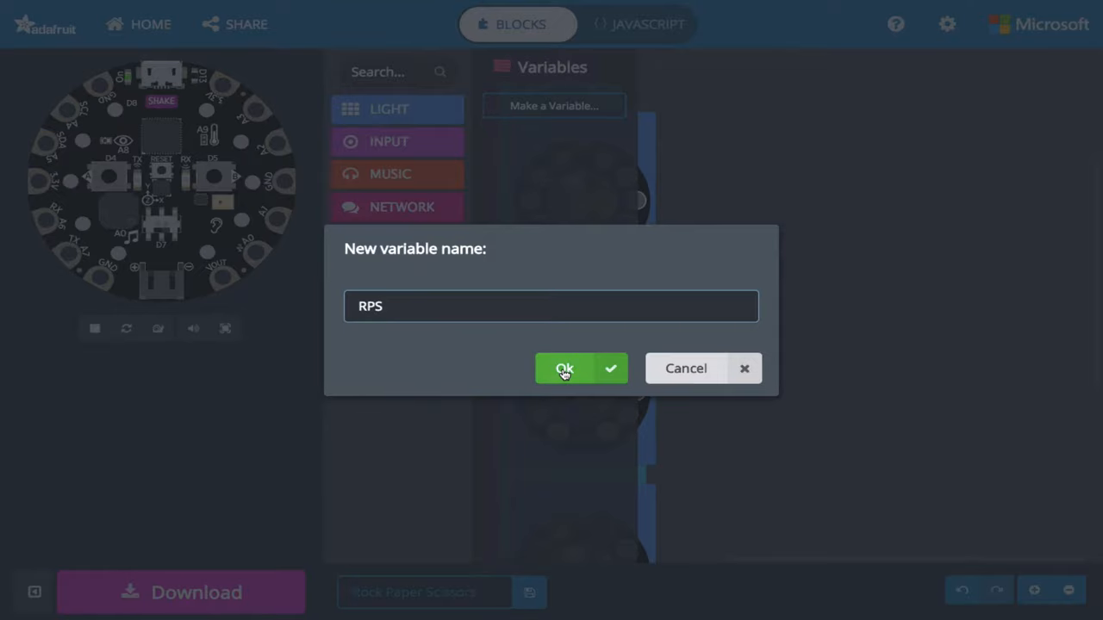
pyautogui.click(565, 368)
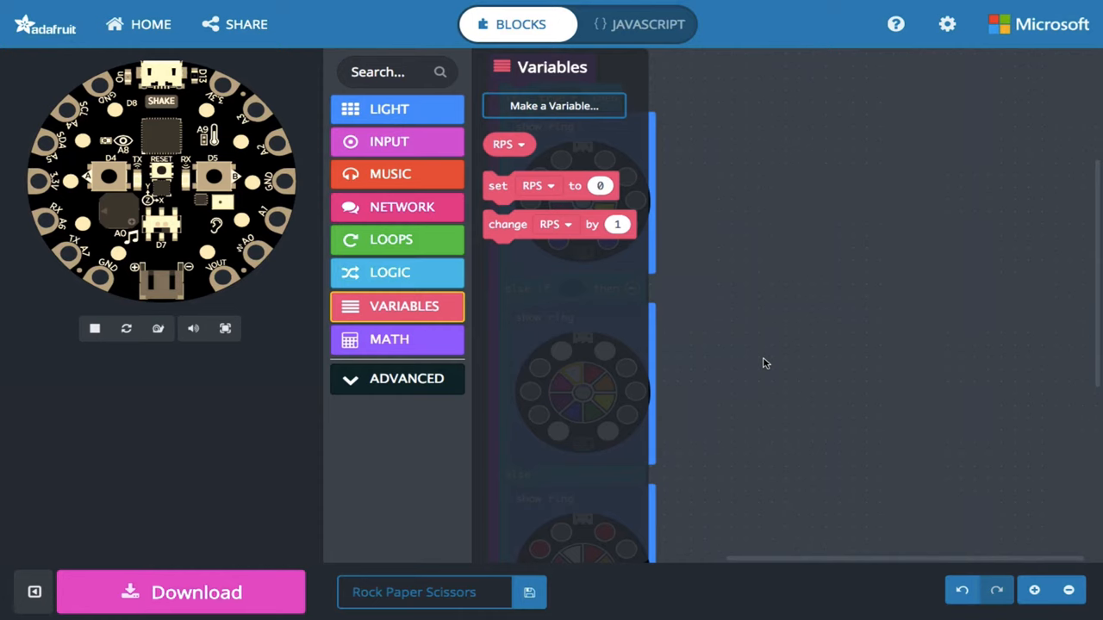
pyautogui.moveTo(498, 186)
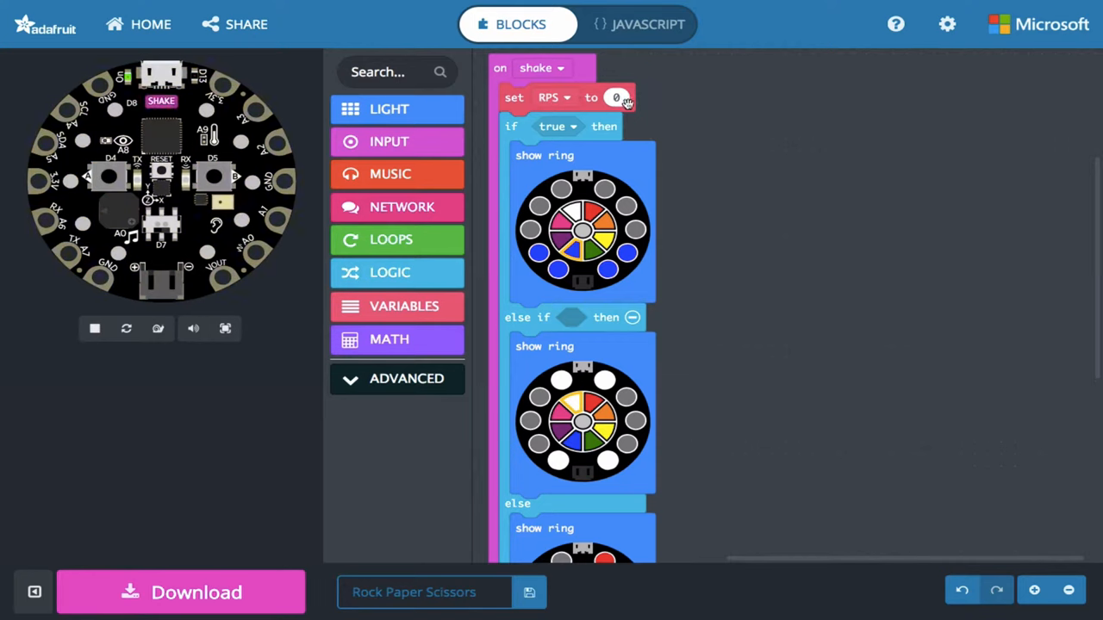
pyautogui.moveTo(413, 293)
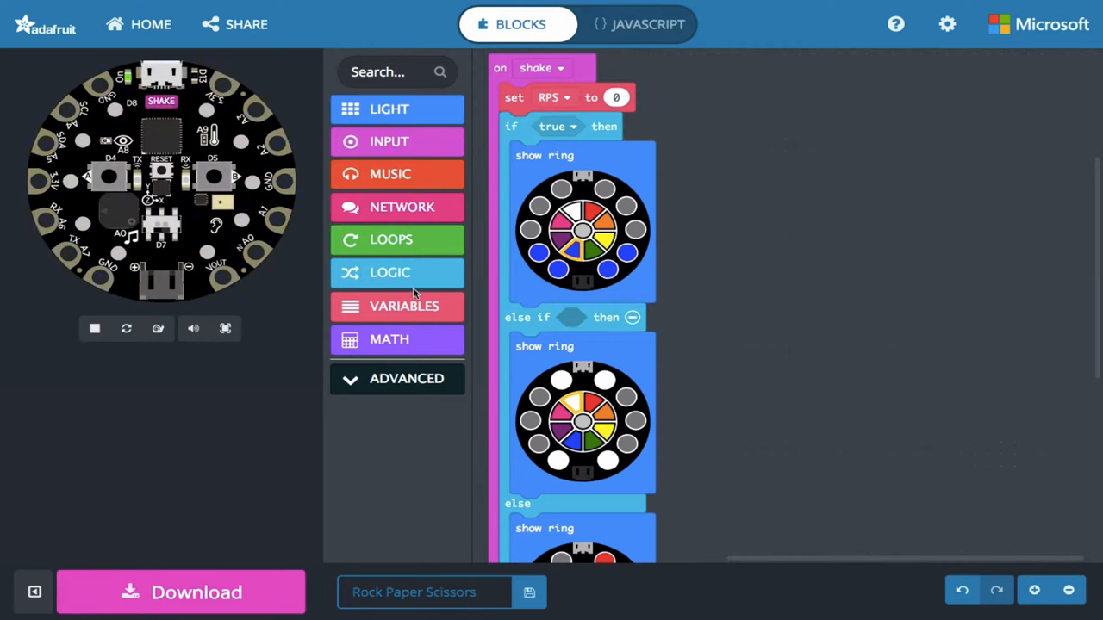
# Step: Place 'set RPS to 0' at the top of the on-shake handler
pyautogui.scroll(-3)
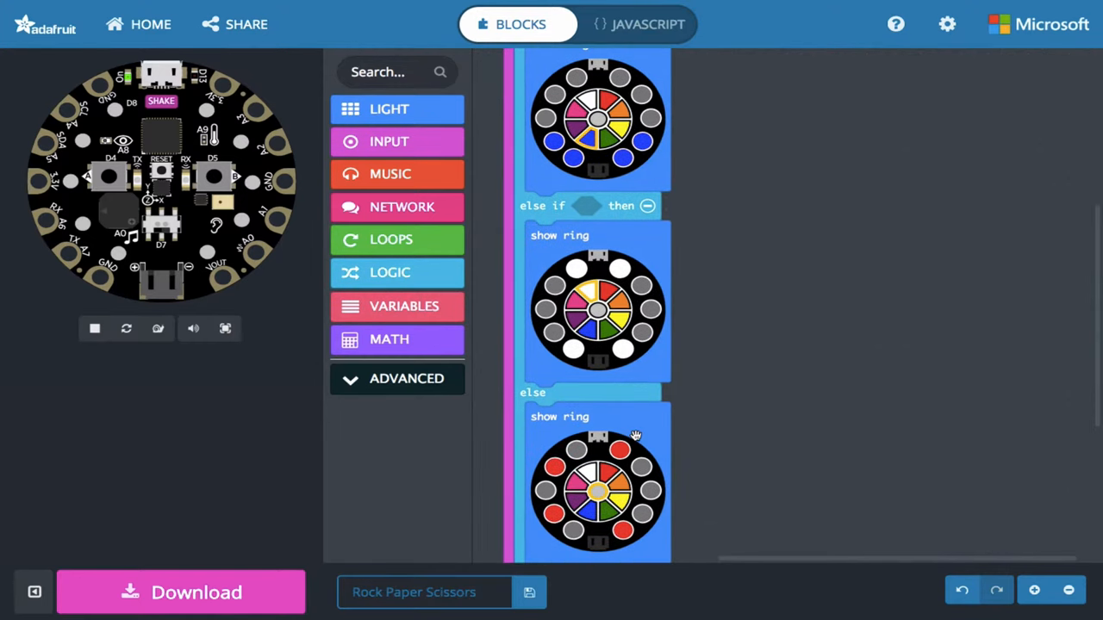
pyautogui.scroll(3)
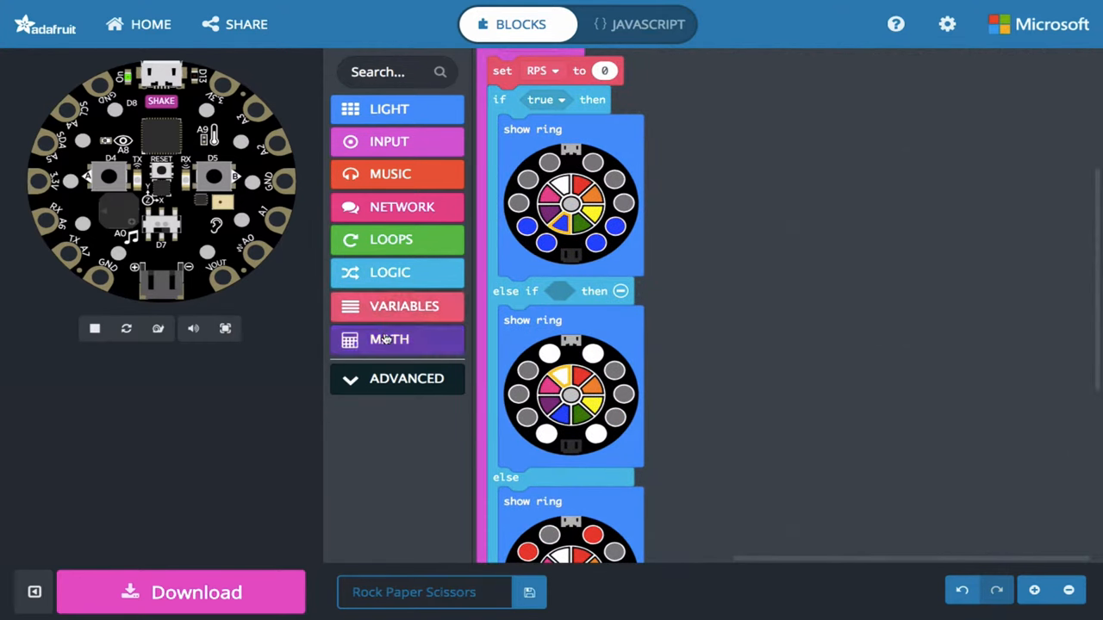
# Step: Plug a Math 'pick random 0 to 10' block into the set RPS block
pyautogui.click(389, 339)
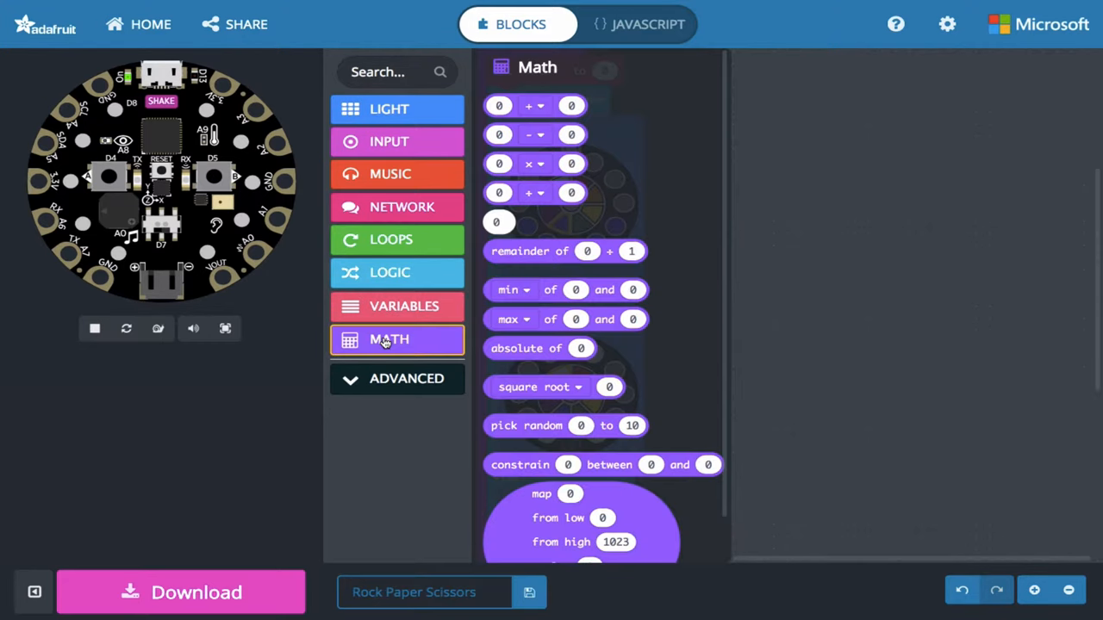
pyautogui.moveTo(517, 425)
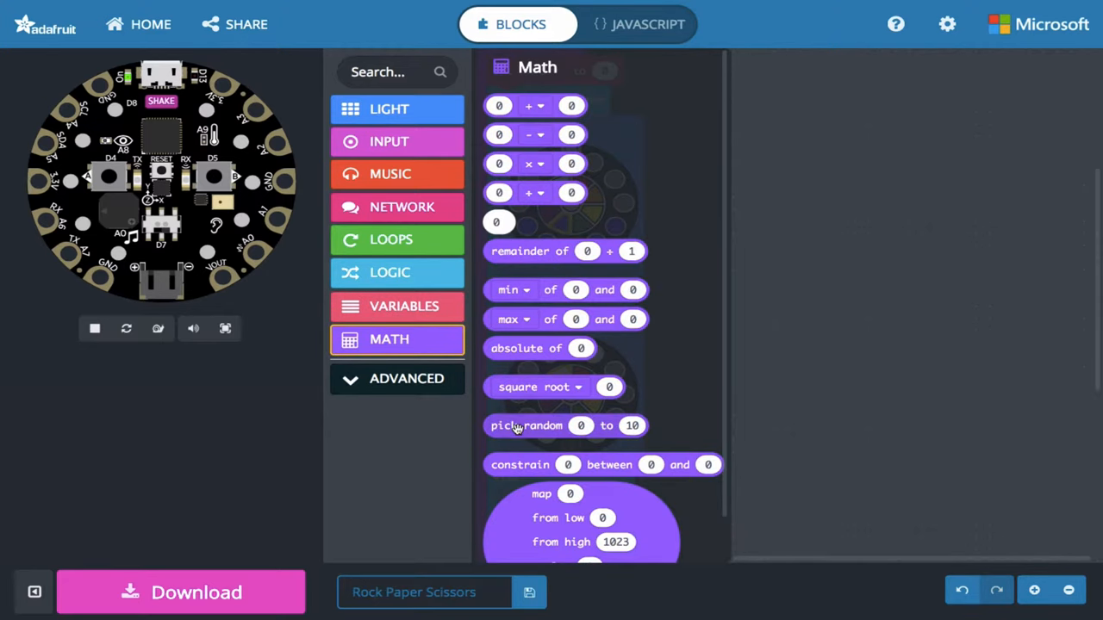
pyautogui.moveTo(526, 425)
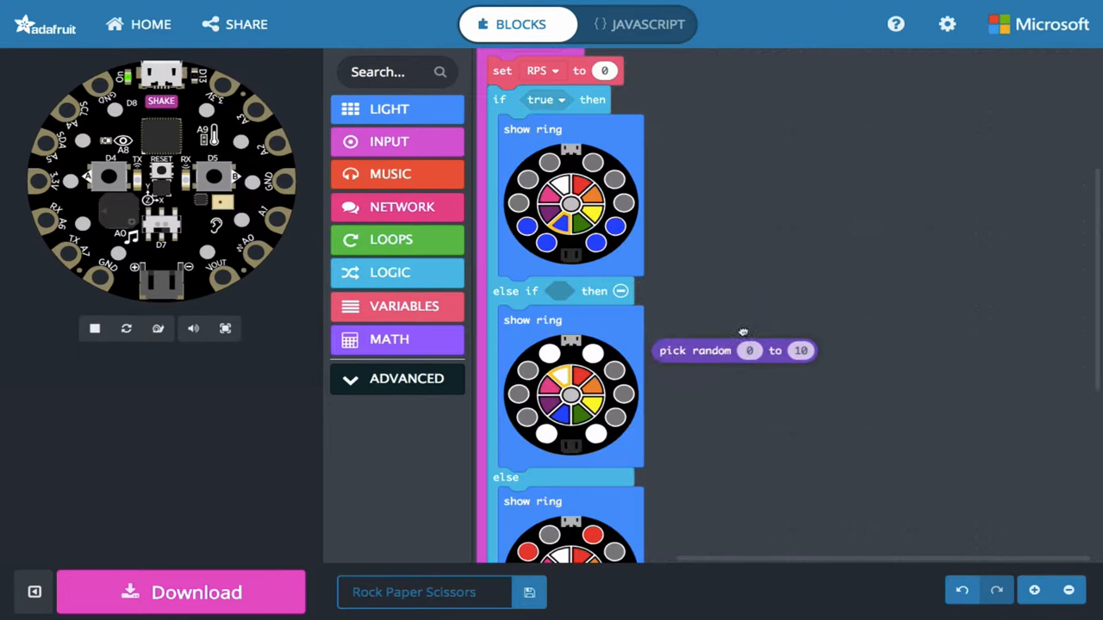
pyautogui.moveTo(734, 350); pyautogui.dragTo(603, 72)
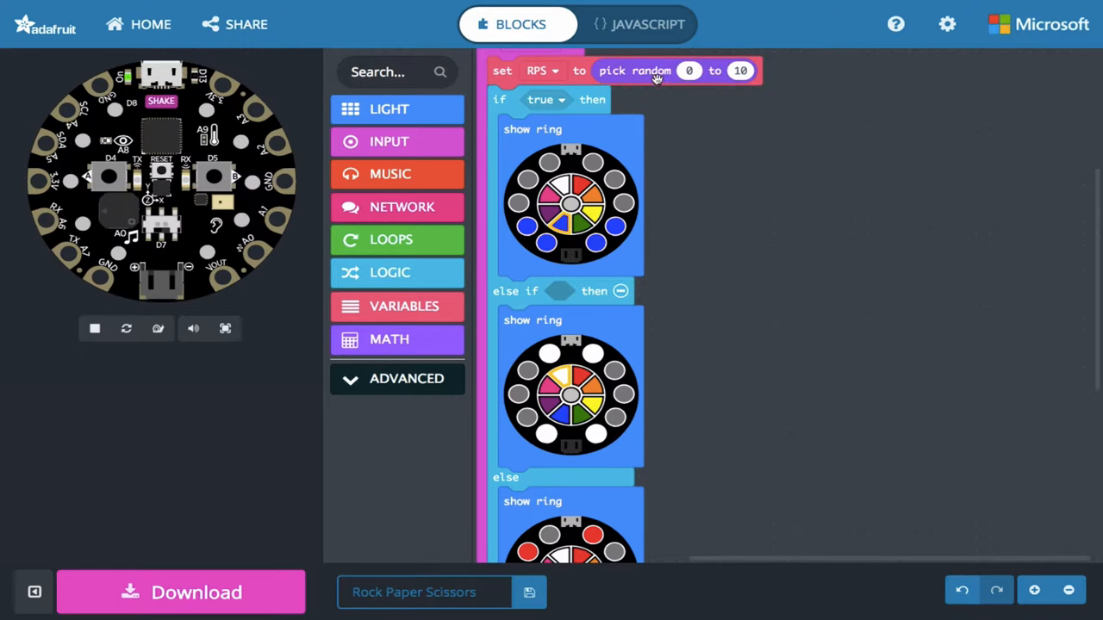
pyautogui.moveTo(620, 71)
pyautogui.write('2')
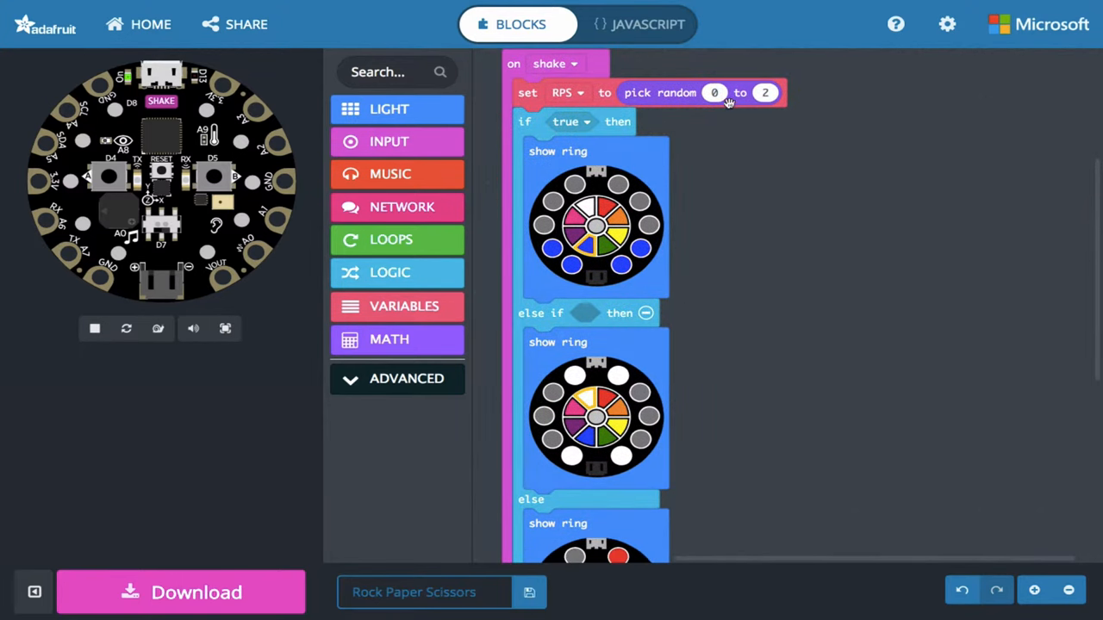
pyautogui.moveTo(655, 188)
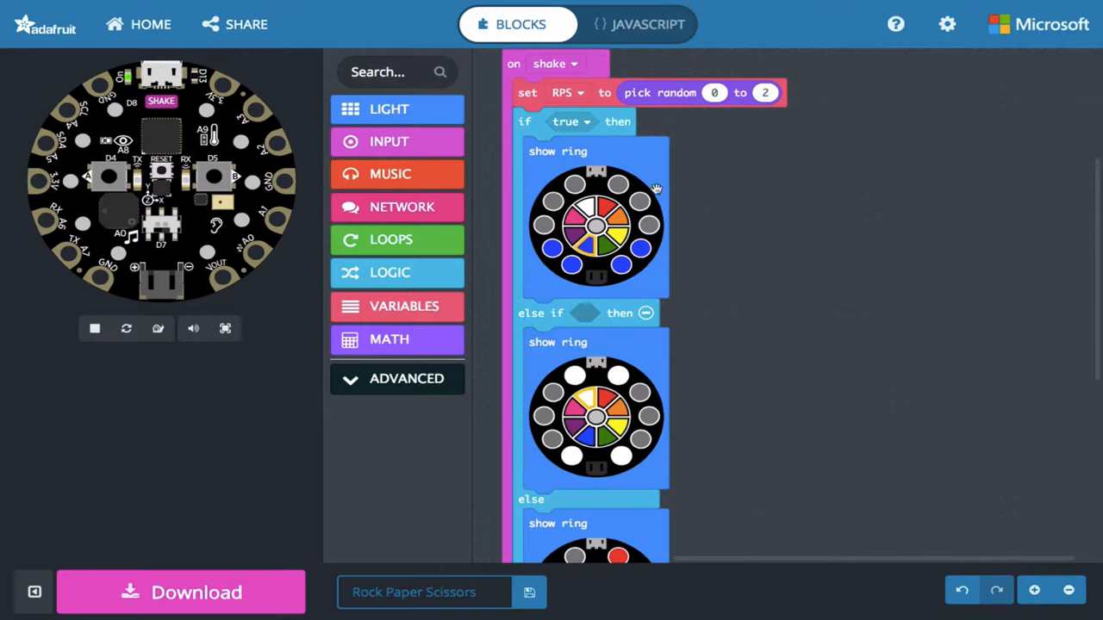
pyautogui.moveTo(696, 398)
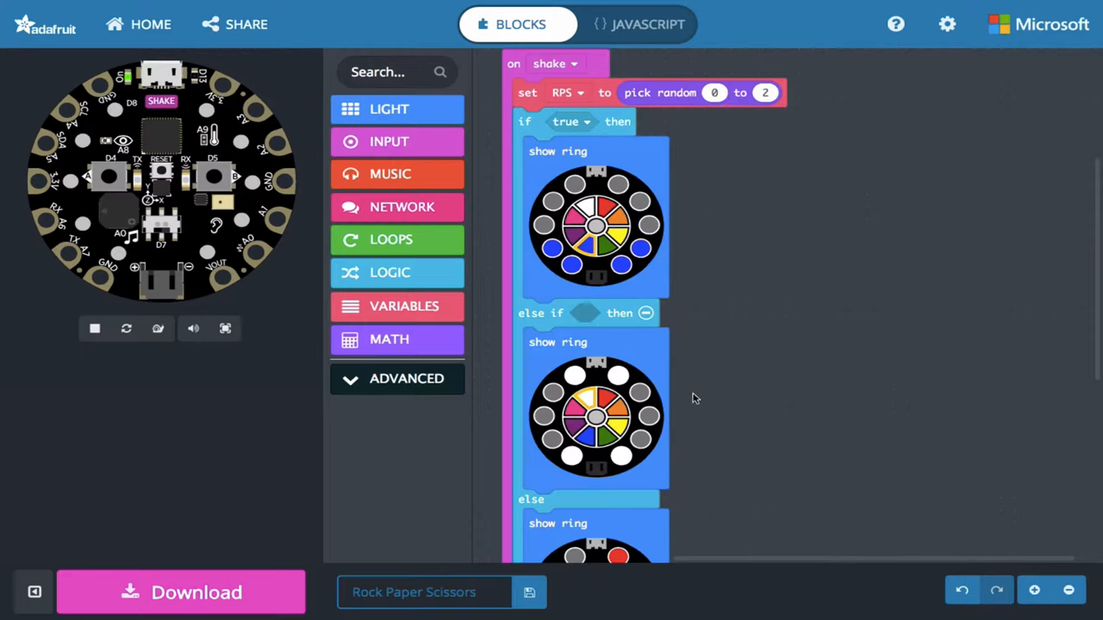
pyautogui.moveTo(736, 408)
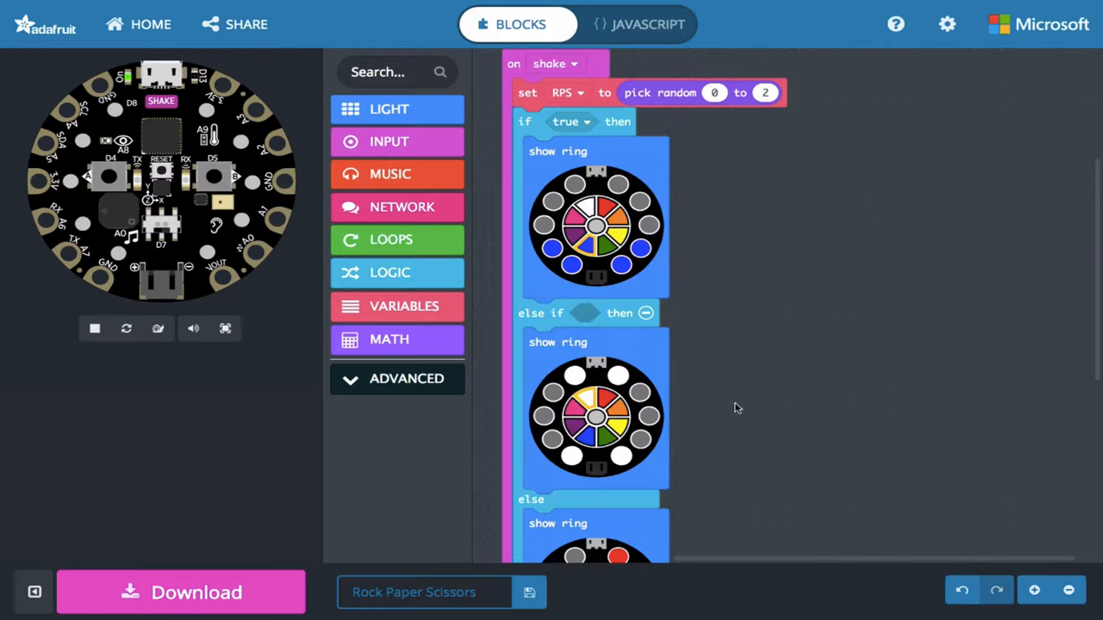
pyautogui.moveTo(649, 286)
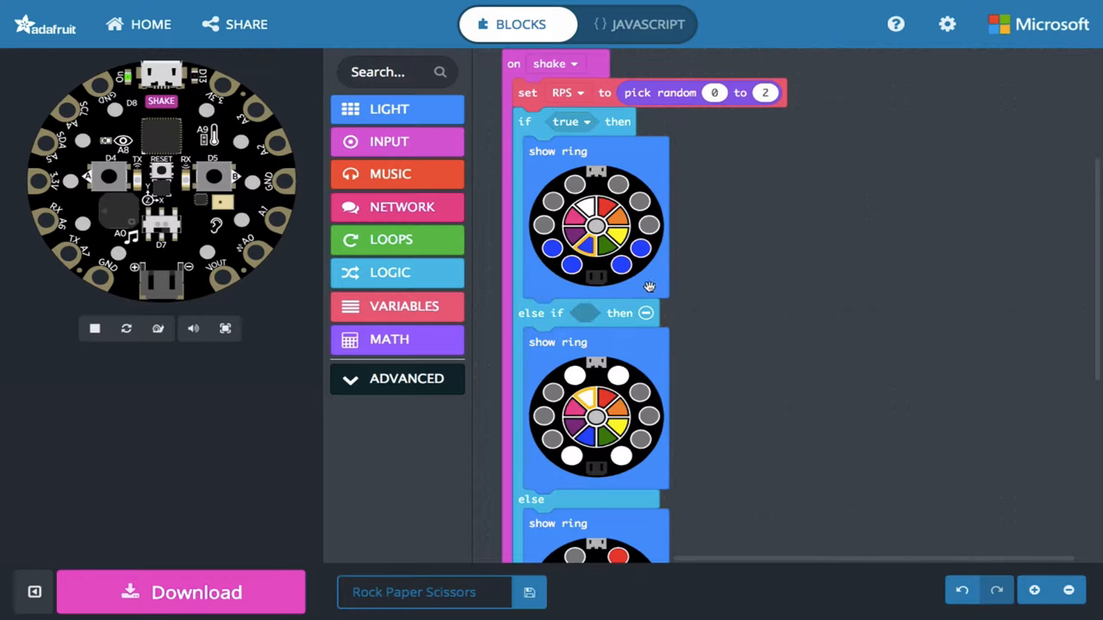
pyautogui.moveTo(390, 272)
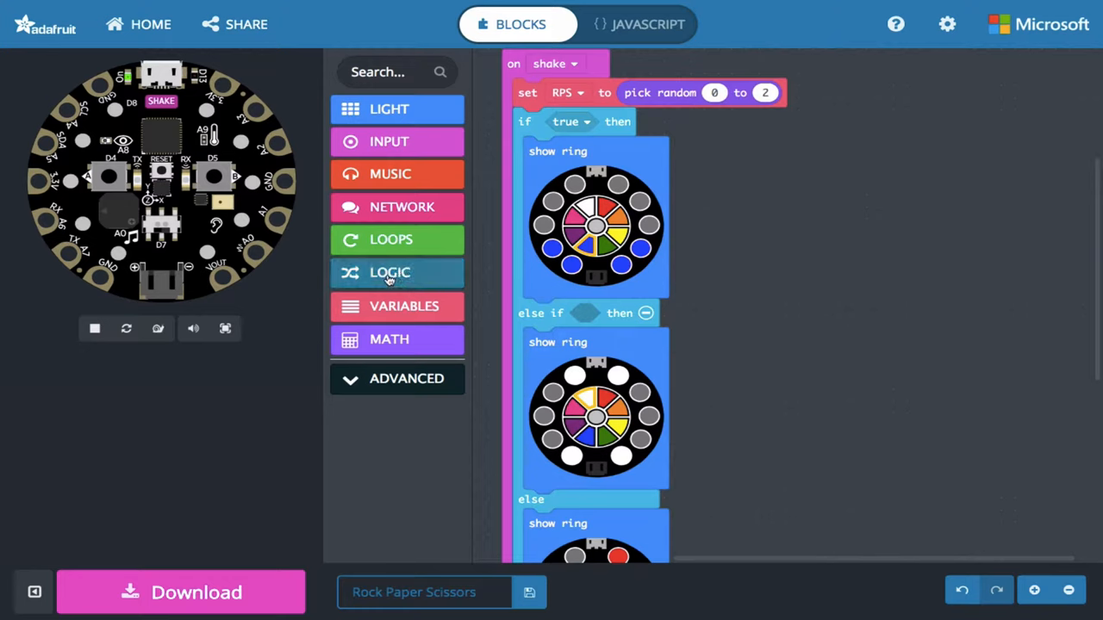
# Step: Set the first if condition to the comparison RPS = 0
pyautogui.click(389, 272)
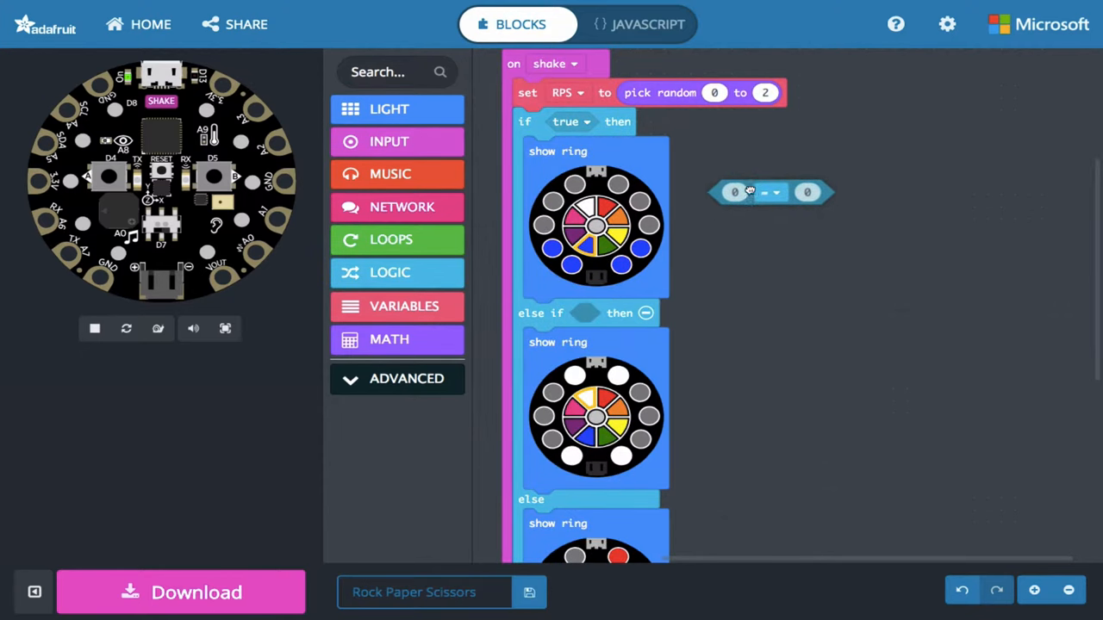
pyautogui.moveTo(771, 192); pyautogui.dragTo(750, 160)
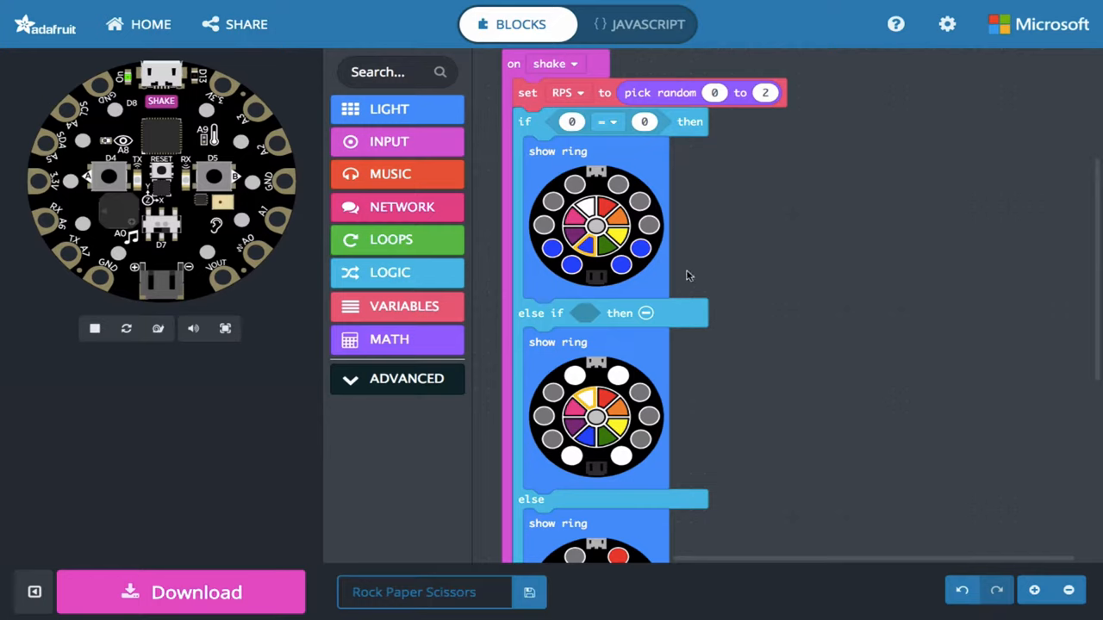
pyautogui.moveTo(465, 307)
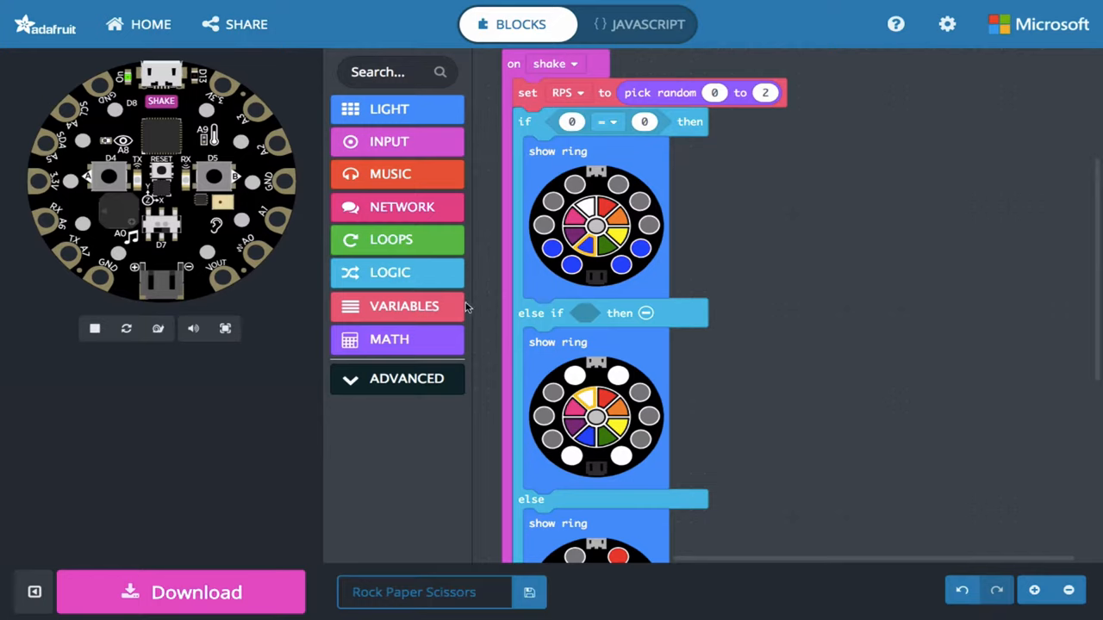
pyautogui.click(404, 306)
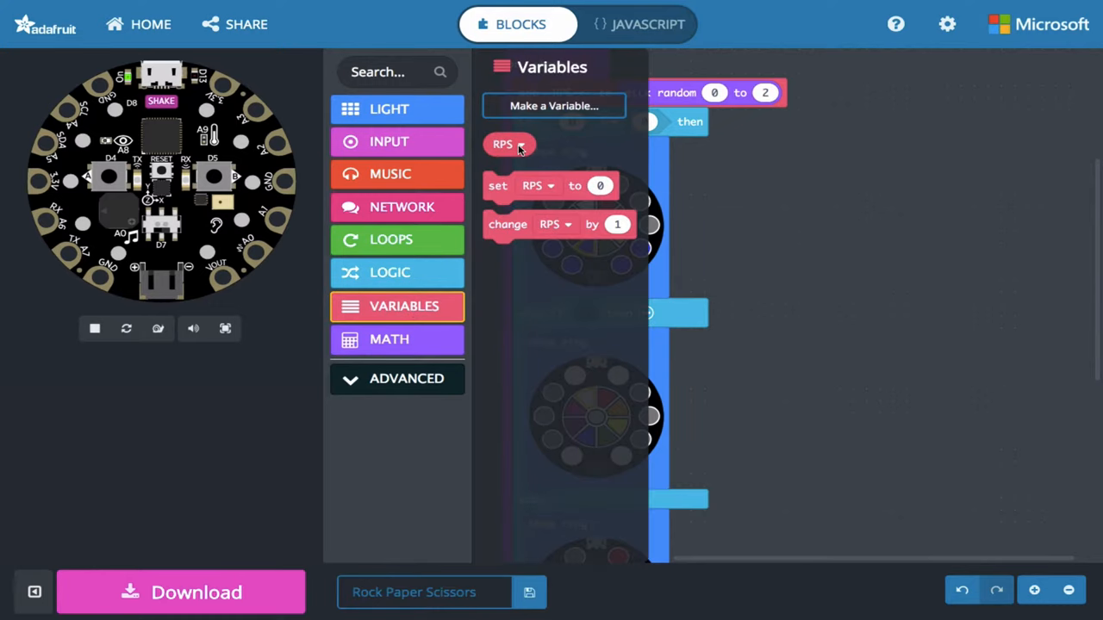
pyautogui.moveTo(514, 170)
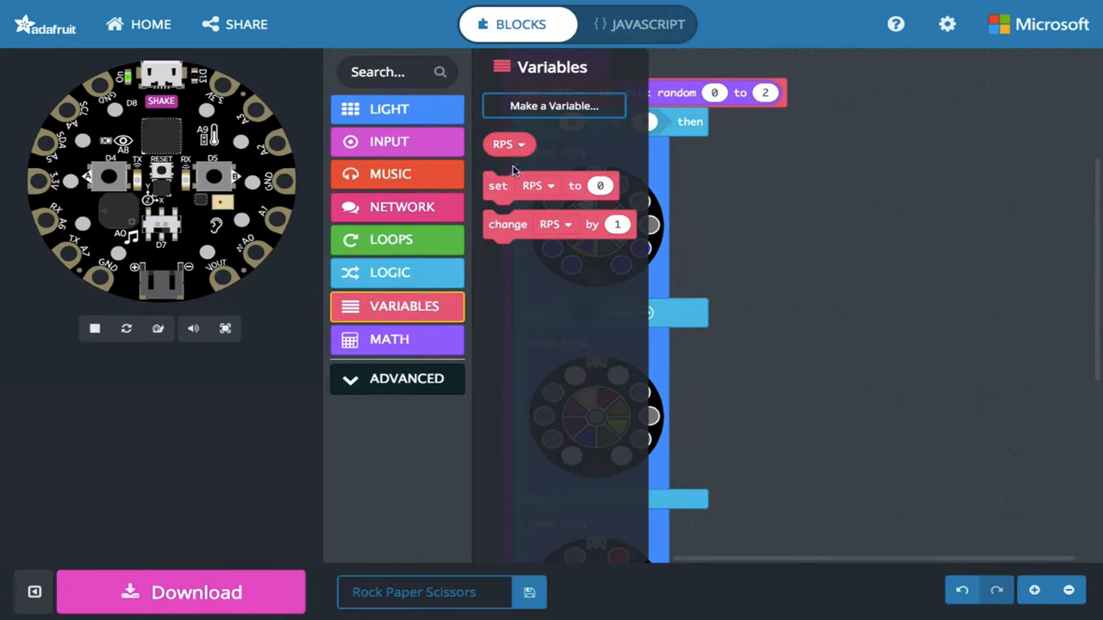
pyautogui.moveTo(506, 146)
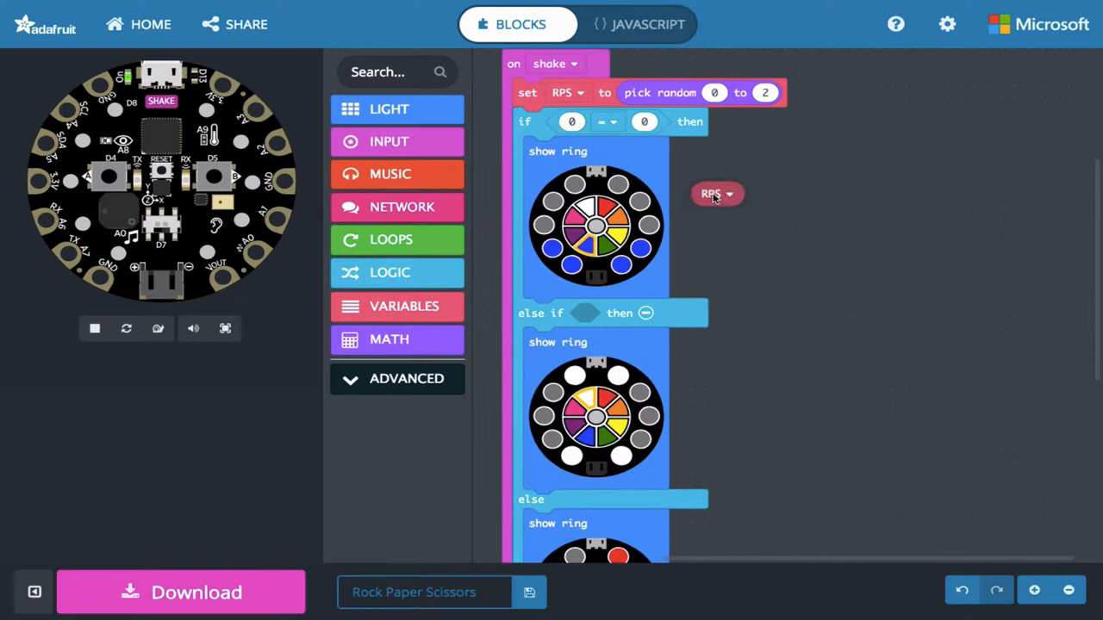
pyautogui.moveTo(717, 193); pyautogui.dragTo(577, 138)
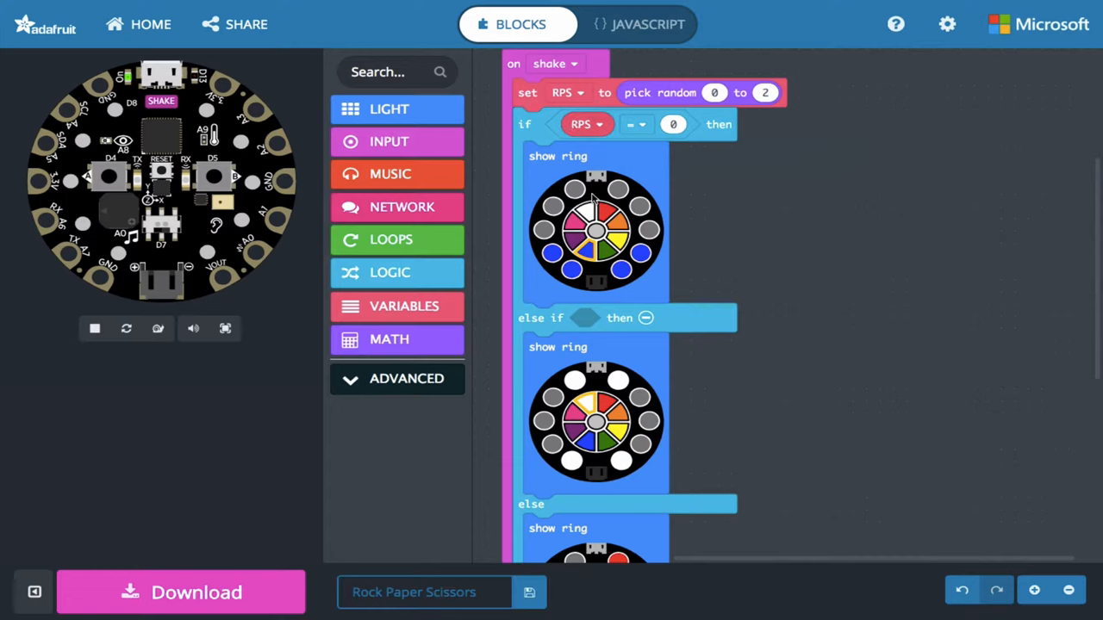
pyautogui.moveTo(697, 199)
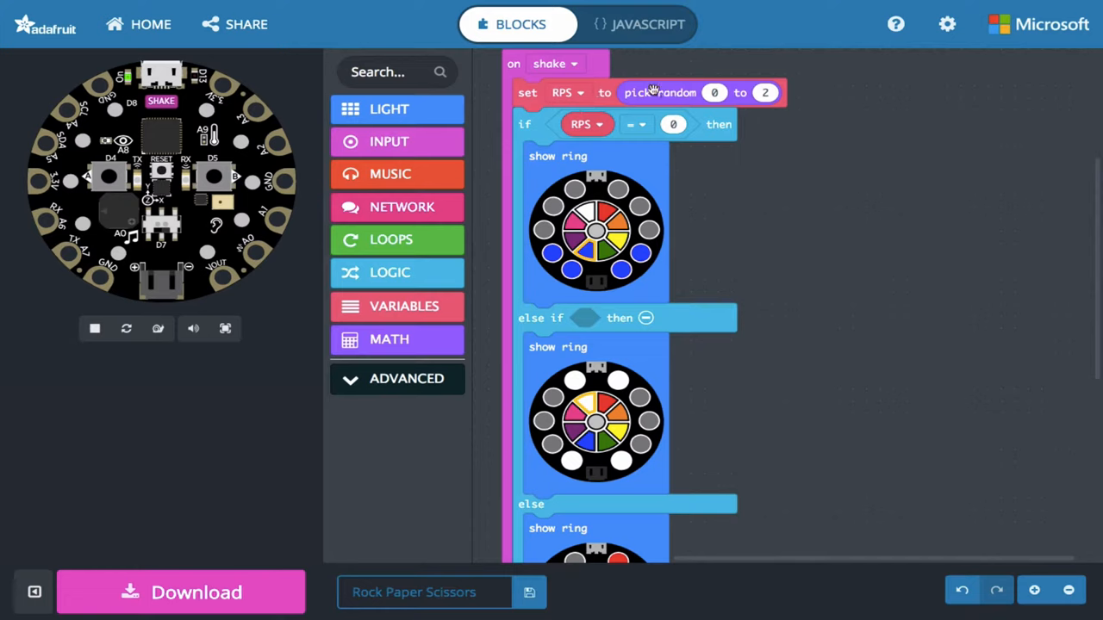
pyautogui.moveTo(588, 137)
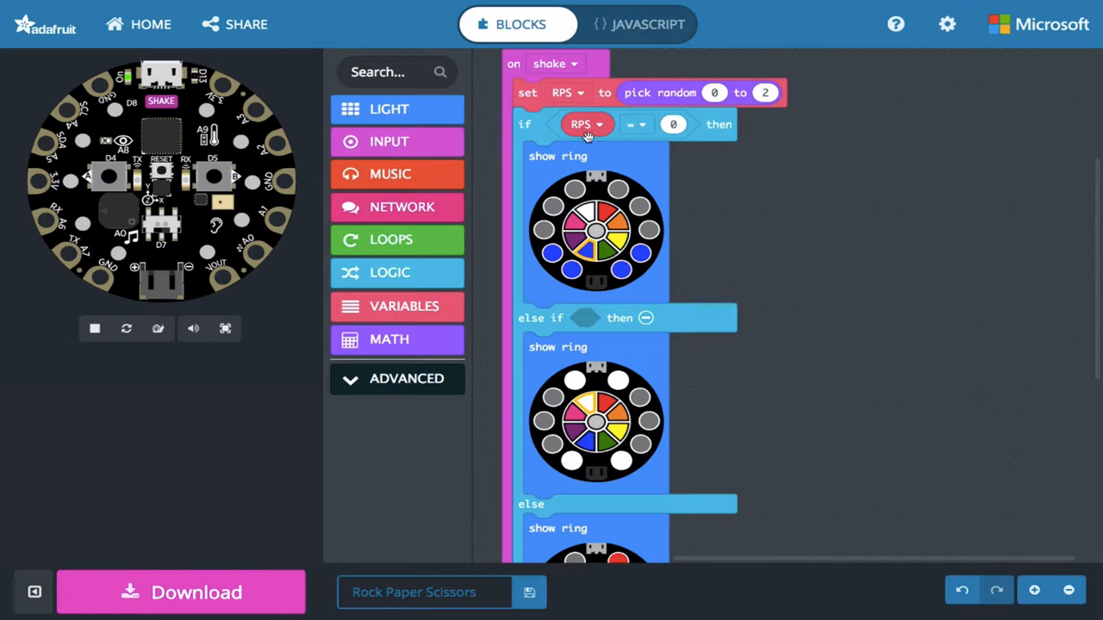
pyautogui.moveTo(680, 149)
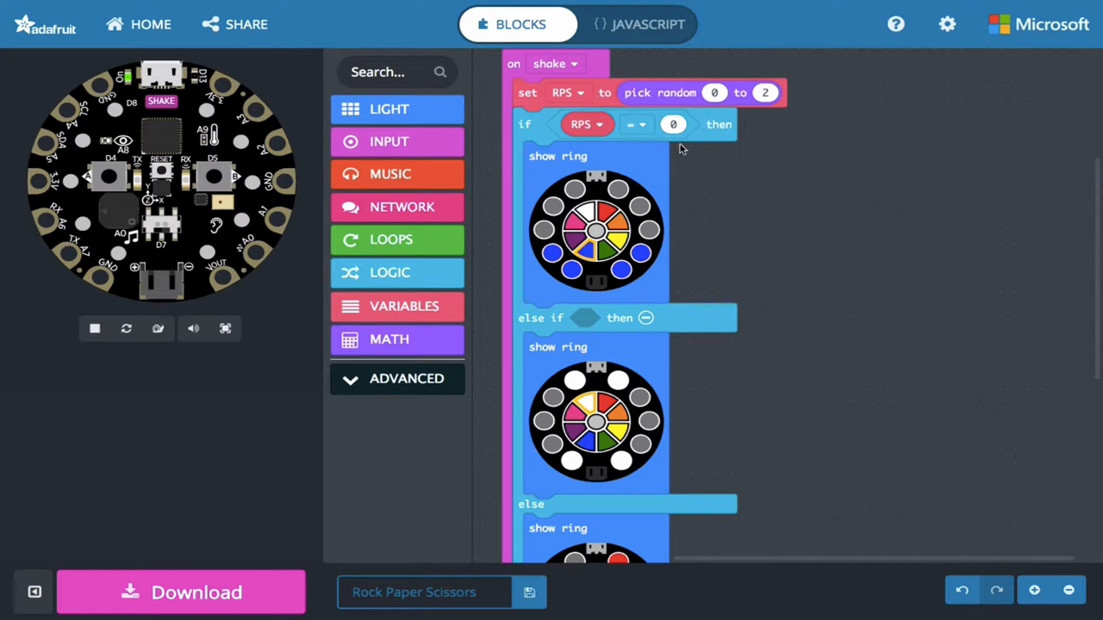
pyautogui.moveTo(600, 205)
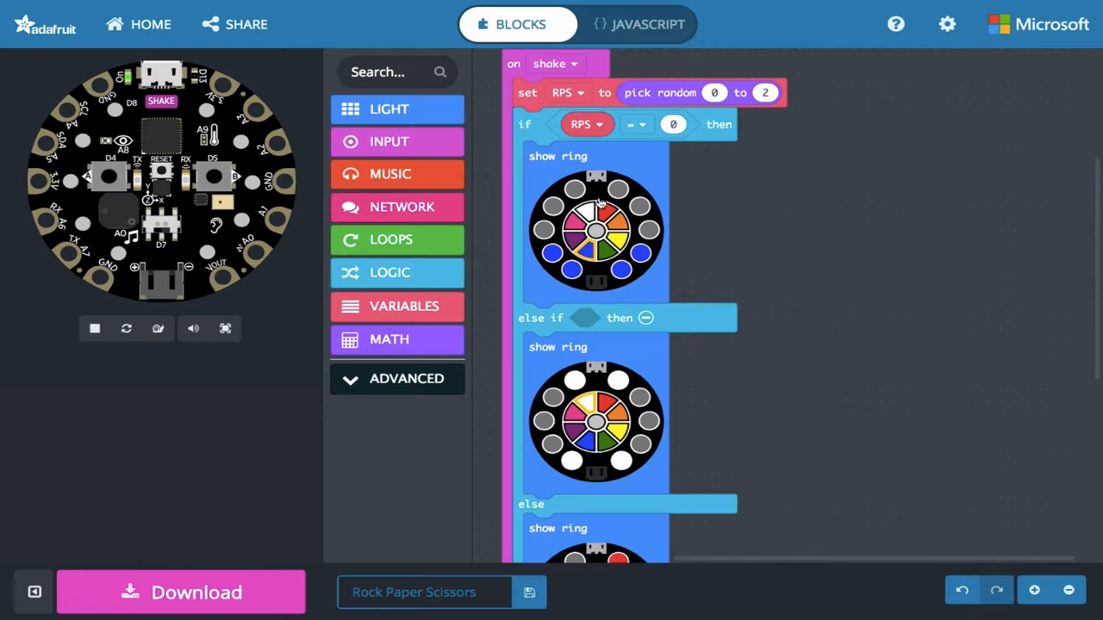
pyautogui.moveTo(489, 251)
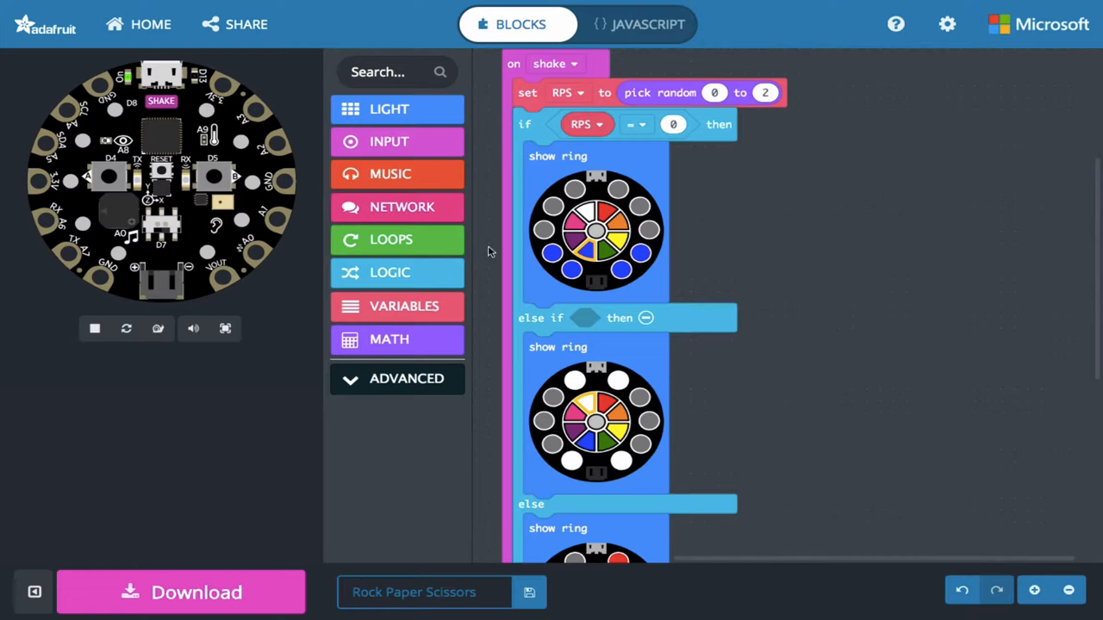
# Step: Set the else-if condition to the comparison RPS = 1
pyautogui.click(389, 272)
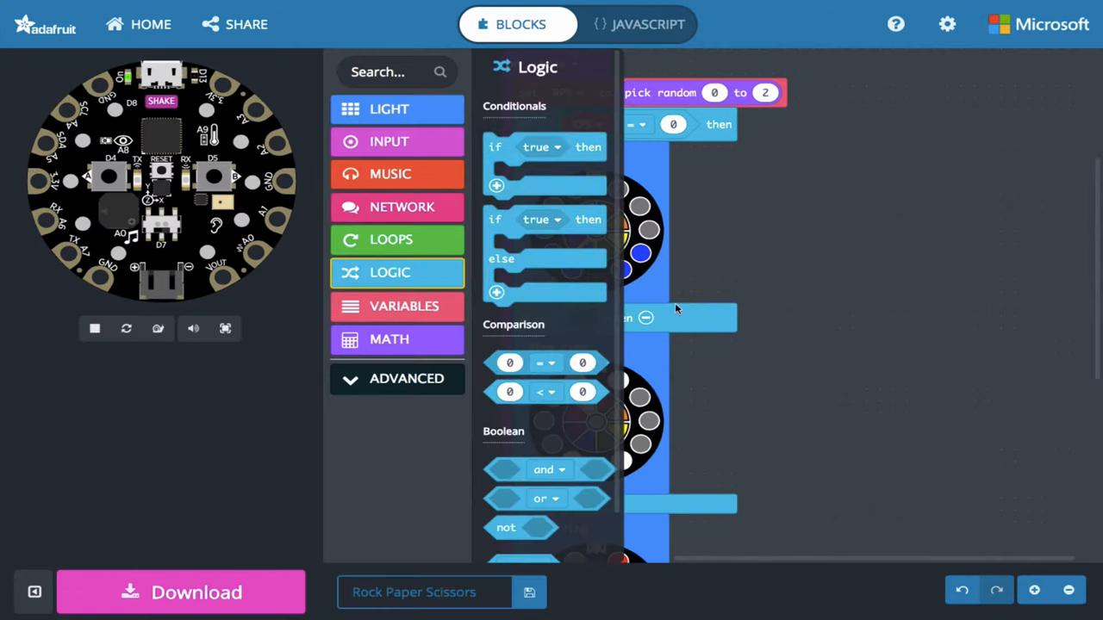
pyautogui.click(389, 272)
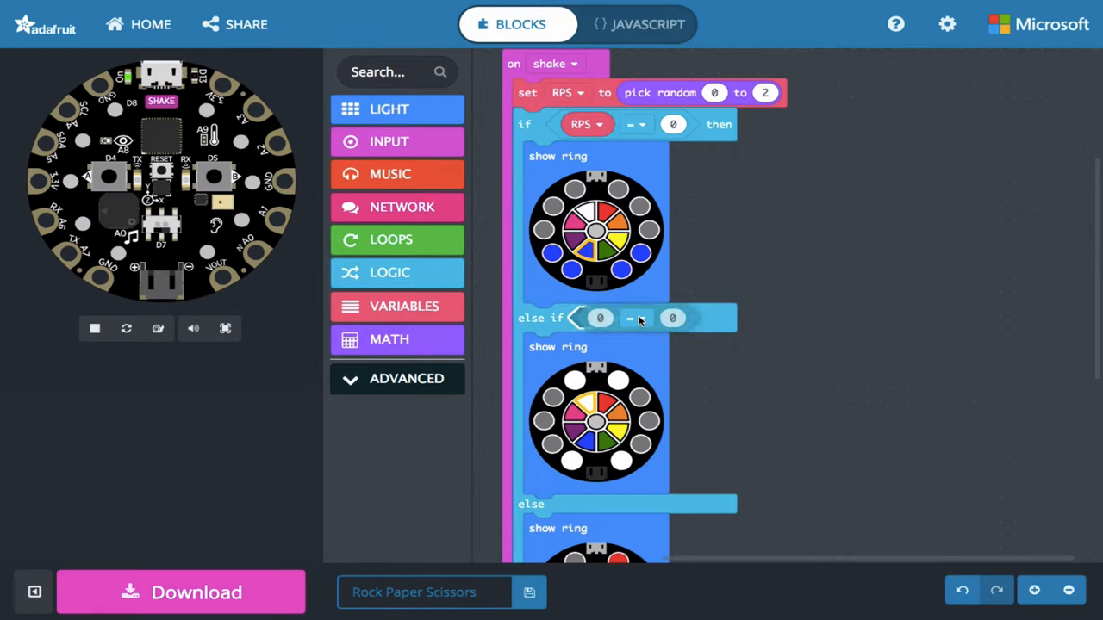
pyautogui.click(397, 306)
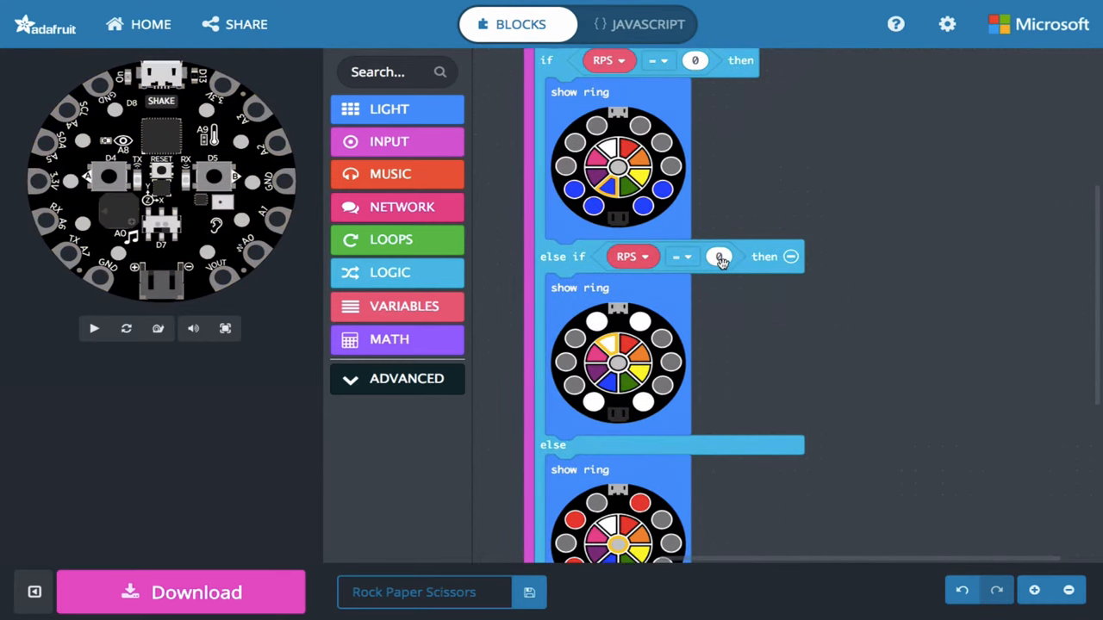
pyautogui.click(93, 328)
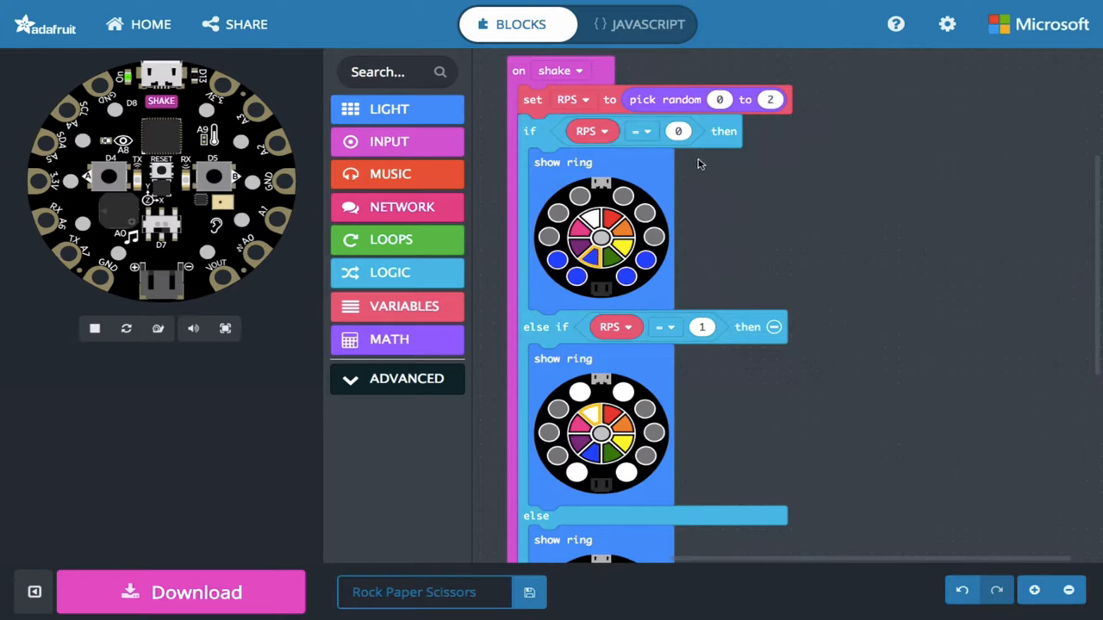
pyautogui.moveTo(597, 138)
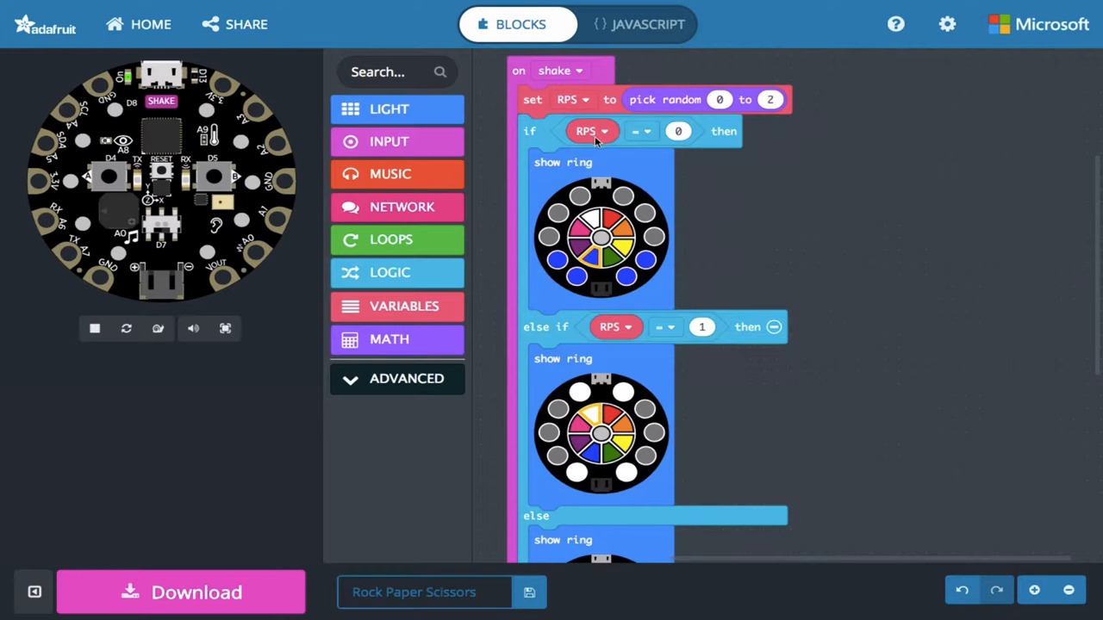
pyautogui.moveTo(670, 231)
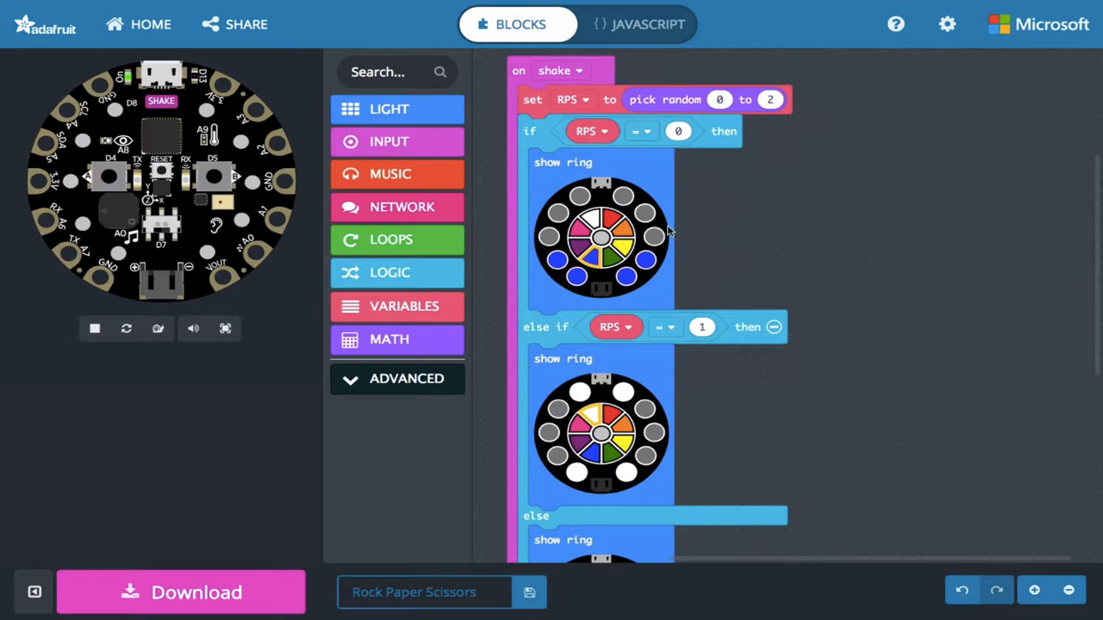
pyautogui.scroll(3)
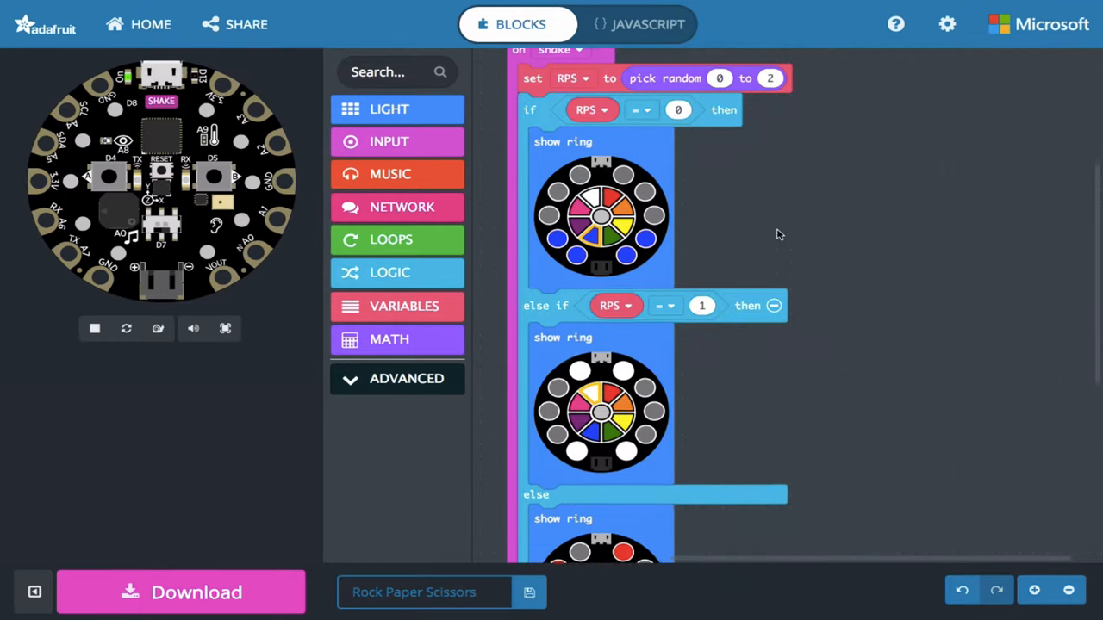
pyautogui.scroll(-3)
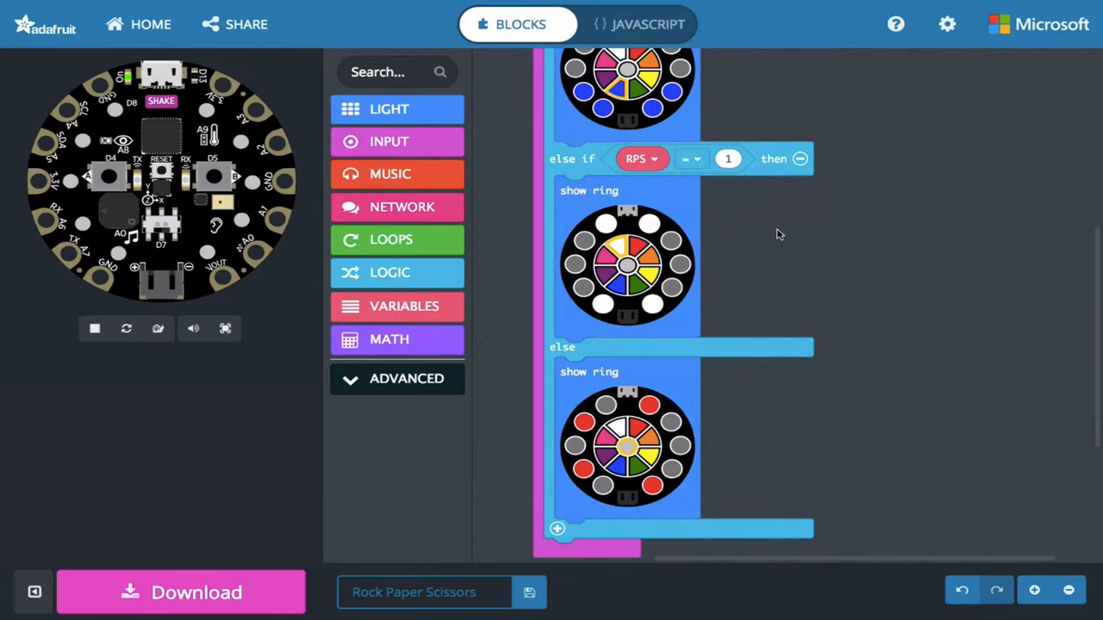
pyautogui.moveTo(682, 286)
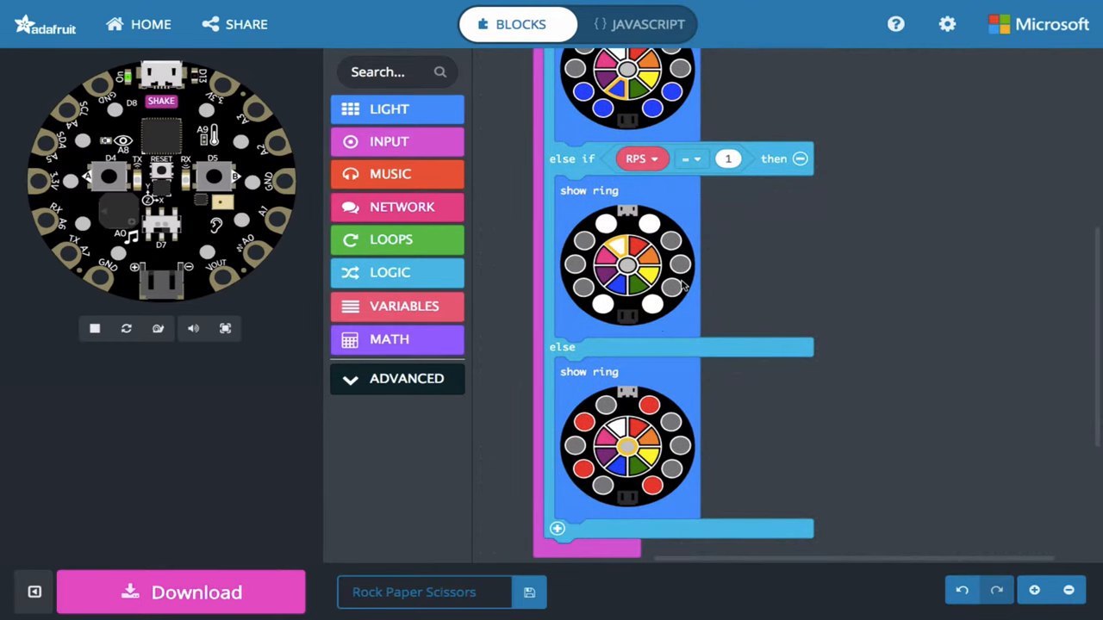
pyautogui.scroll(3)
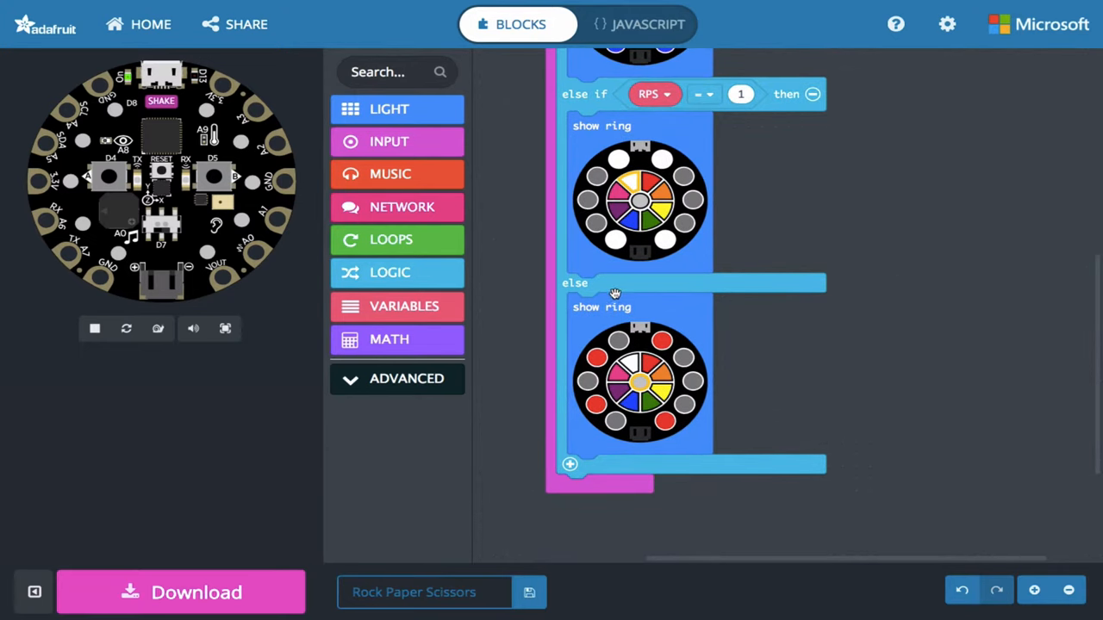
pyautogui.moveTo(720, 250)
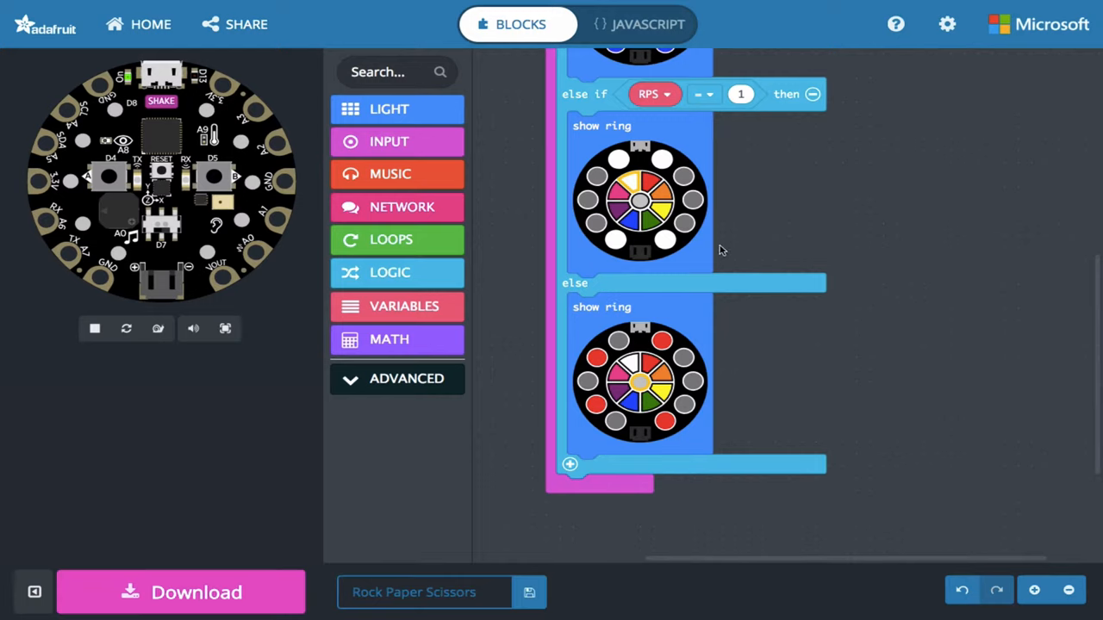
pyautogui.moveTo(771, 222)
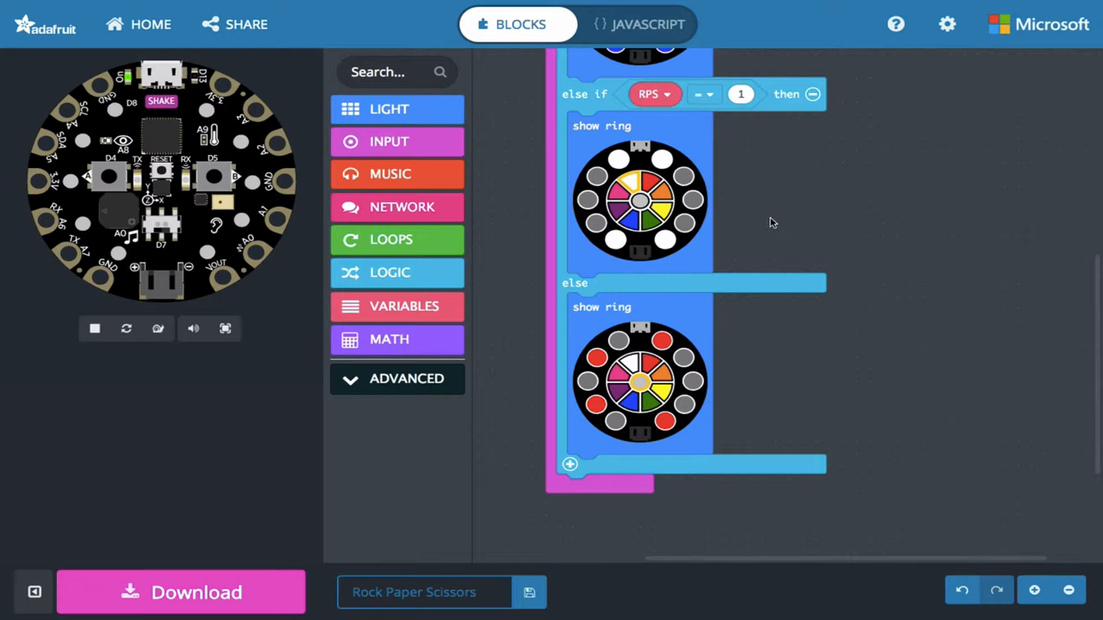
pyautogui.scroll(3)
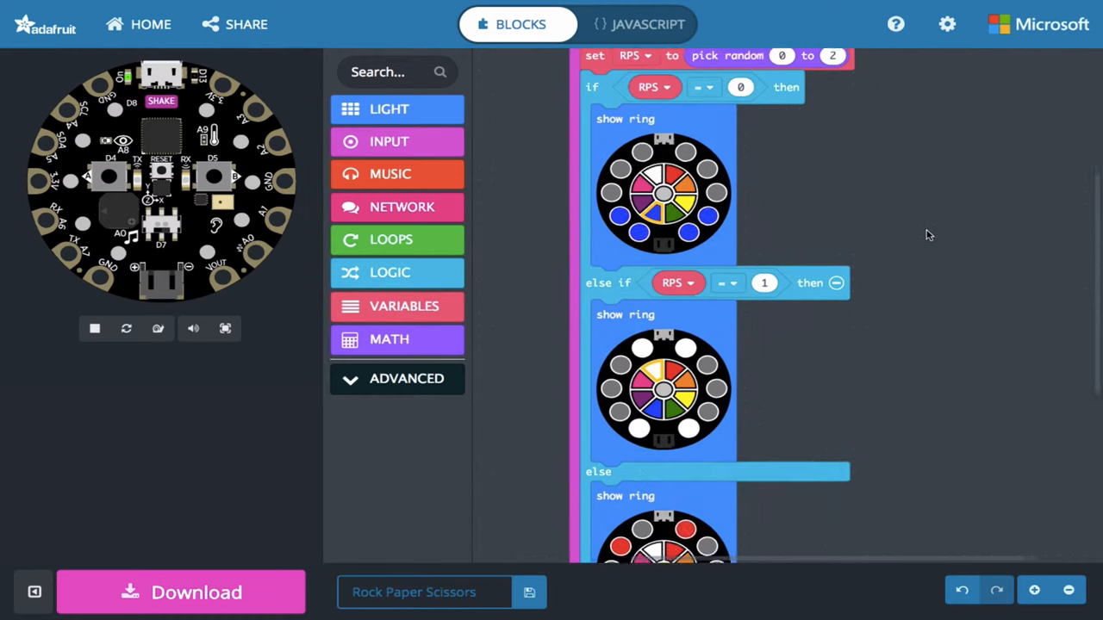
pyautogui.scroll(-3)
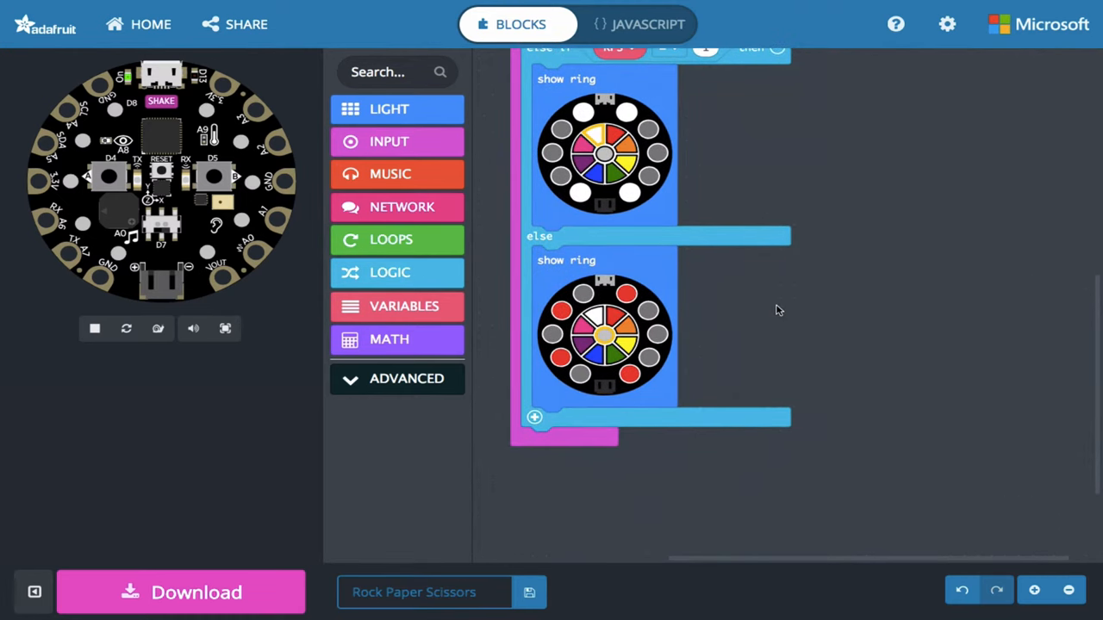
pyautogui.scroll(3)
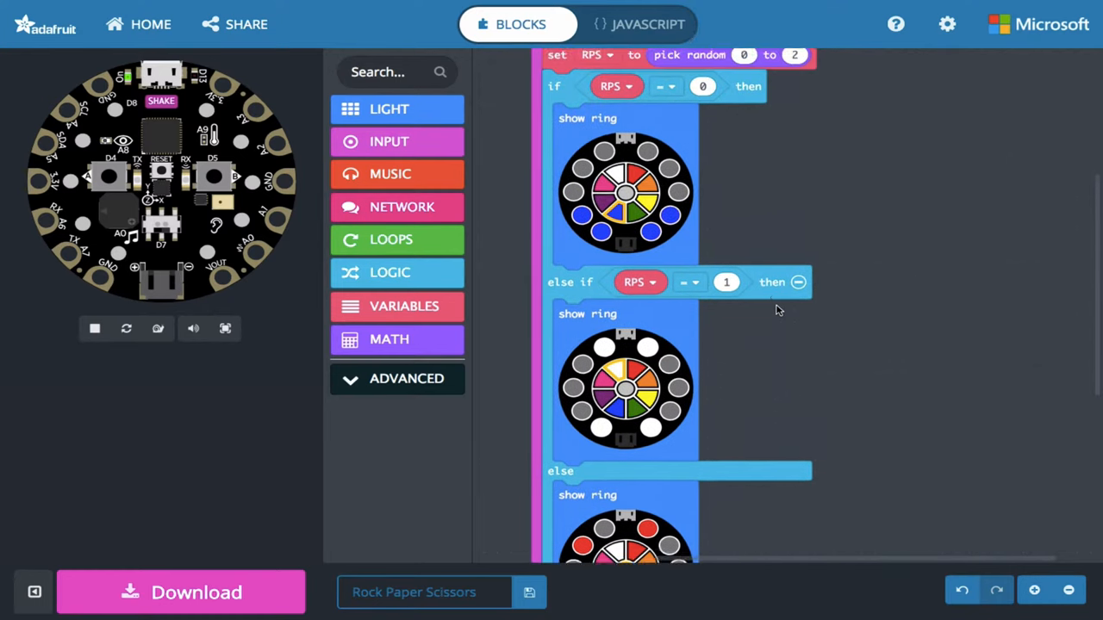
pyautogui.scroll(3)
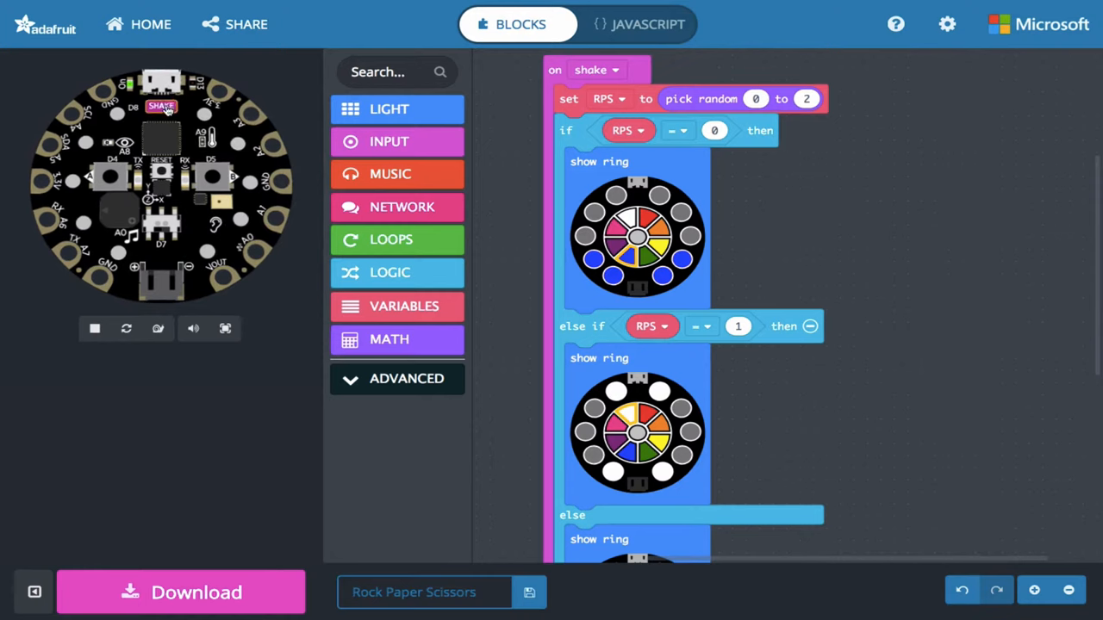
# Step: Shake the simulated board so it lights the blue ring pattern
pyautogui.click(161, 106)
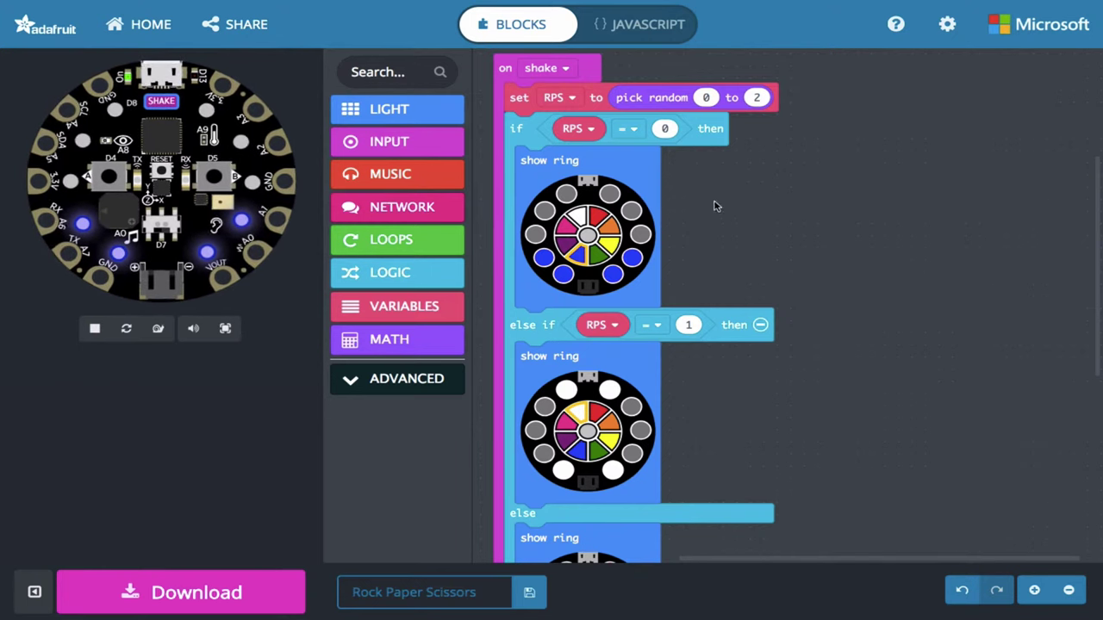
pyautogui.moveTo(450, 164)
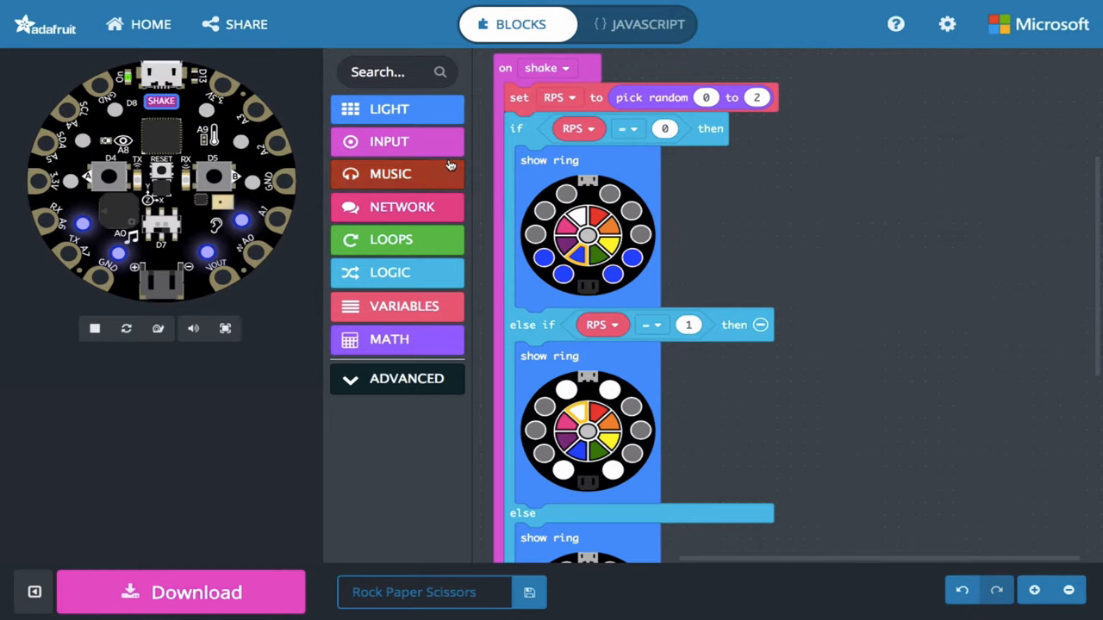
# Step: Add 'set all pixels' purple and a 200 ms pause before the RPS = 0 ring
pyautogui.click(388, 109)
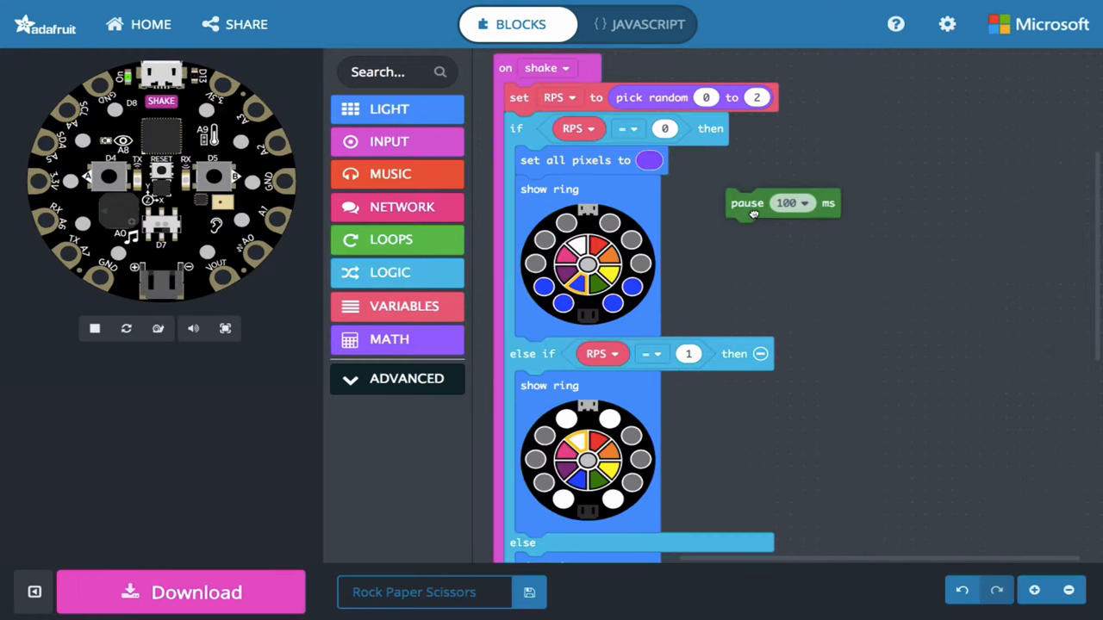
pyautogui.moveTo(781, 203); pyautogui.dragTo(571, 189)
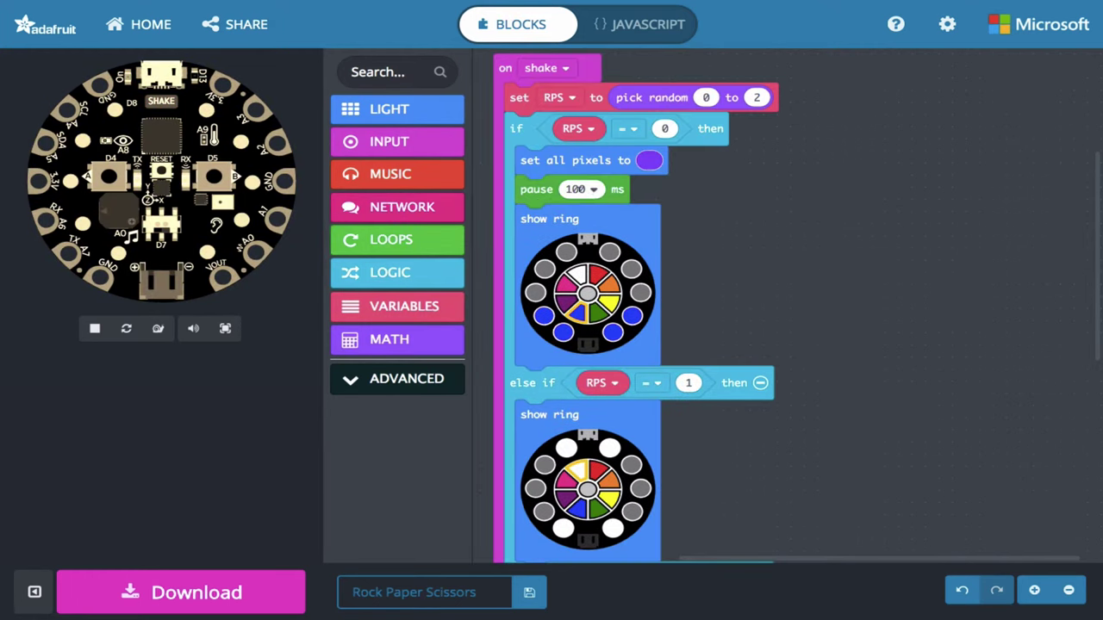
pyautogui.click(593, 189)
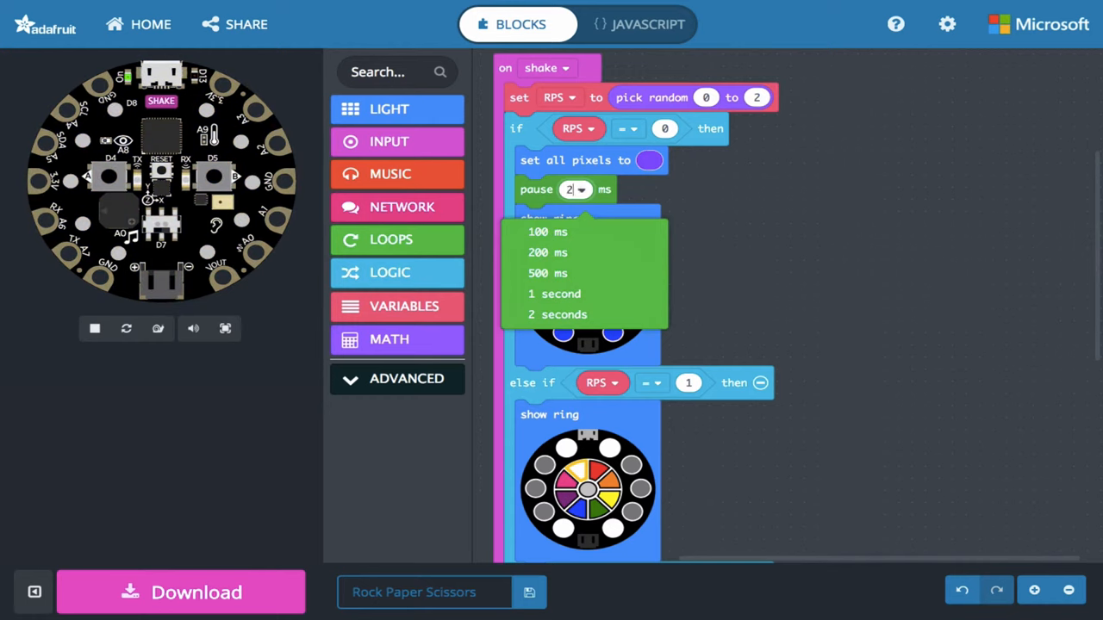
pyautogui.click(548, 252)
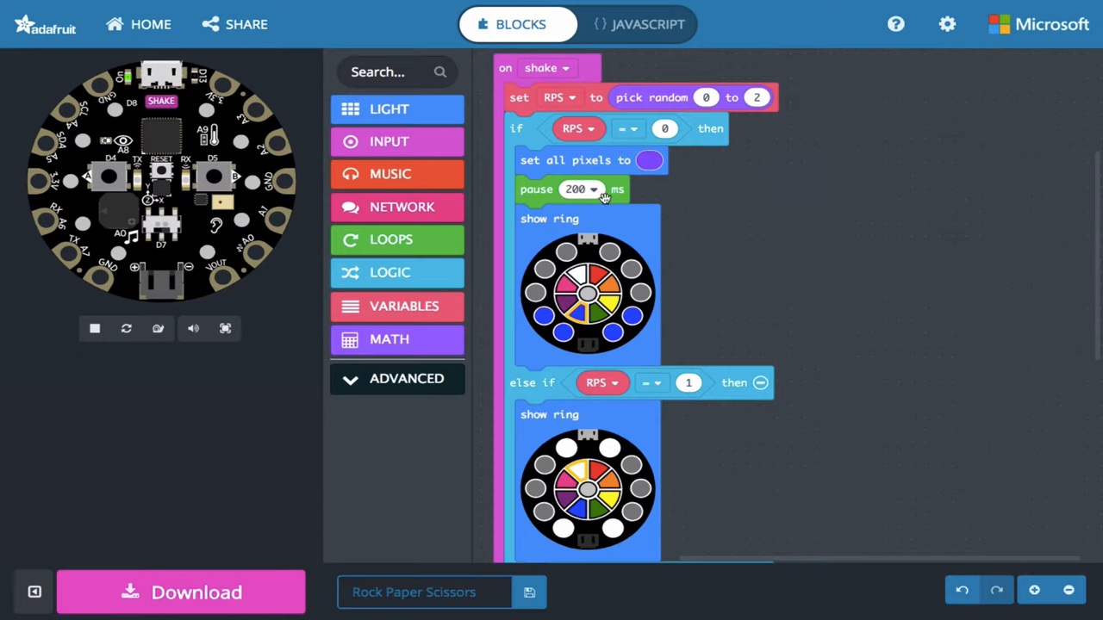
pyautogui.moveTo(689, 204)
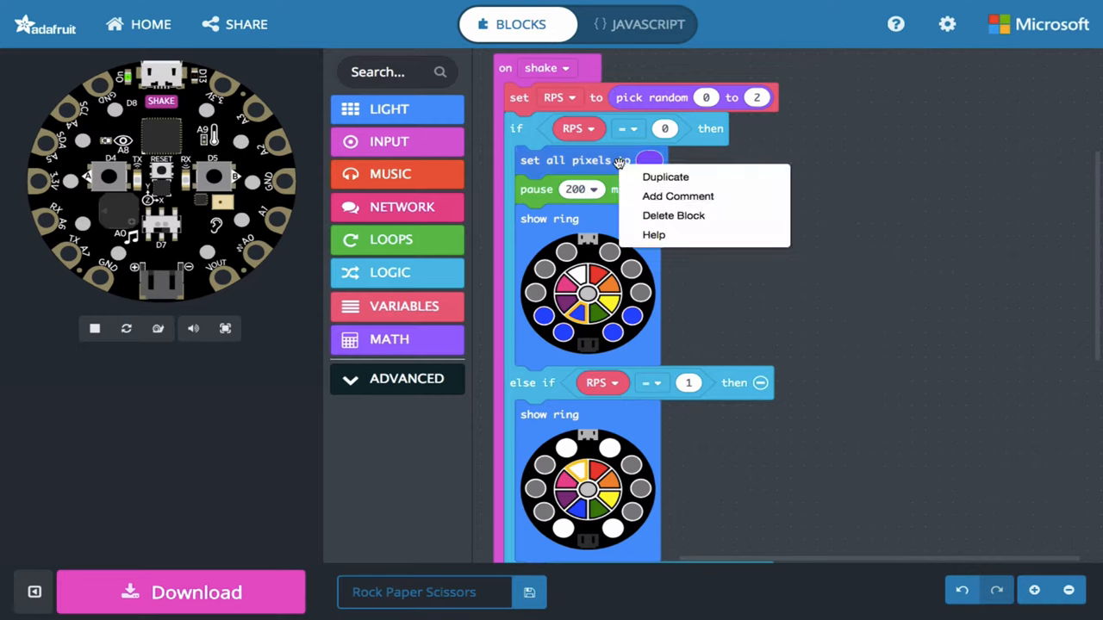
# Step: Duplicate the set all pixels block into the else-if and else branches
pyautogui.click(664, 176)
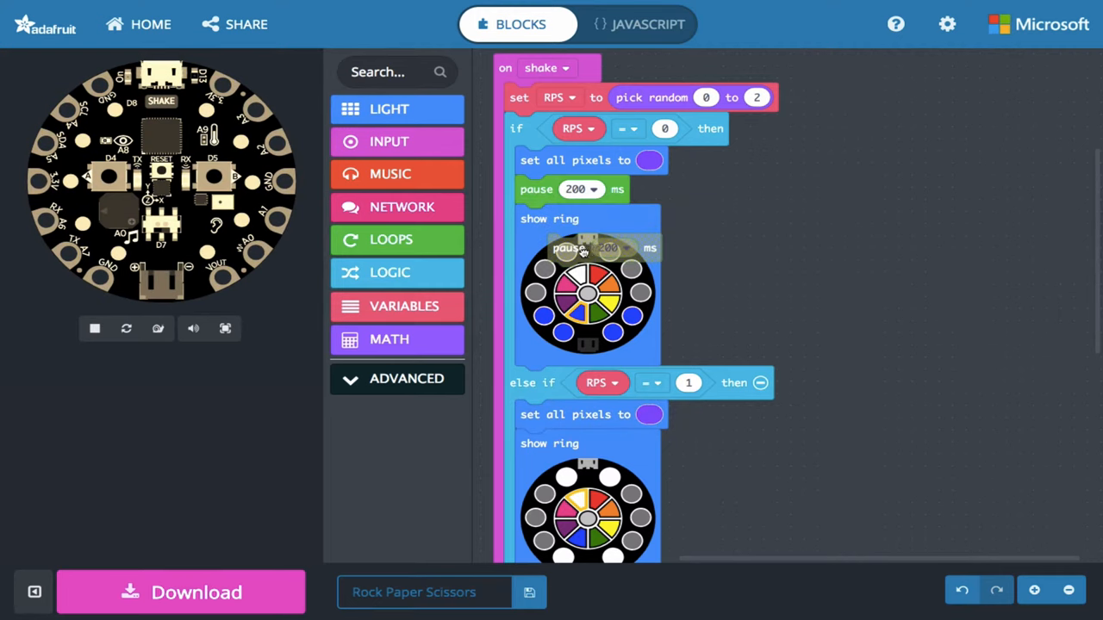
pyautogui.scroll(-3)
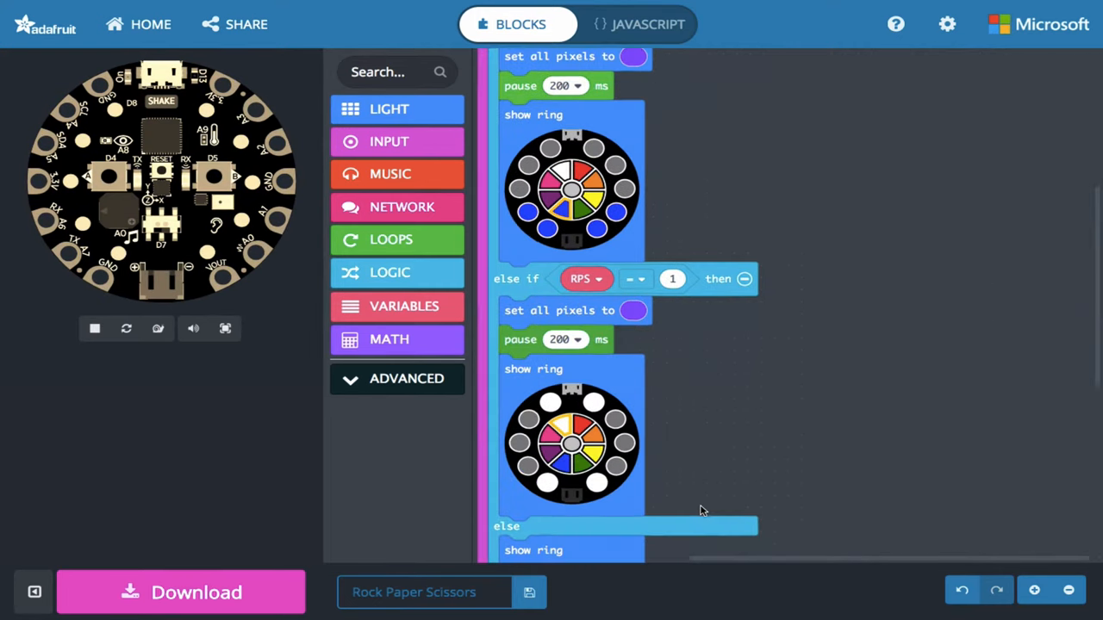
pyautogui.rightClick(572, 191)
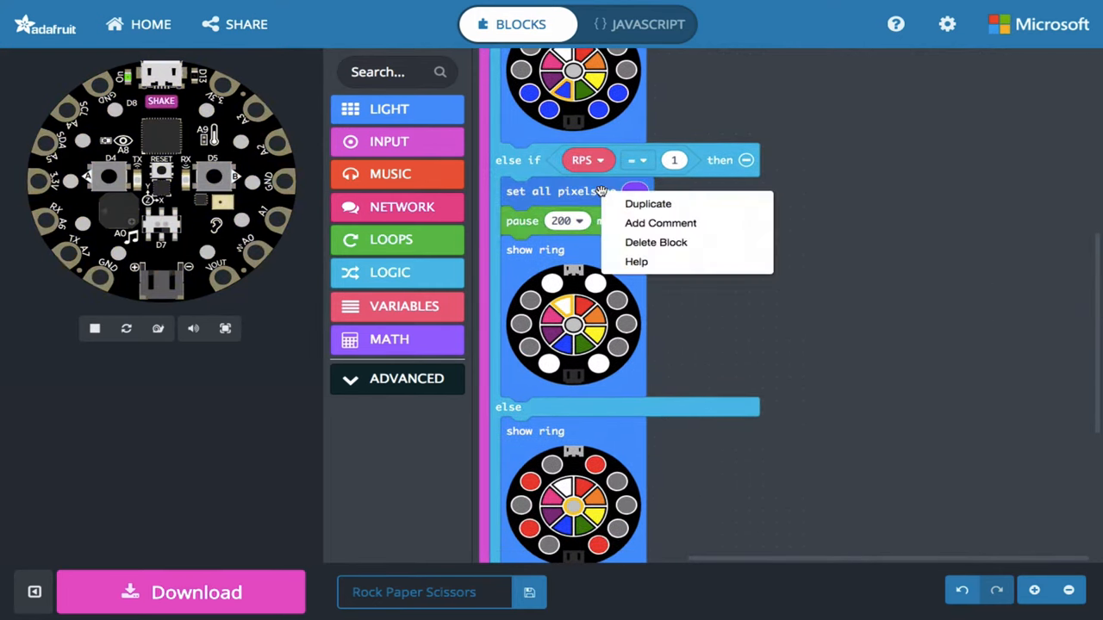
pyautogui.click(648, 203)
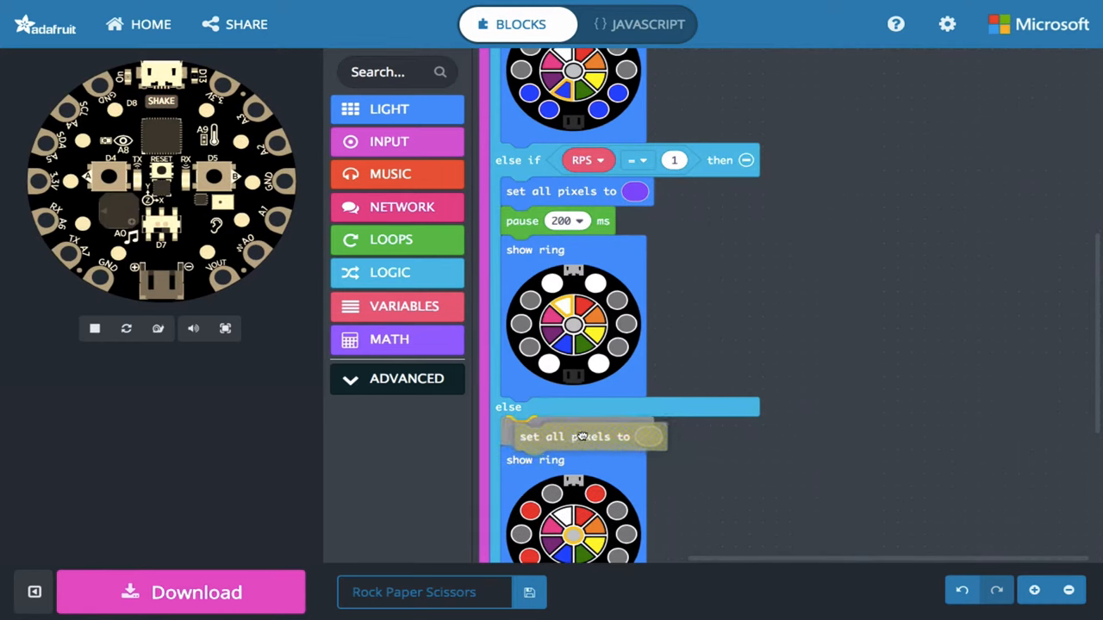
# Step: Duplicate the 200 ms pause block into the remaining branches
pyautogui.rightClick(582, 435)
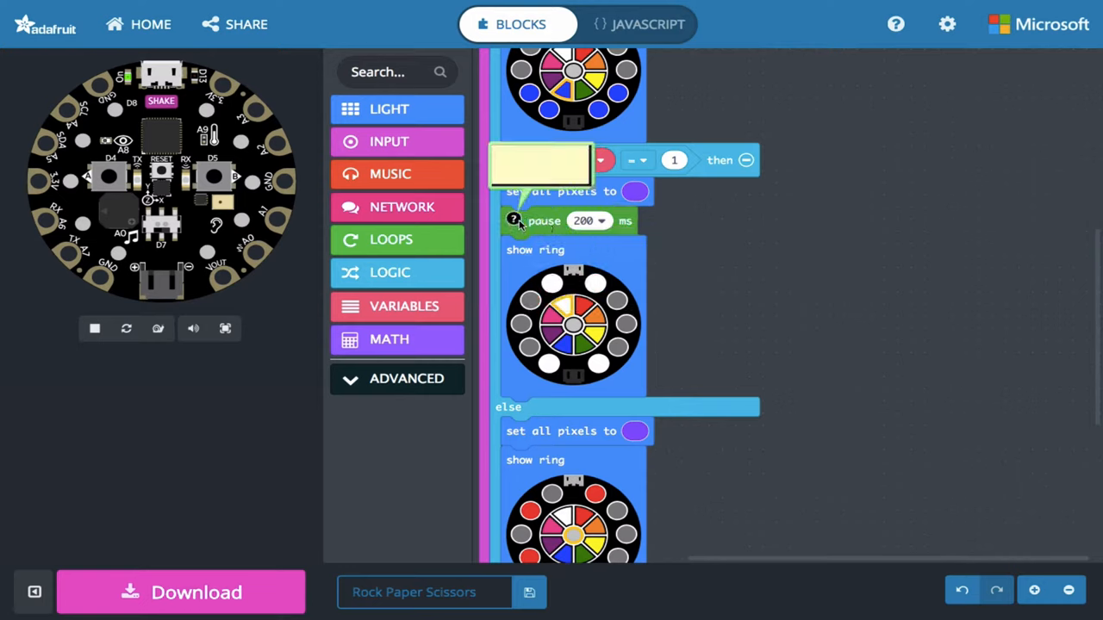
pyautogui.rightClick(514, 220)
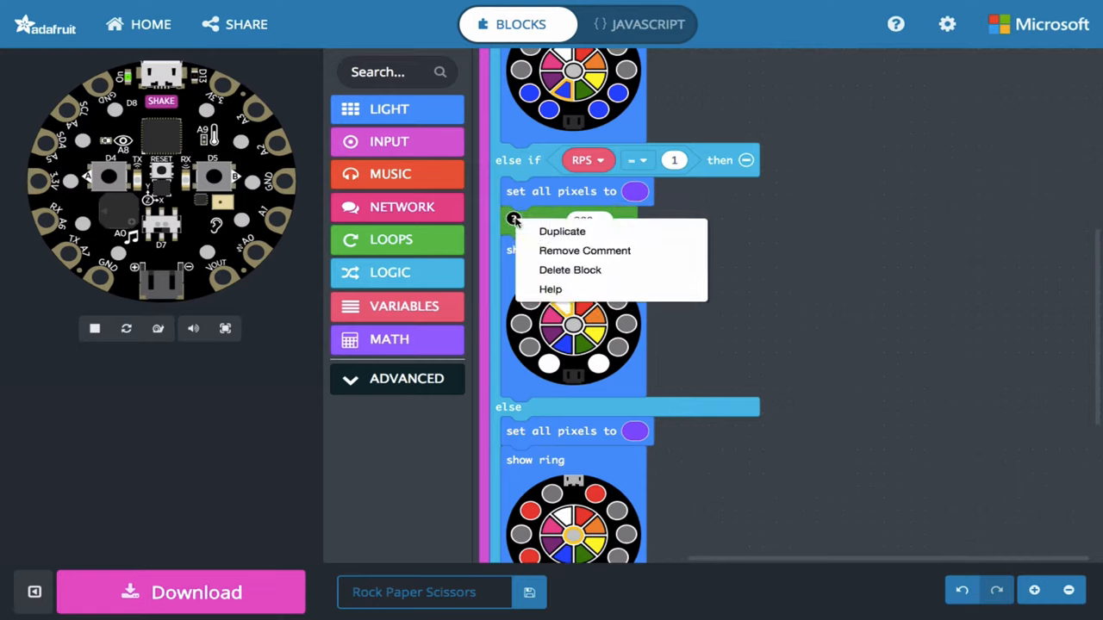
pyautogui.rightClick(521, 220)
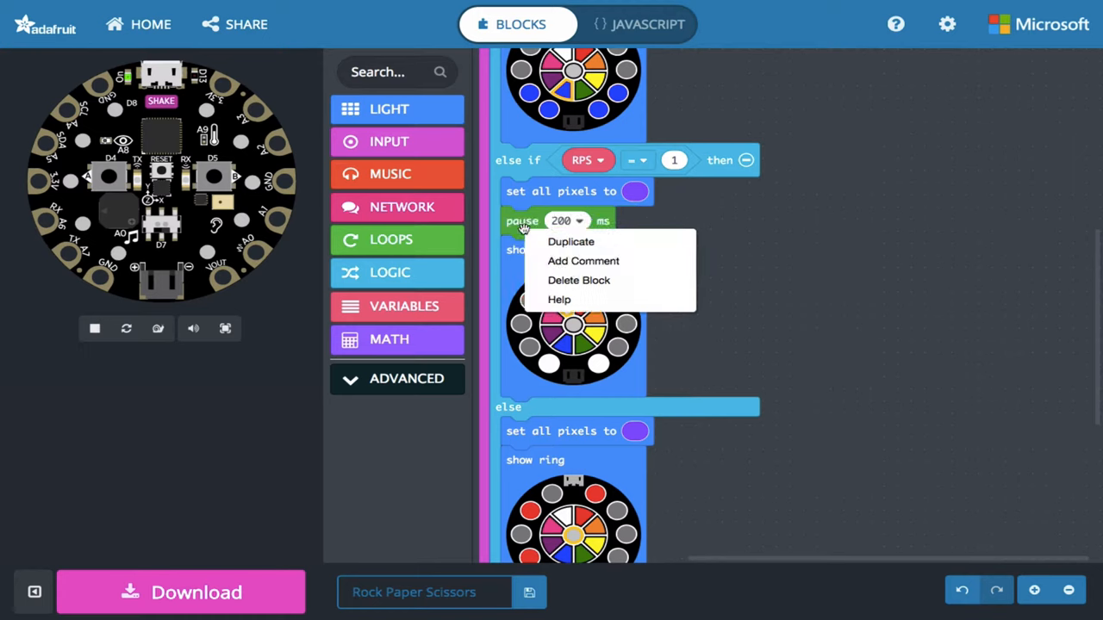
pyautogui.click(570, 241)
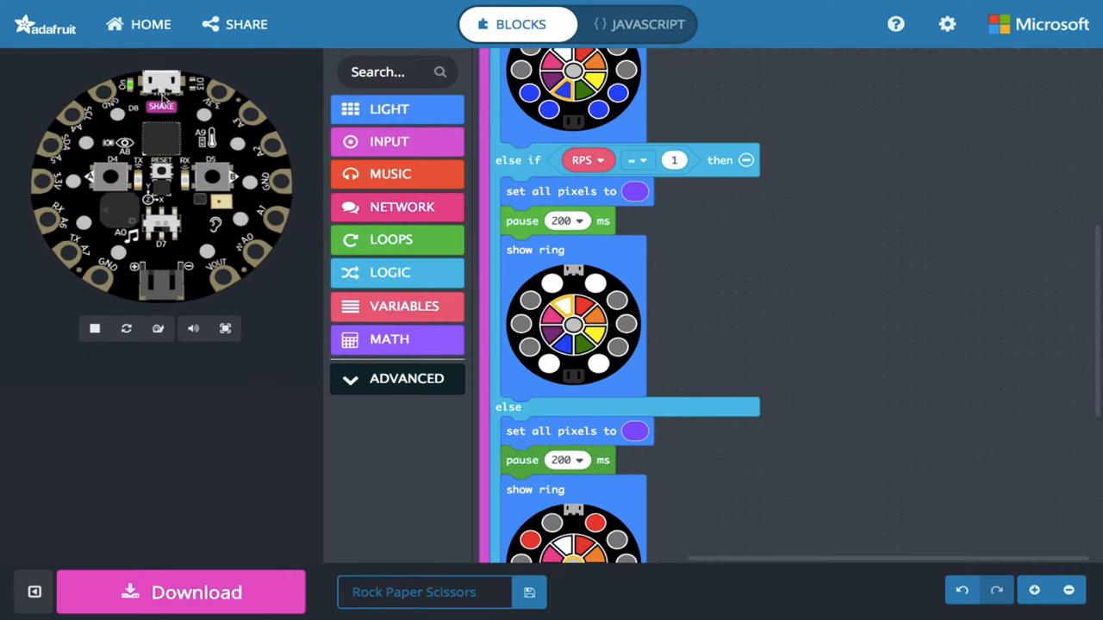
# Step: Shake the simulated board to check the flash and random ring
pyautogui.click(161, 105)
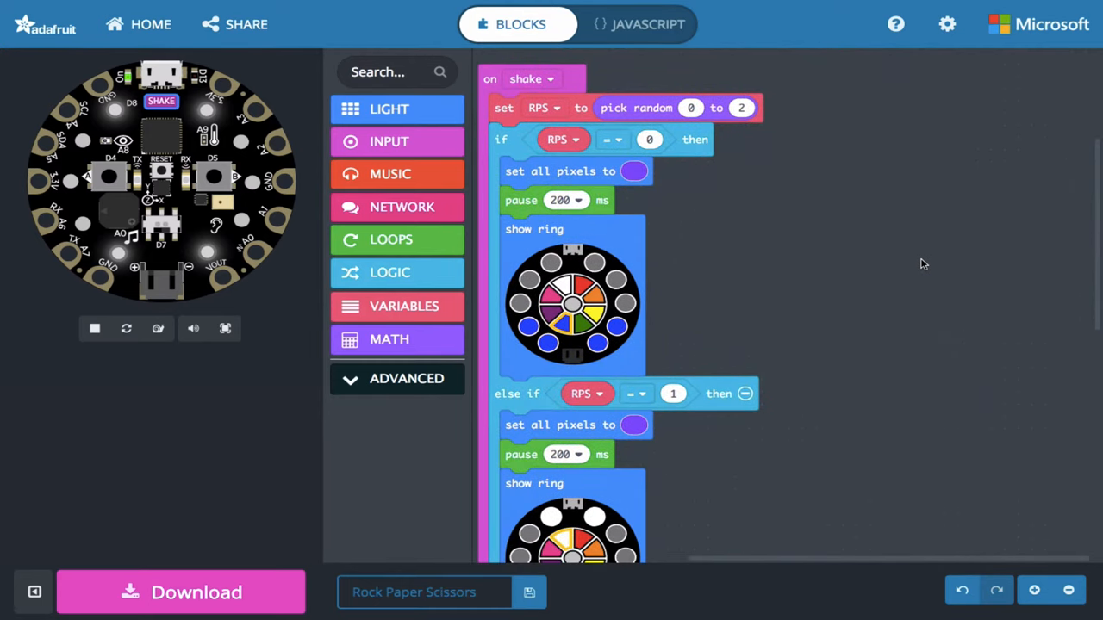
pyautogui.moveTo(864, 163)
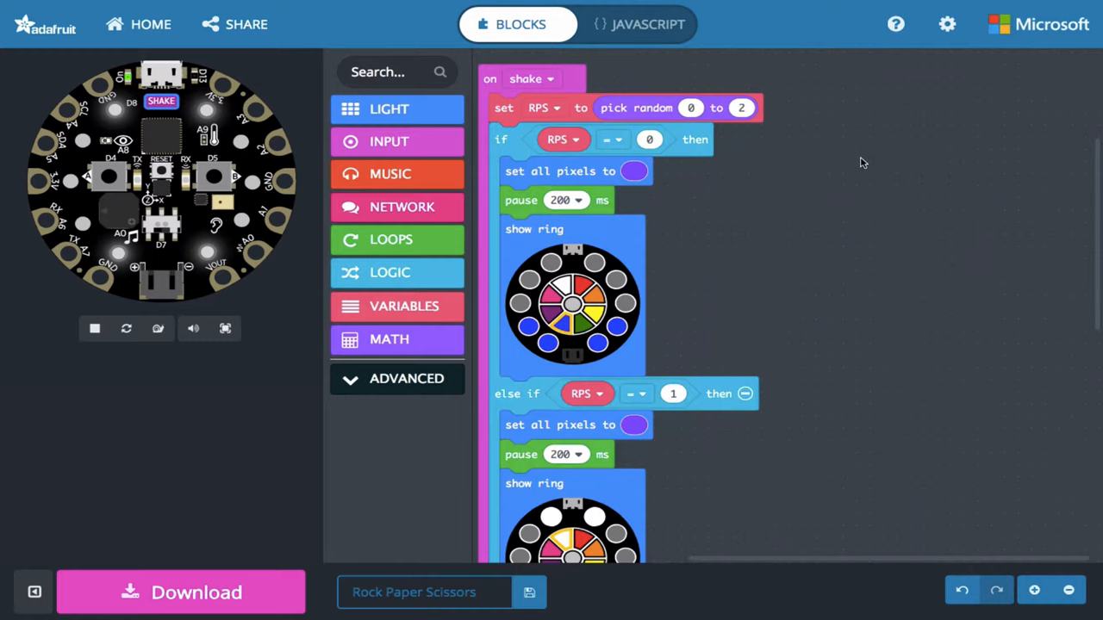
pyautogui.moveTo(390, 141)
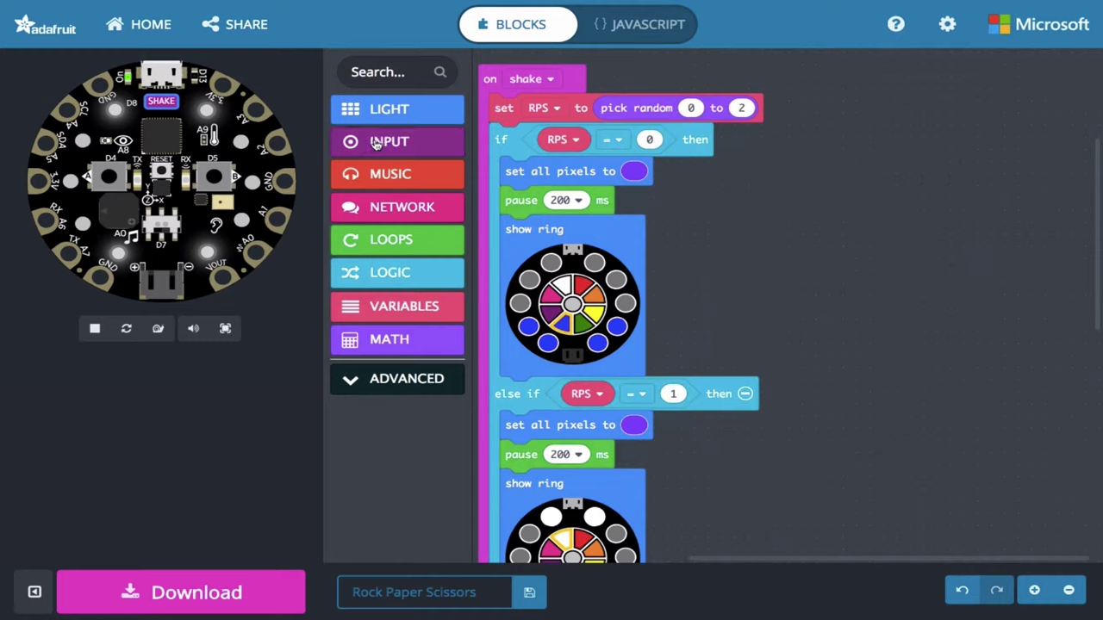
pyautogui.click(389, 141)
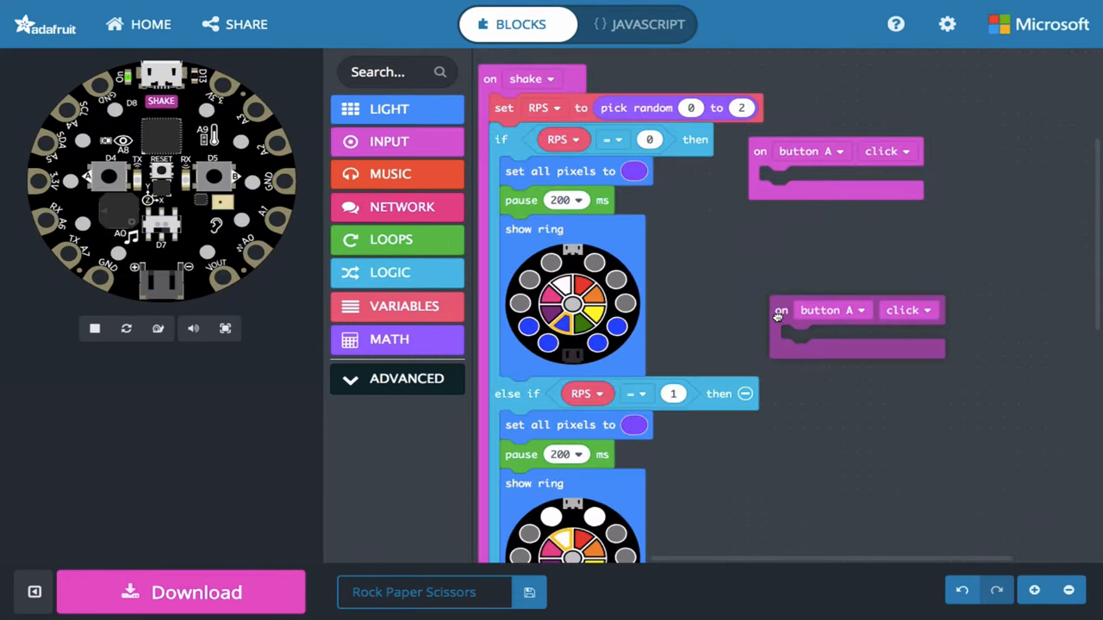
# Step: Duplicate the 'on button A click' handler and switch the copy to button B
pyautogui.click(836, 151)
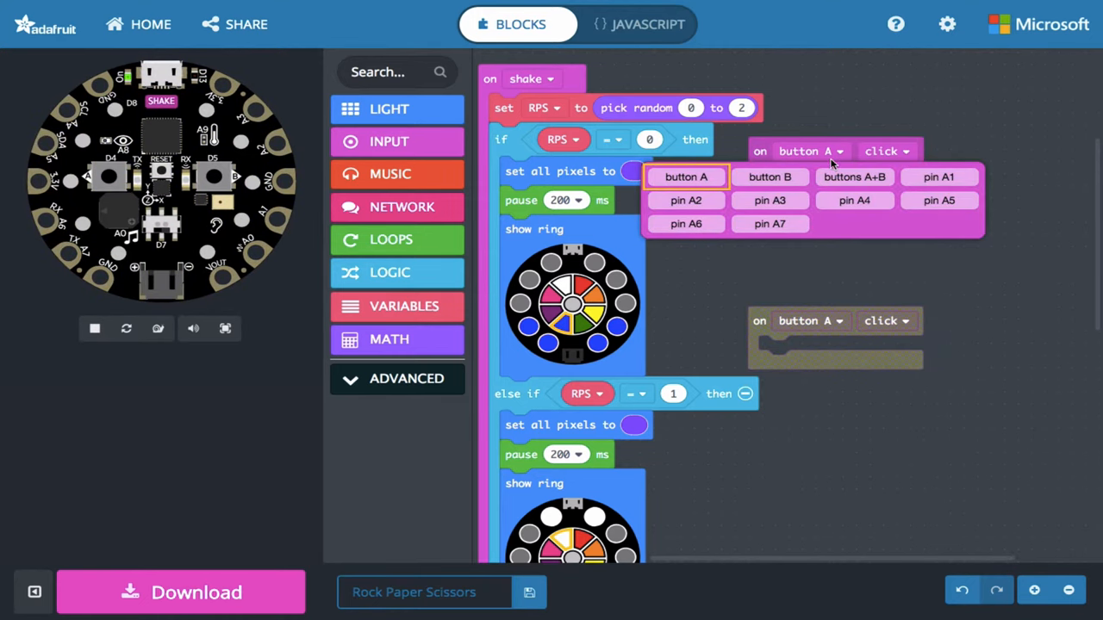
pyautogui.click(769, 177)
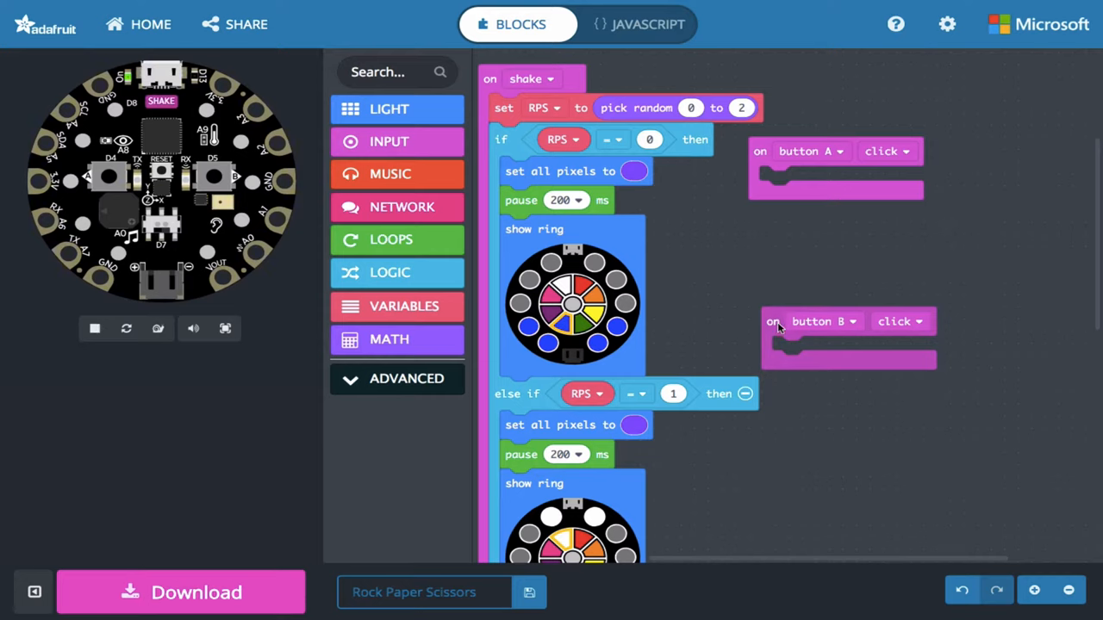
pyautogui.moveTo(397, 306)
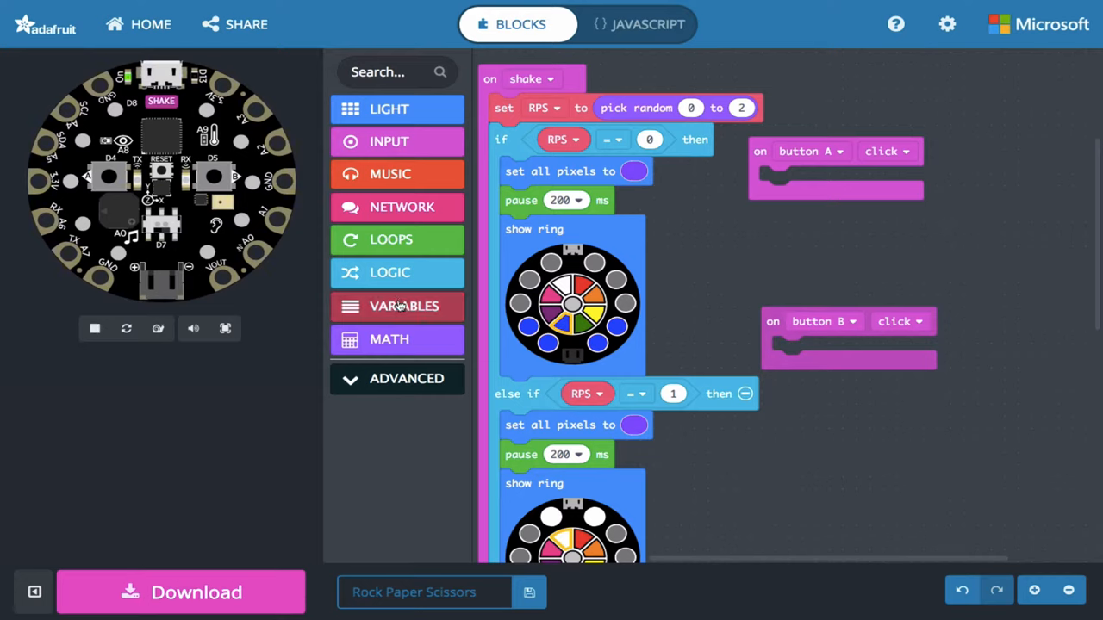
# Step: Make two variables named aScore and bScore
pyautogui.click(396, 306)
pyautogui.write('a')
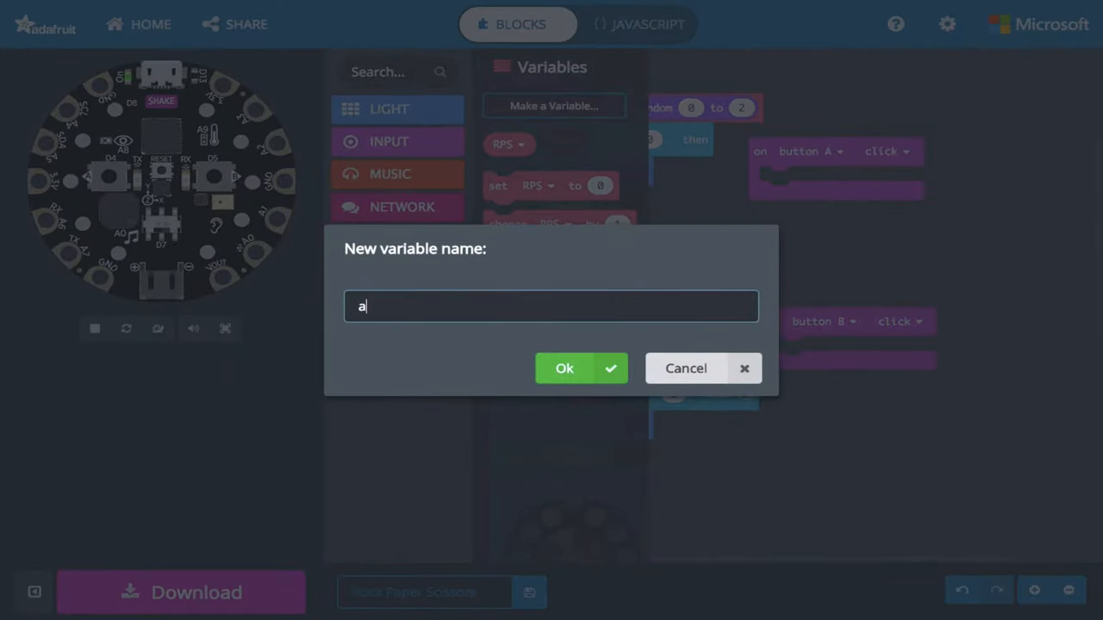
pyautogui.write('Score')
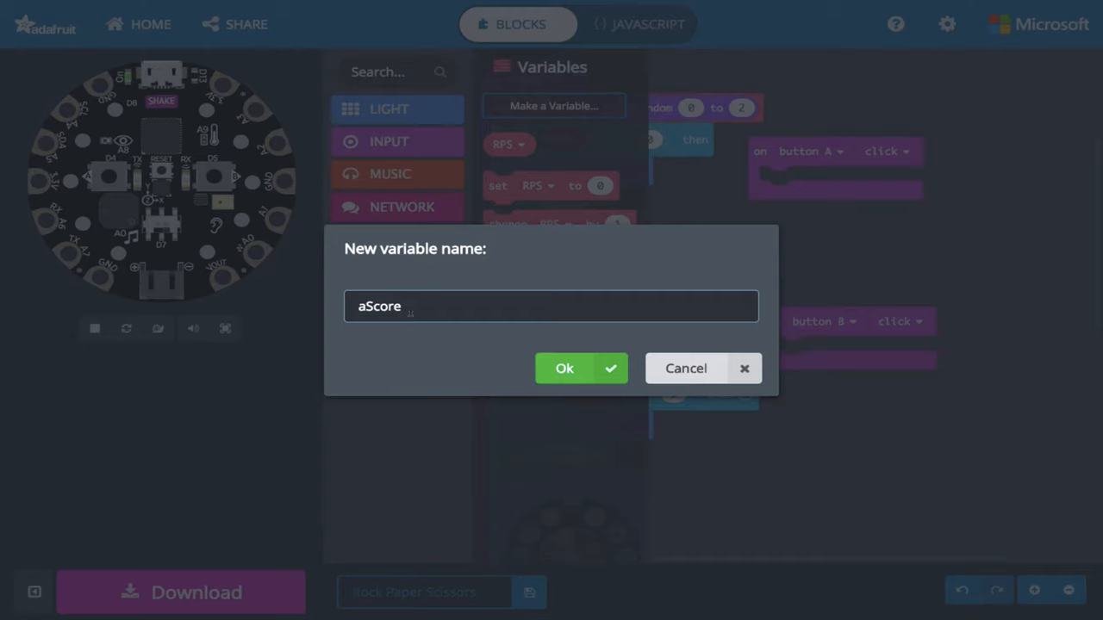
pyautogui.moveTo(422, 347)
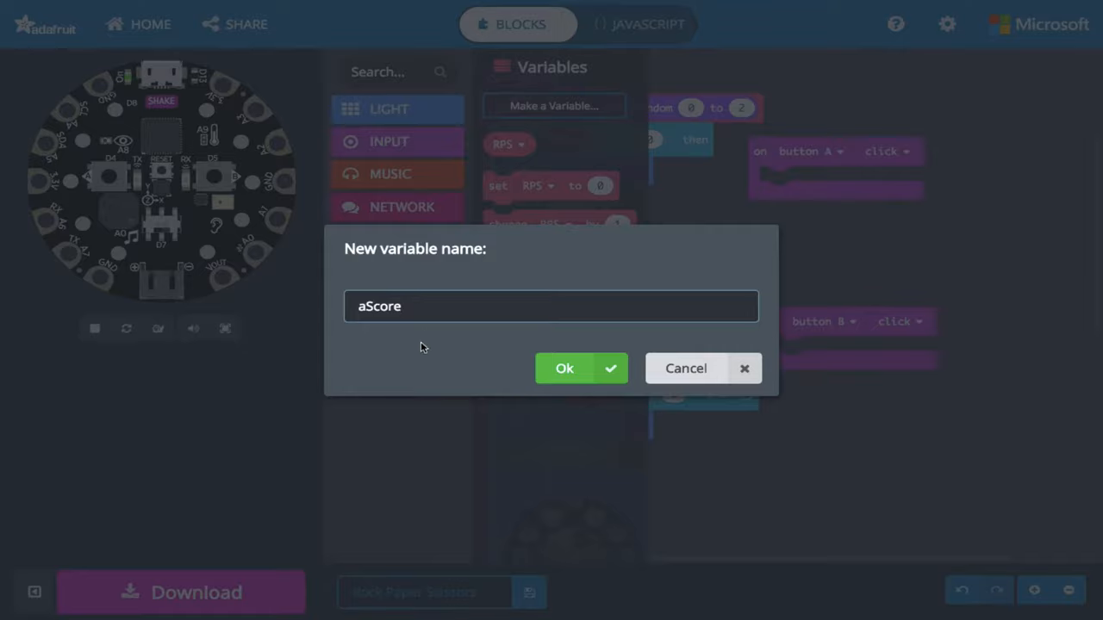
pyautogui.click(565, 368)
pyautogui.write('b')
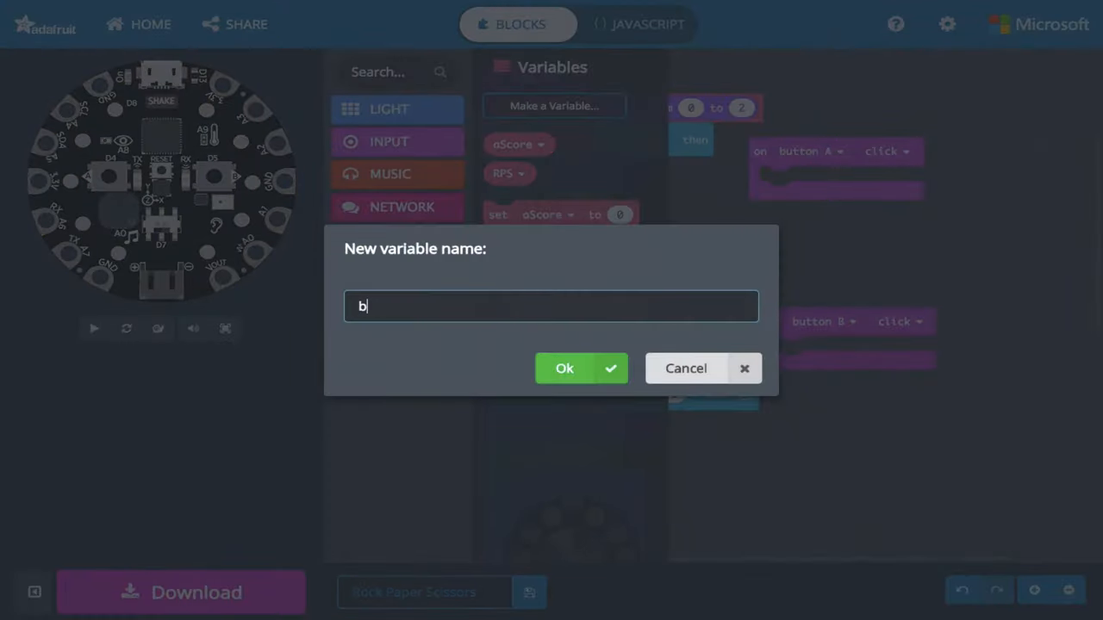
pyautogui.write('Score')
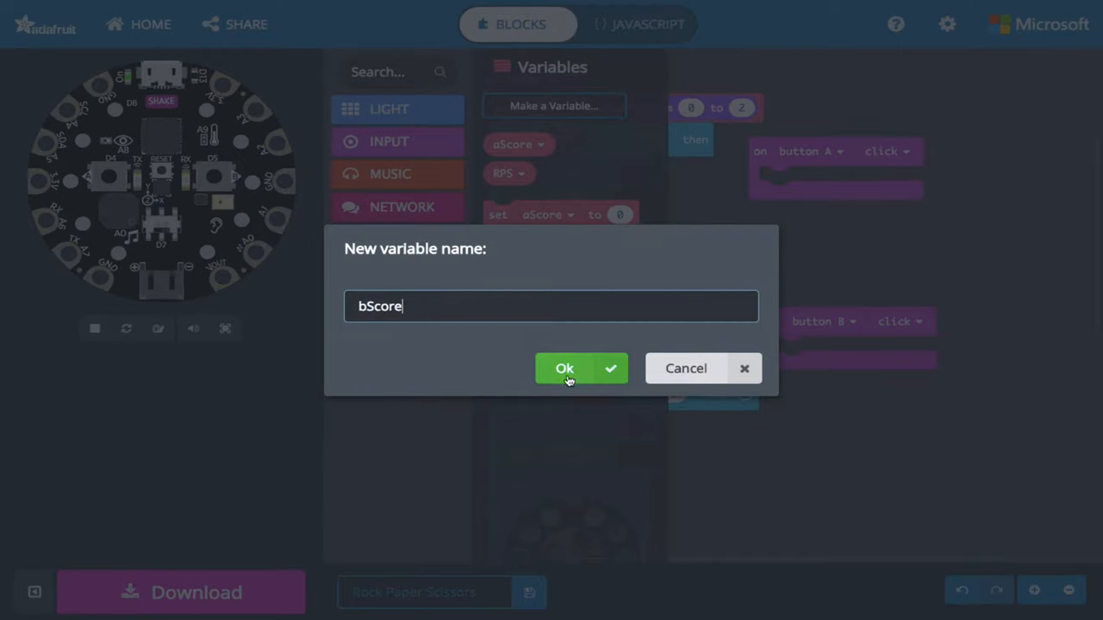
pyautogui.click(564, 368)
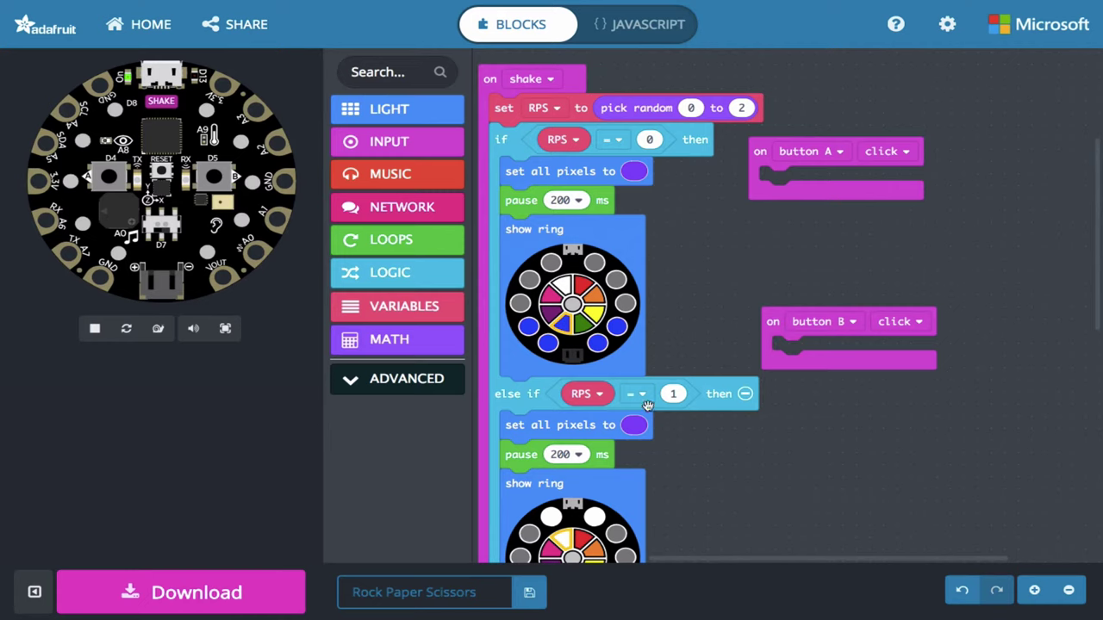
pyautogui.moveTo(666, 274)
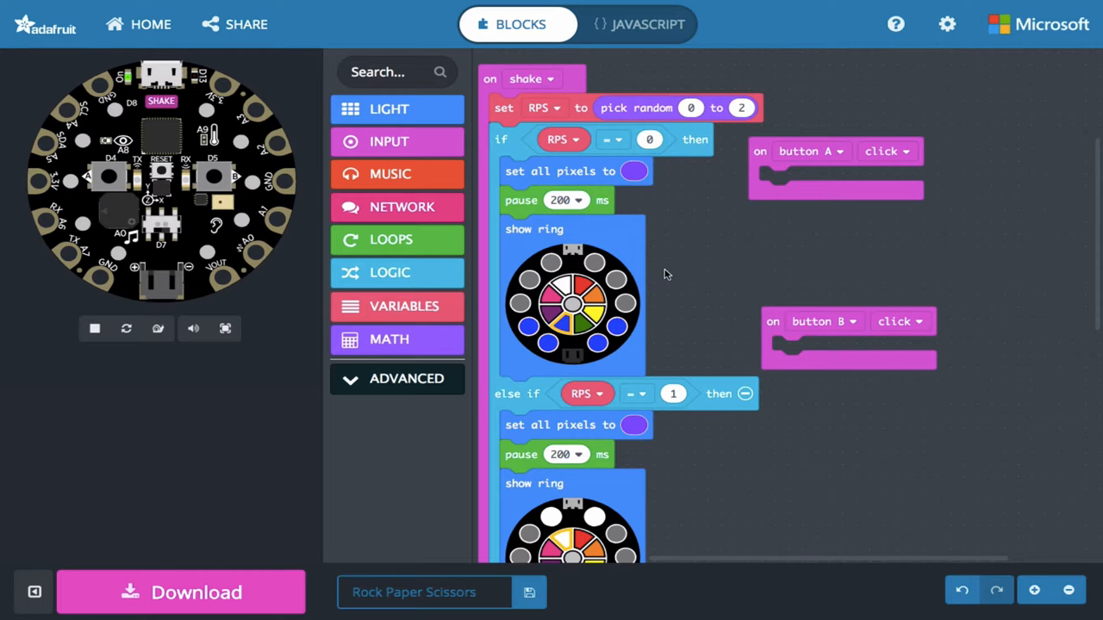
pyautogui.moveTo(392, 154)
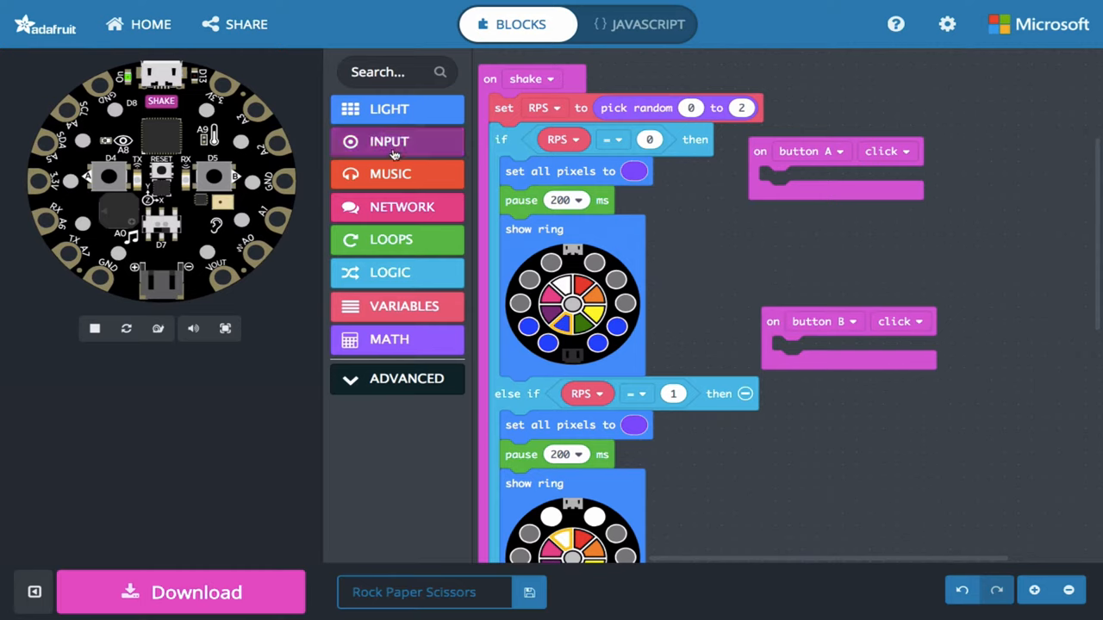
pyautogui.moveTo(396, 339)
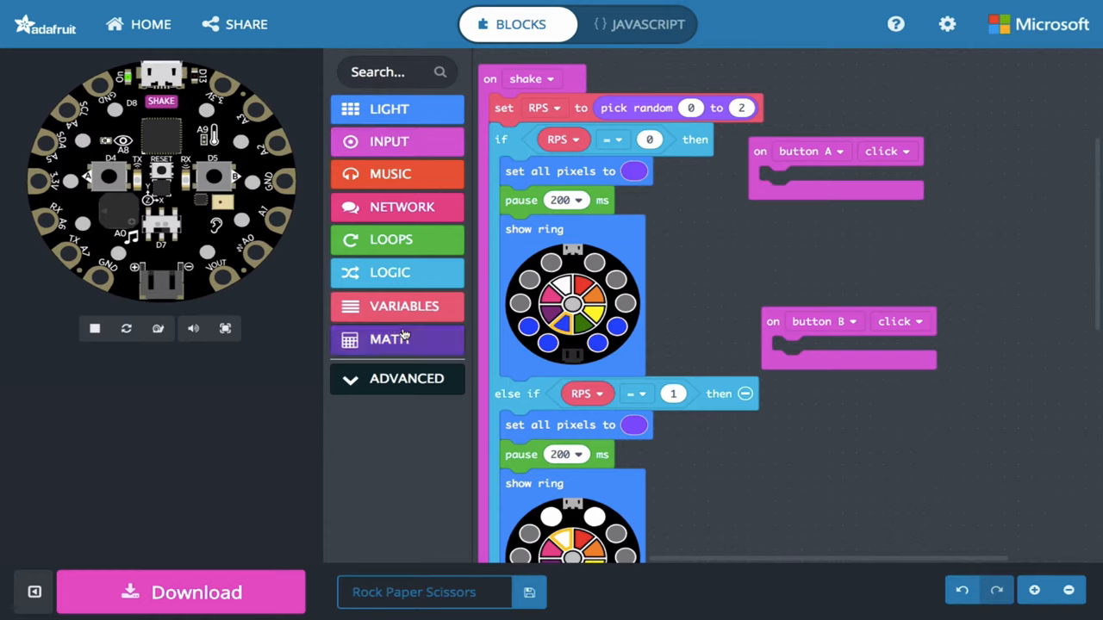
pyautogui.moveTo(659, 253)
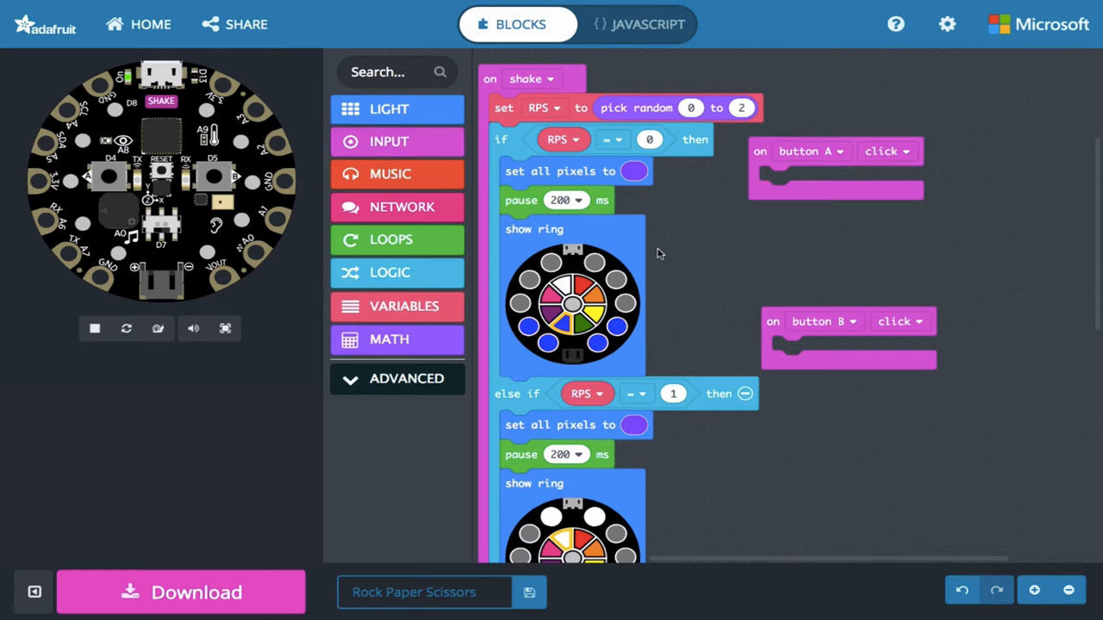
# Step: Put 'change aScore by 1' in button A and 'change bScore by 1' in button B
pyautogui.click(397, 306)
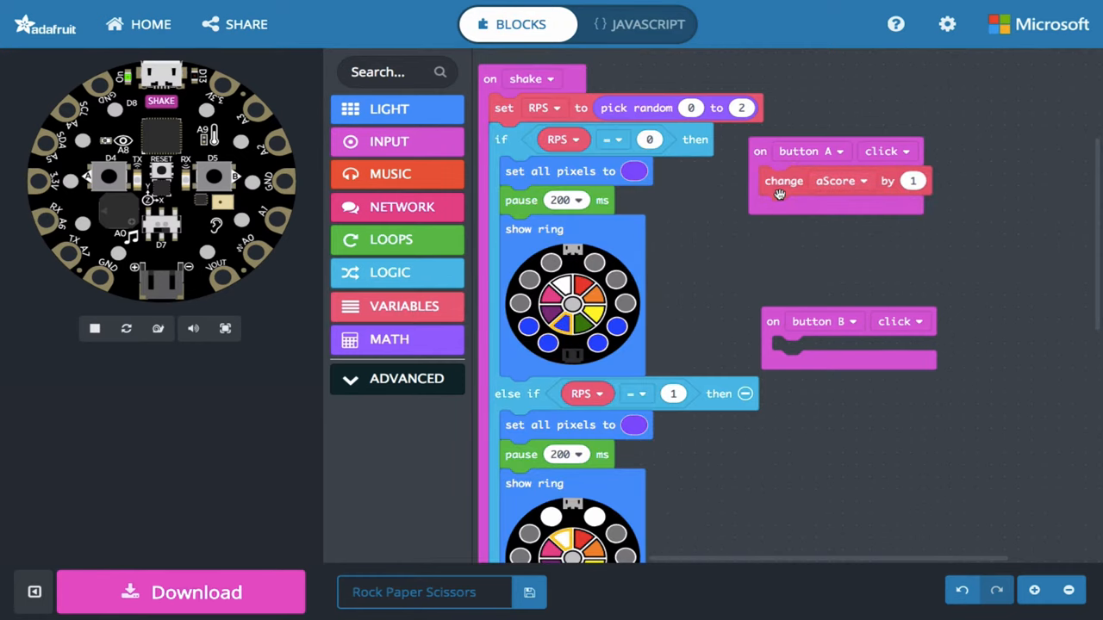
pyautogui.click(404, 306)
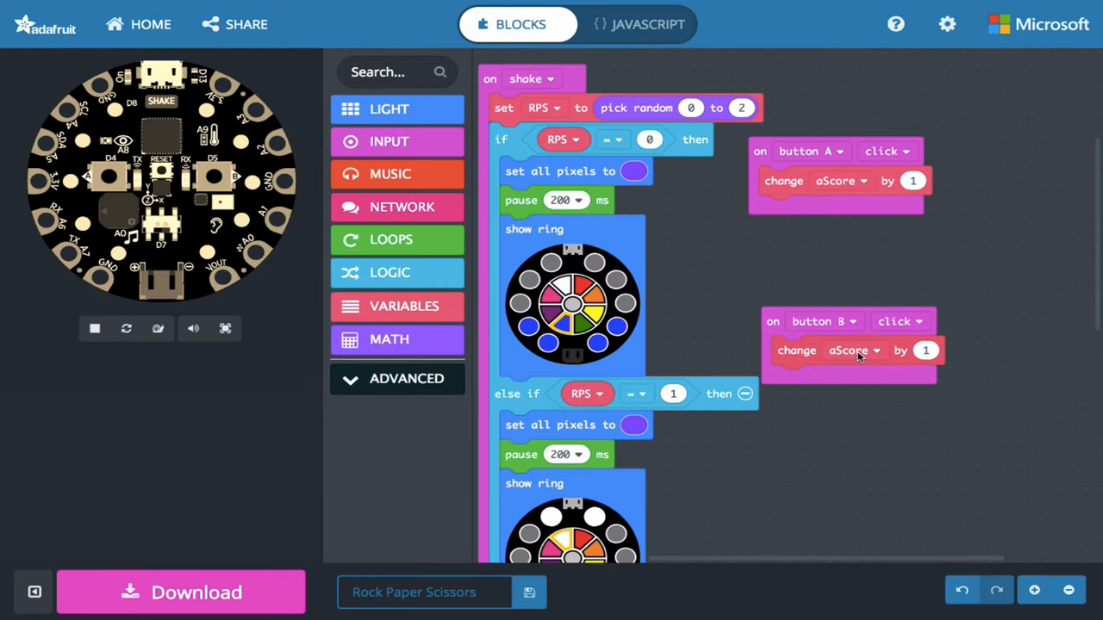
pyautogui.click(854, 350)
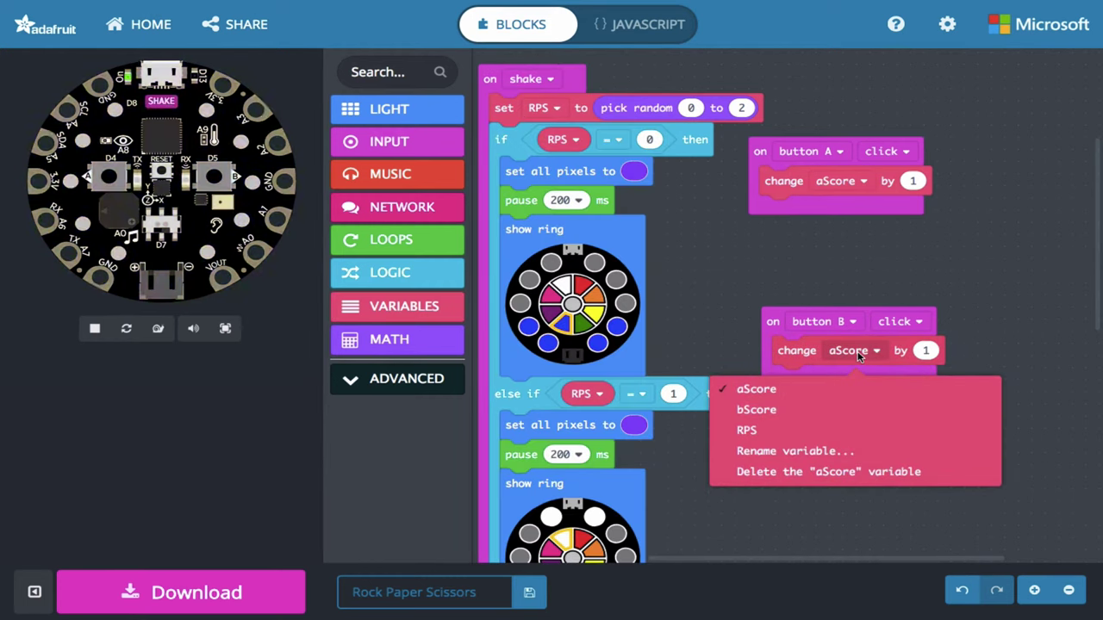
pyautogui.moveTo(816, 410)
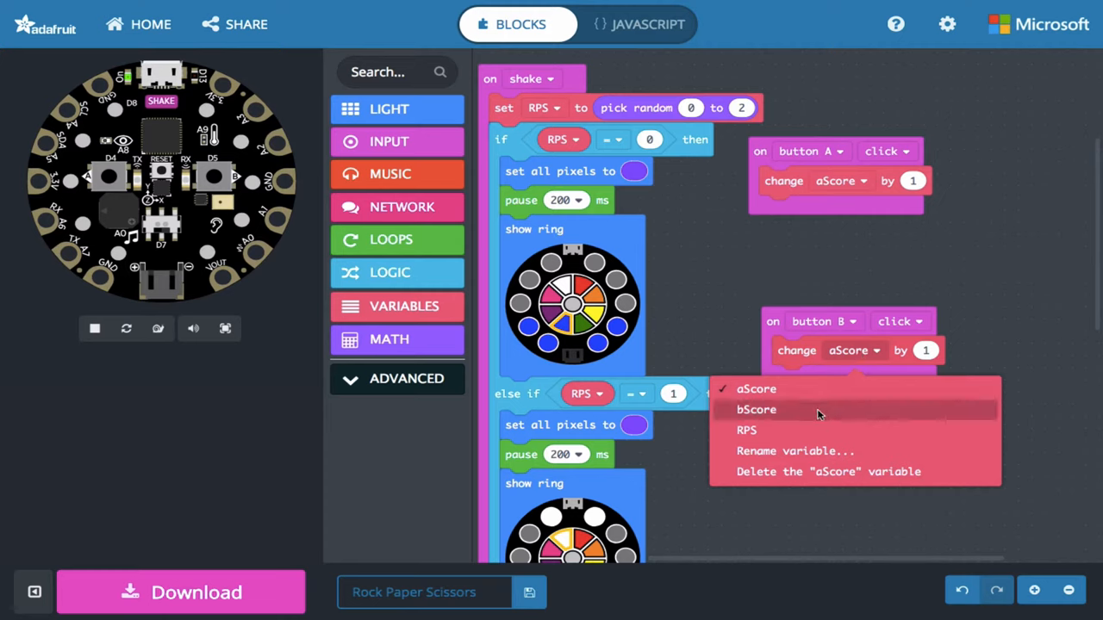
pyautogui.click(755, 409)
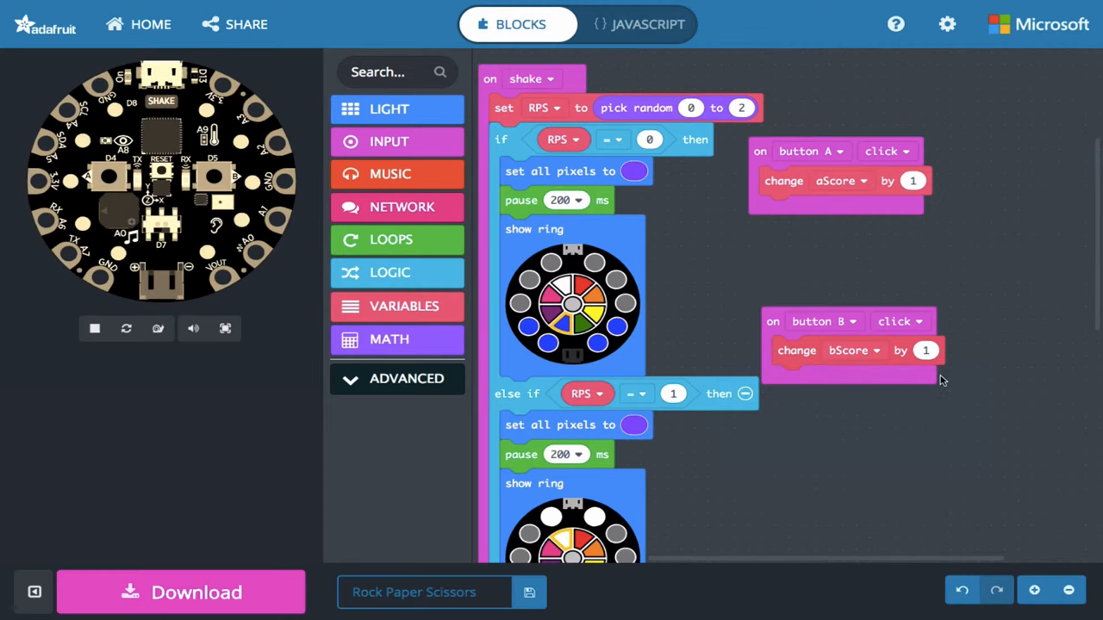
pyautogui.moveTo(666, 237)
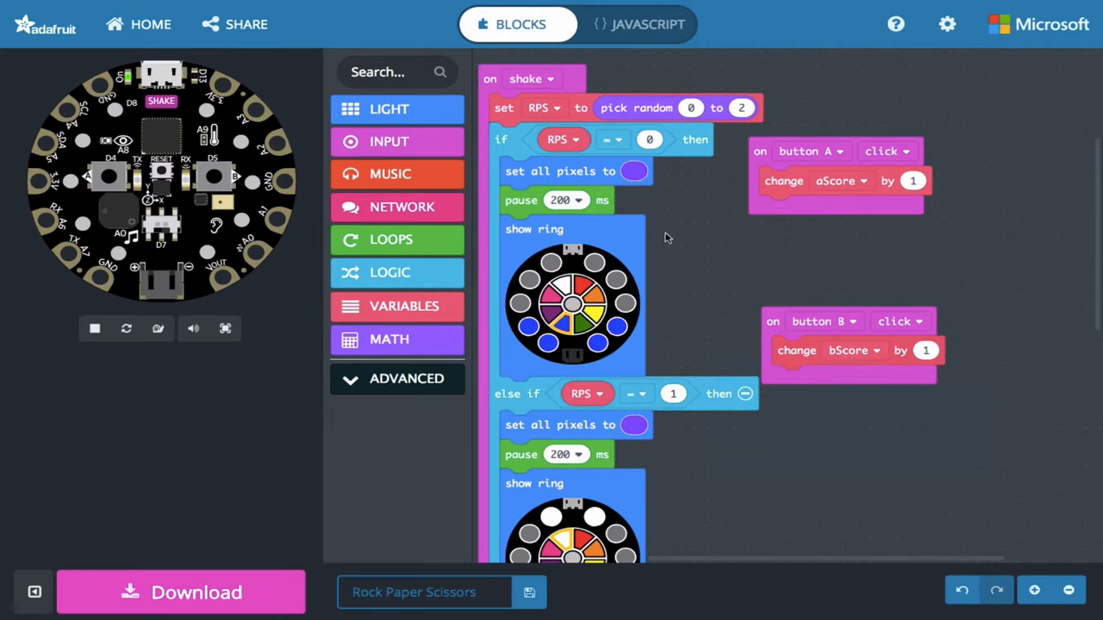
pyautogui.moveTo(619, 206)
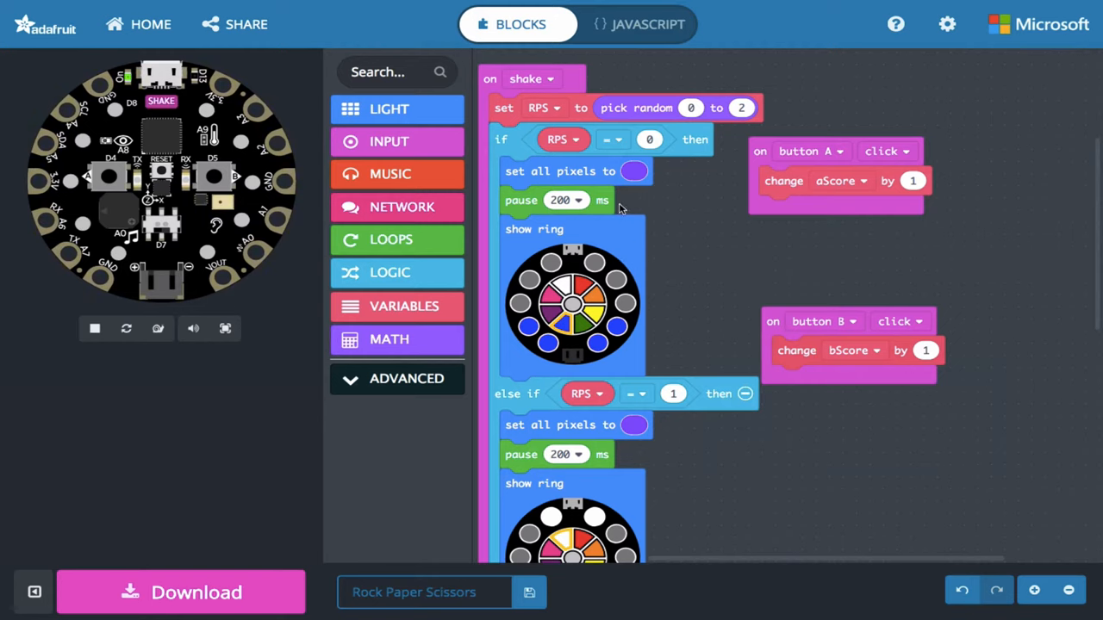
pyautogui.moveTo(396, 207)
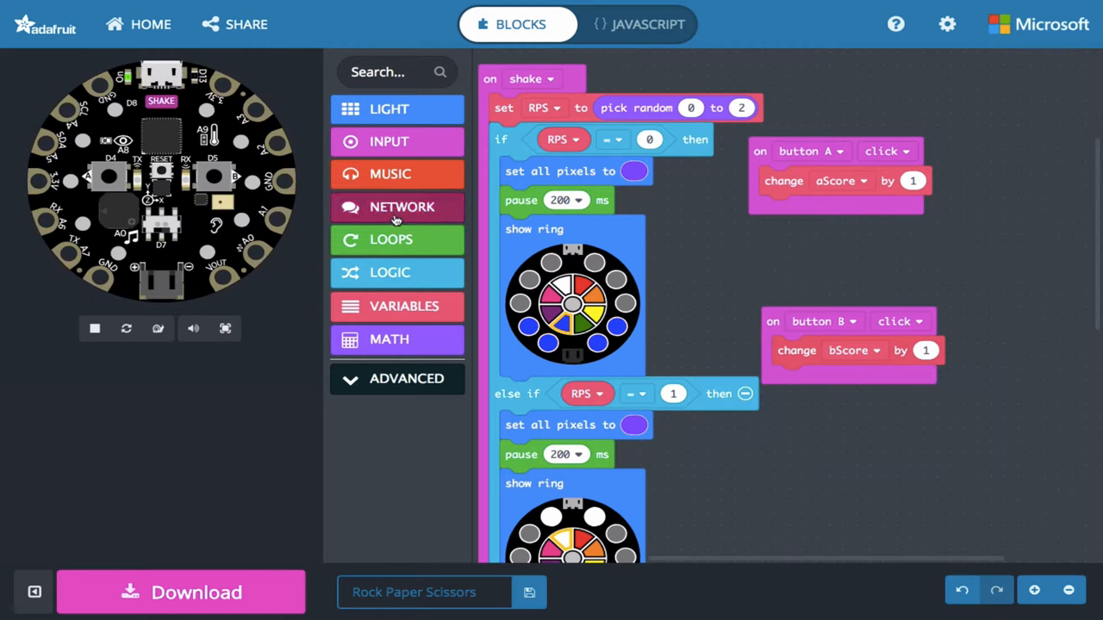
# Step: Add orange 'set all pixels' and 'pause 200 ms' to button A, duplicating them for button B
pyautogui.click(389, 108)
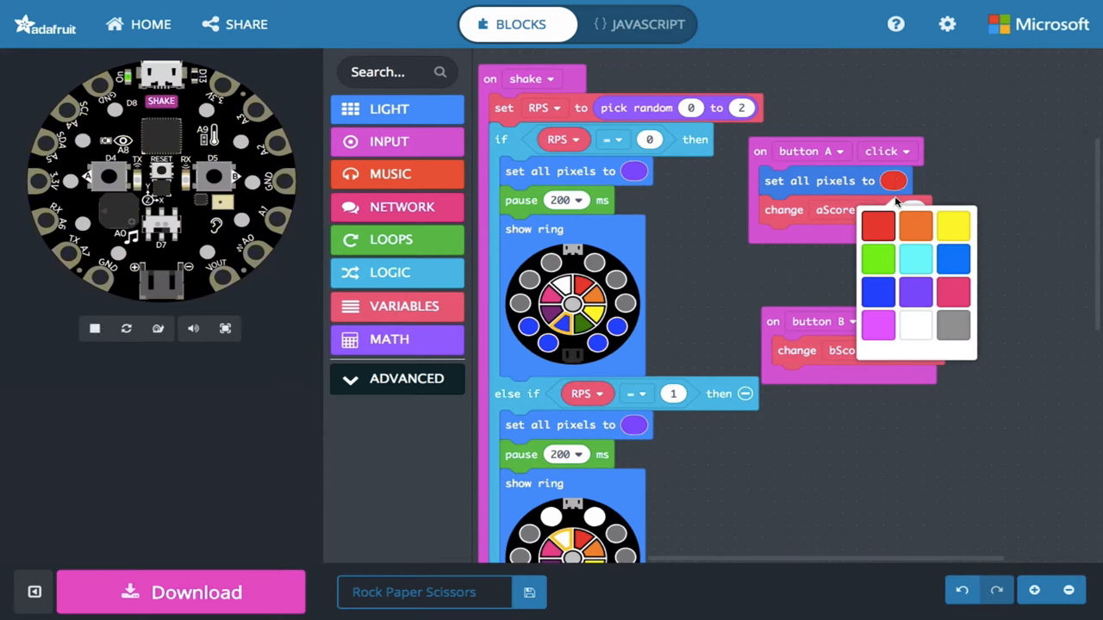
pyautogui.click(915, 226)
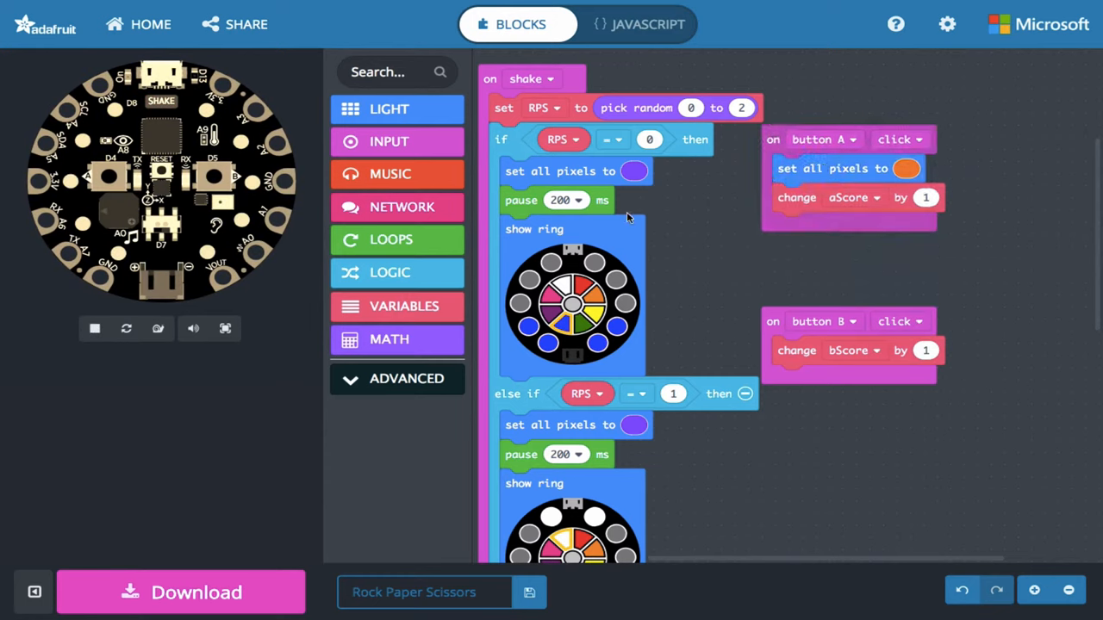
pyautogui.click(392, 239)
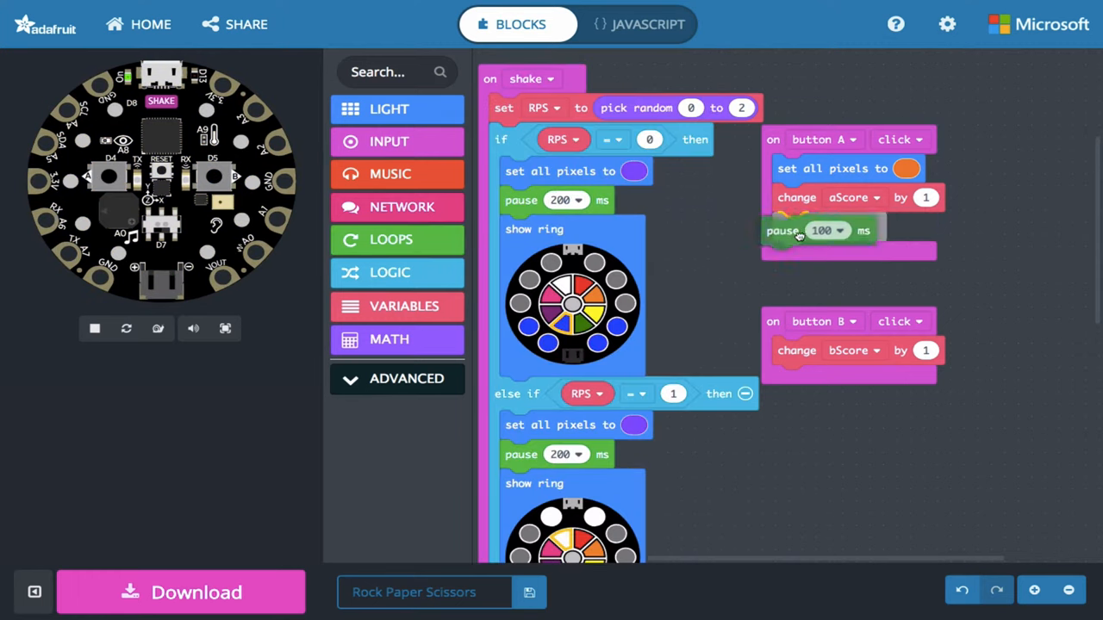
pyautogui.click(840, 230)
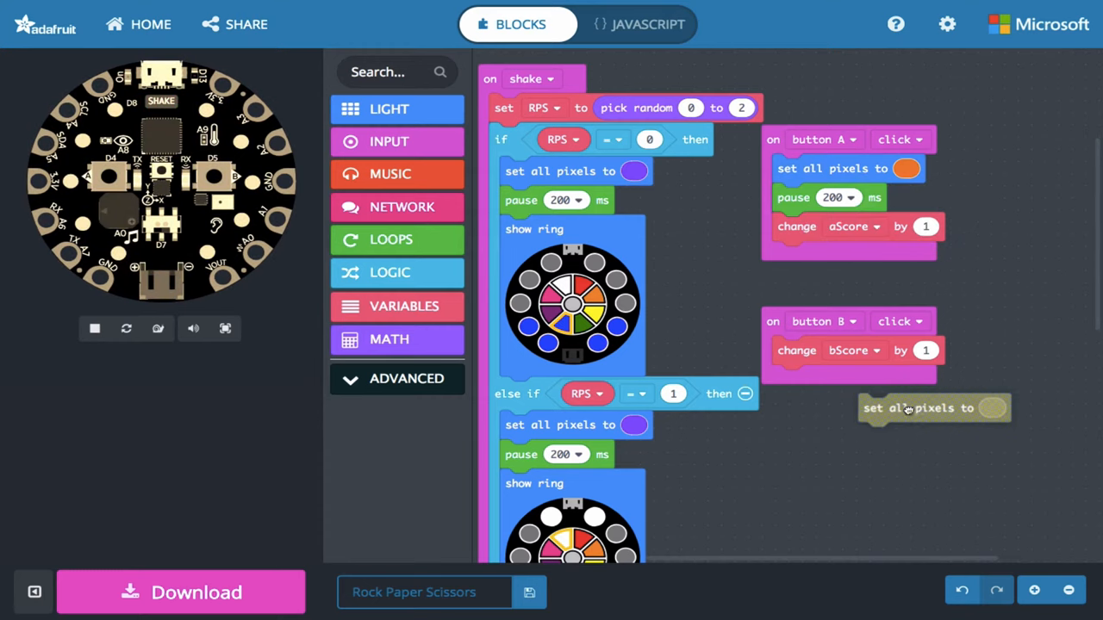
pyautogui.rightClick(793, 198)
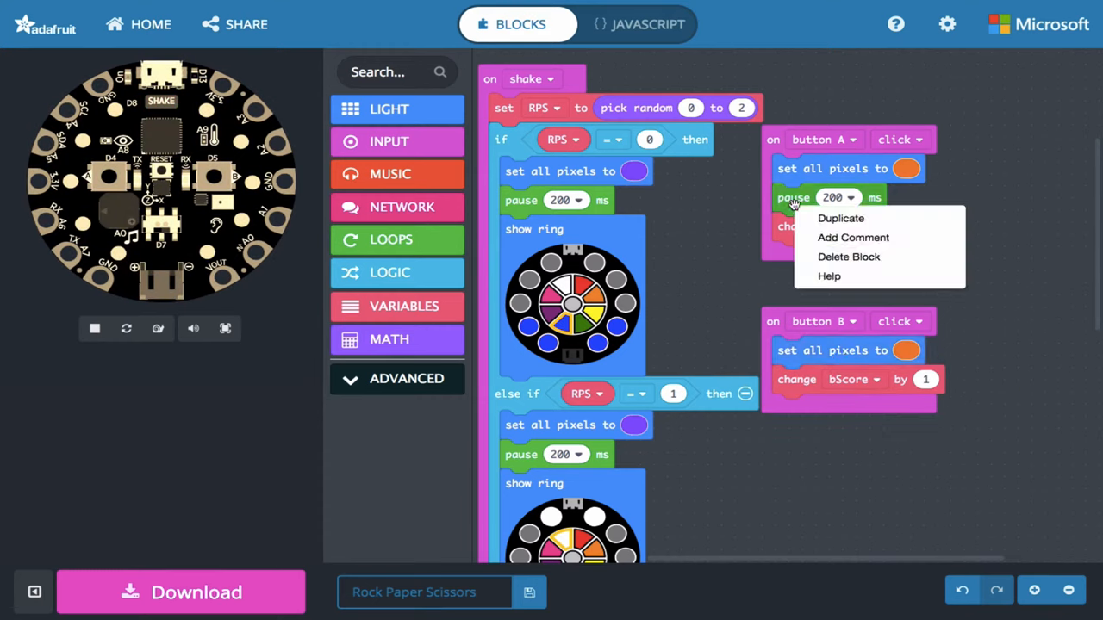
pyautogui.click(839, 217)
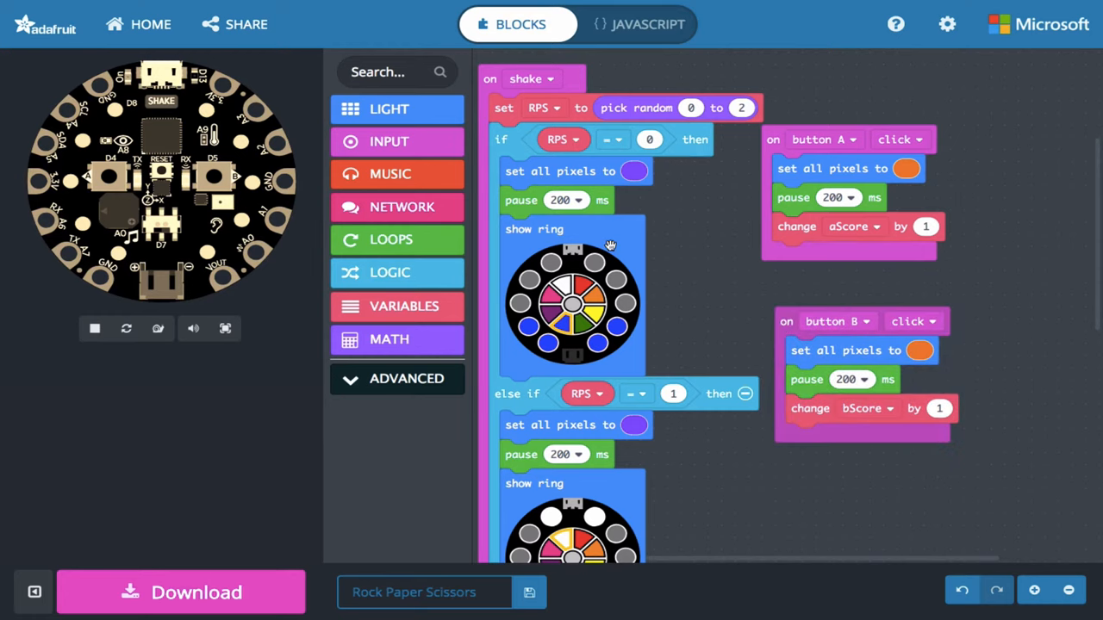
pyautogui.click(390, 108)
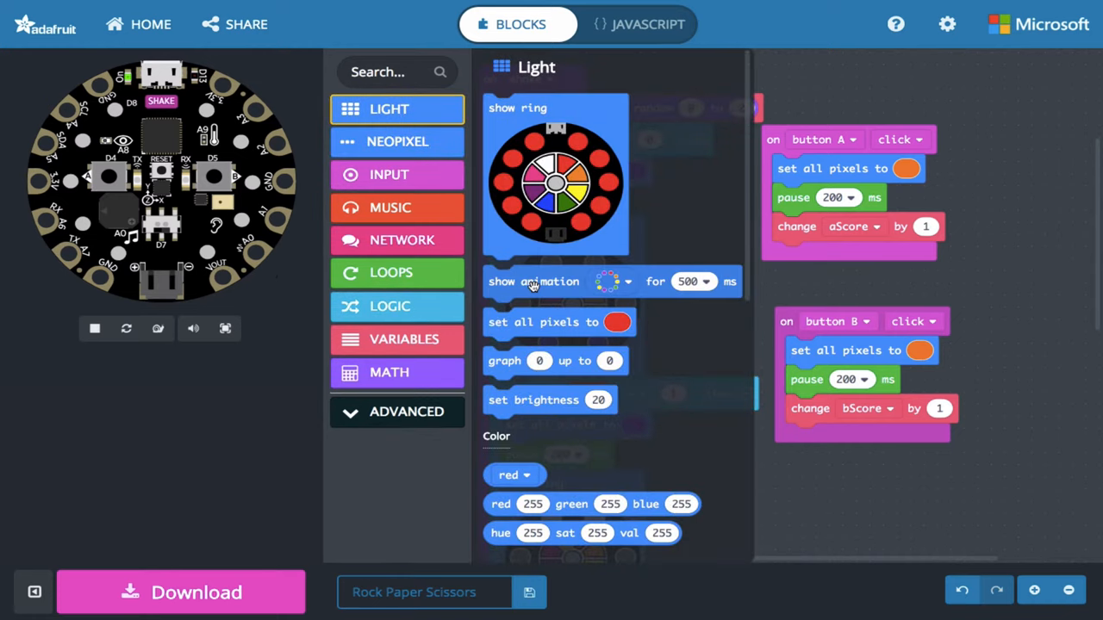
pyautogui.scroll(-3)
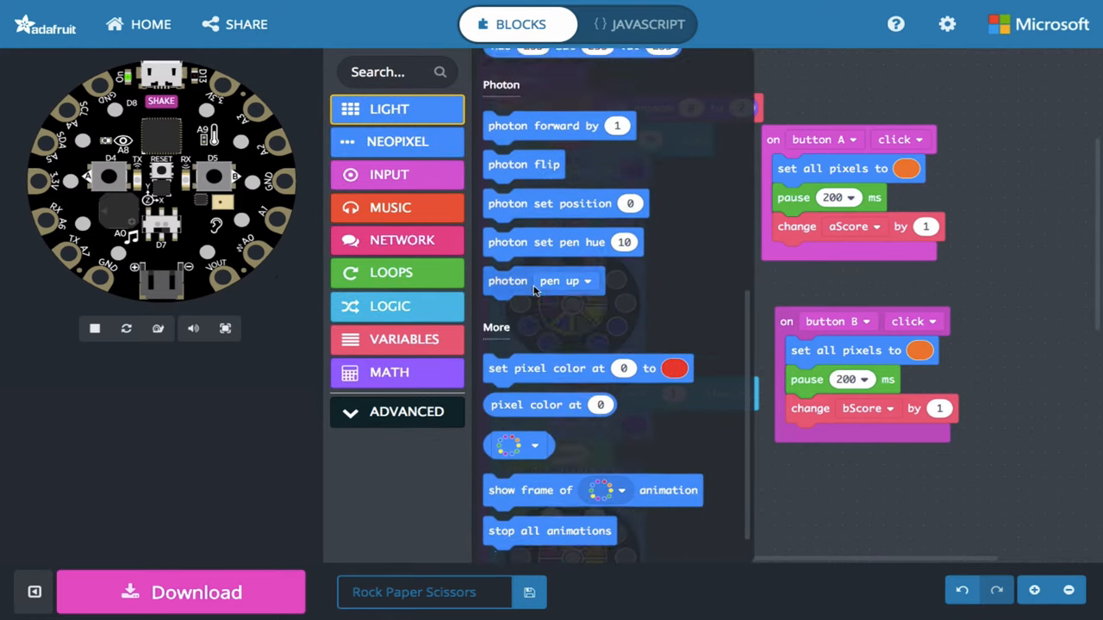
pyautogui.scroll(-3)
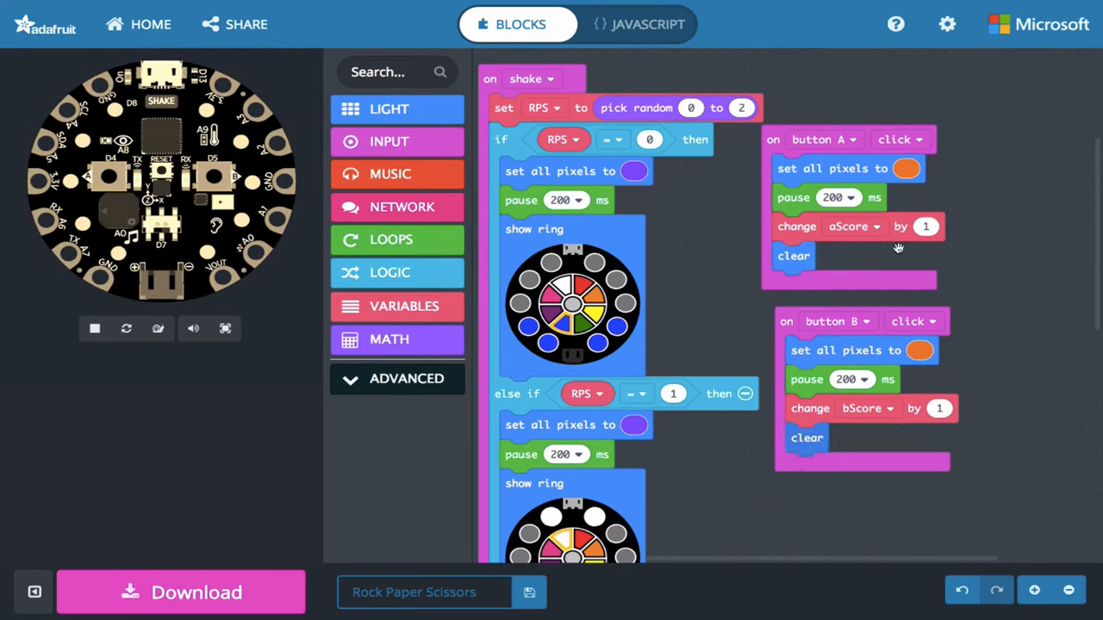
pyautogui.moveTo(893, 184)
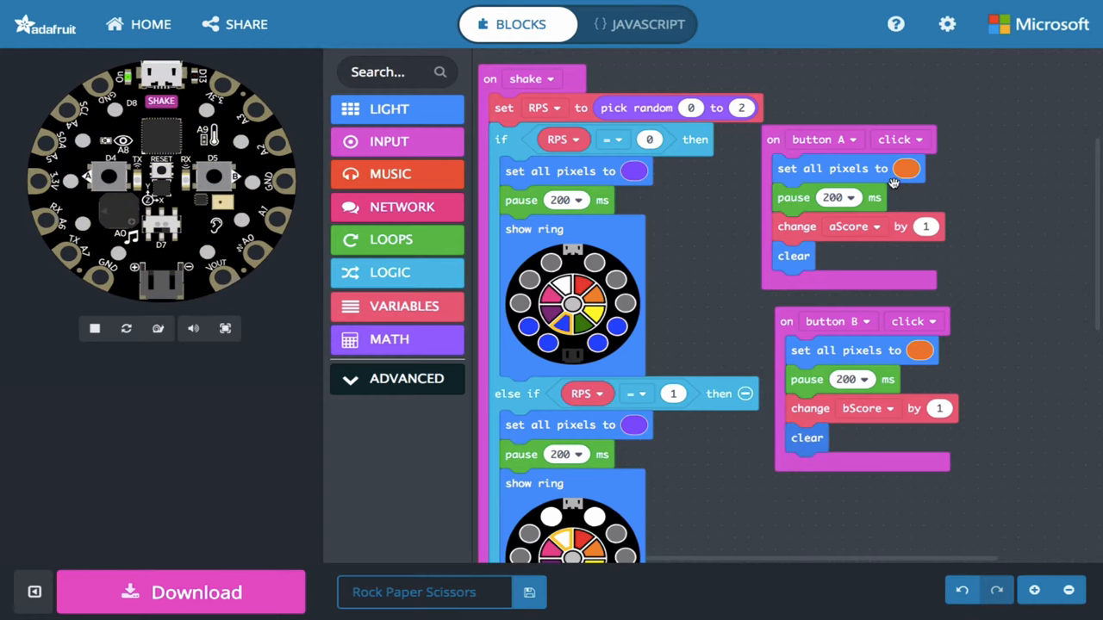
pyautogui.moveTo(890, 181)
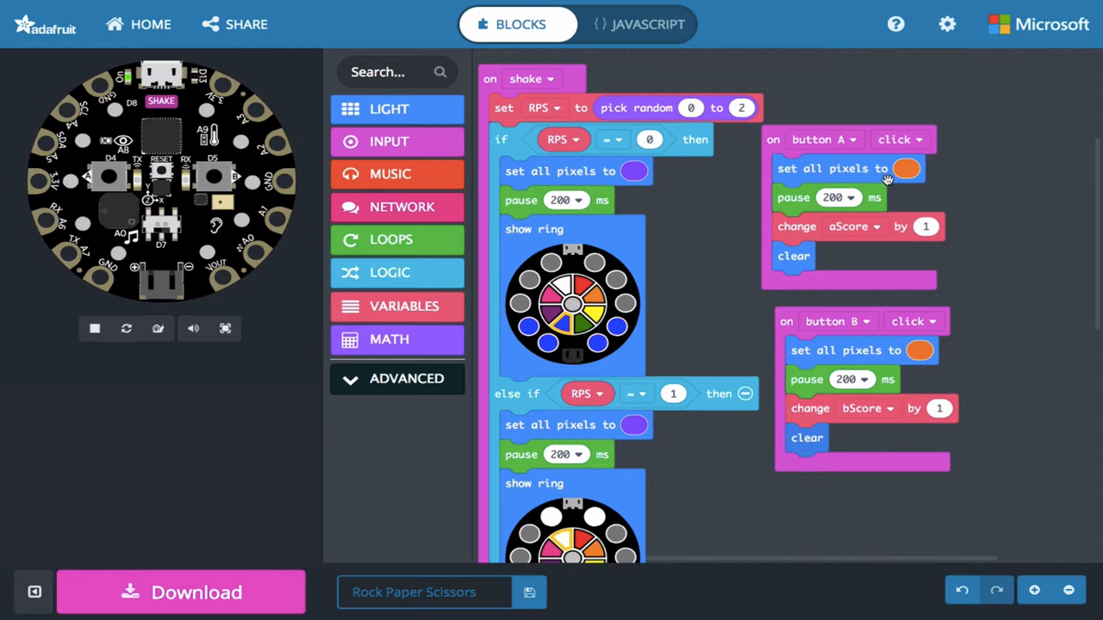
pyautogui.moveTo(849, 198)
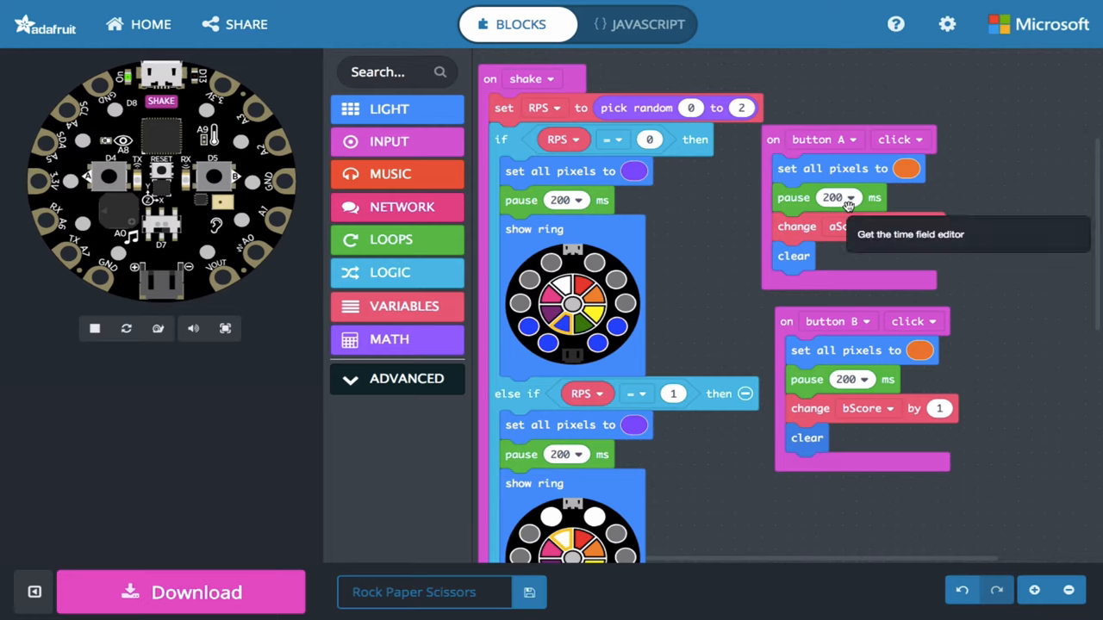
pyautogui.moveTo(852, 207)
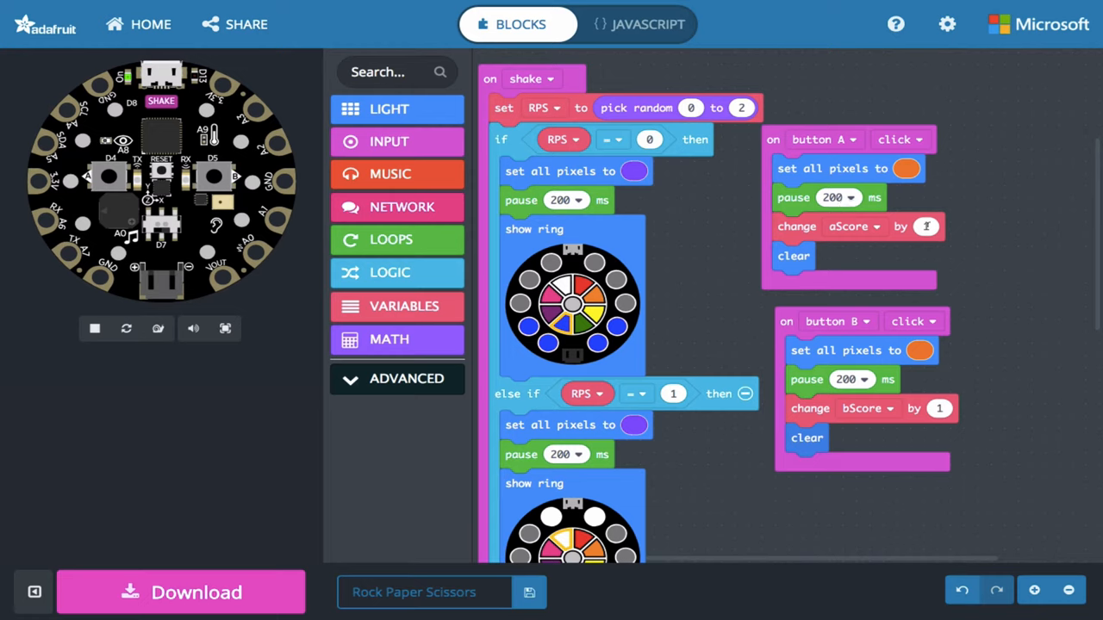
pyautogui.moveTo(872, 148)
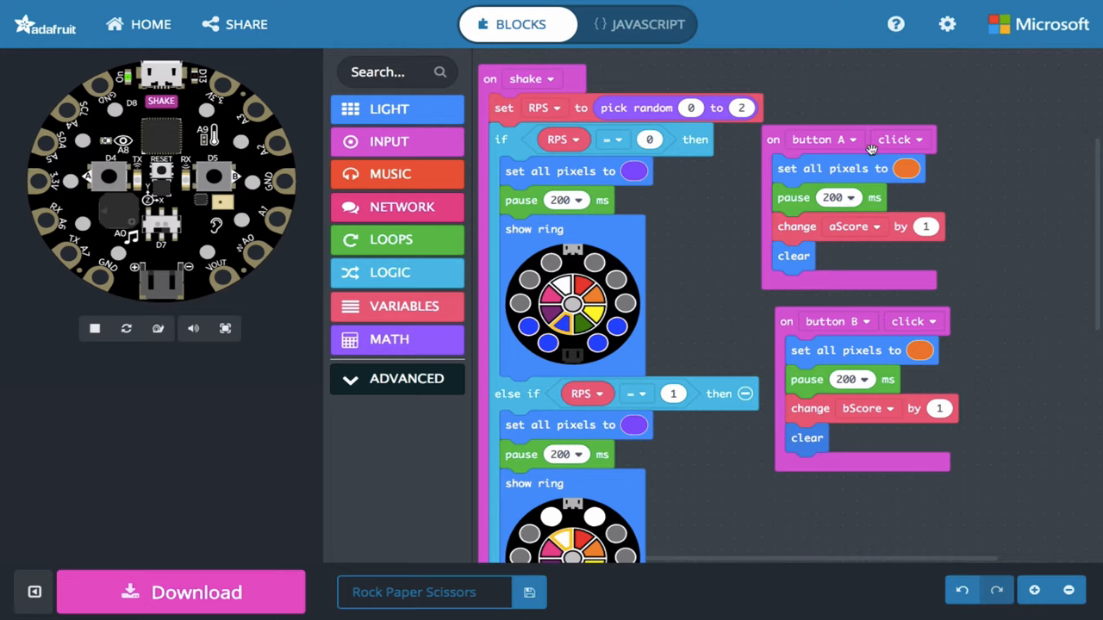
pyautogui.moveTo(820, 292)
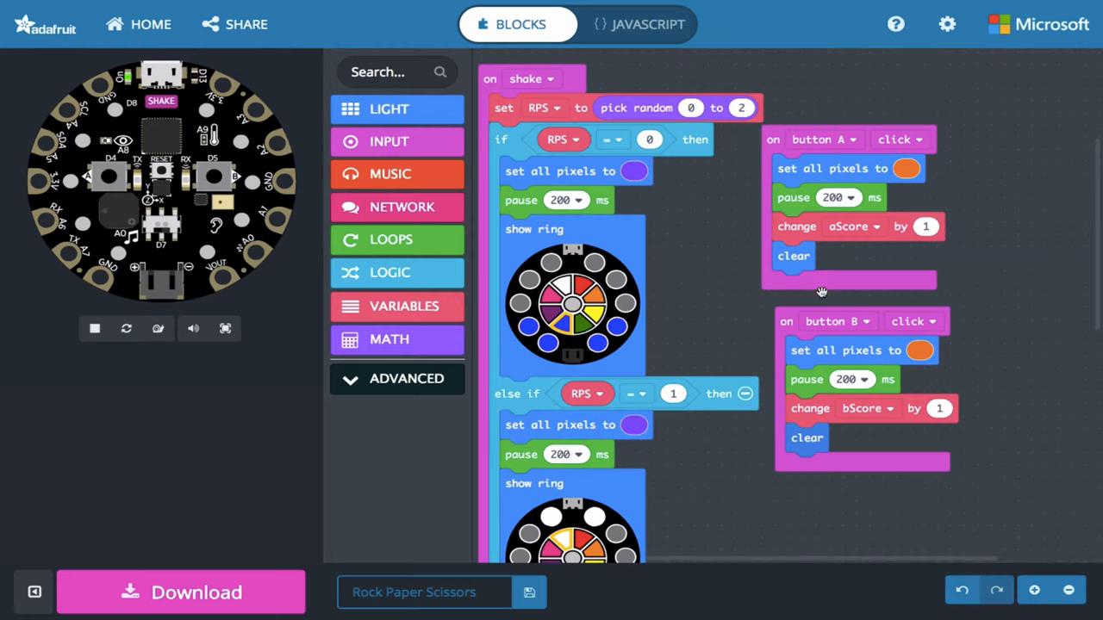
pyautogui.moveTo(761, 272)
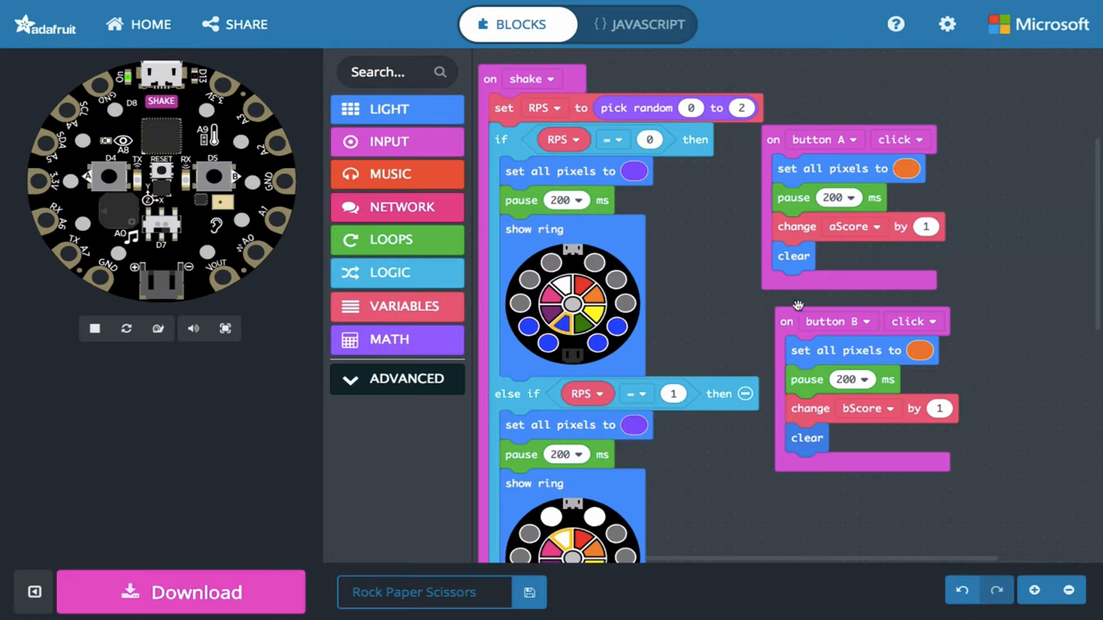
pyautogui.moveTo(793, 256)
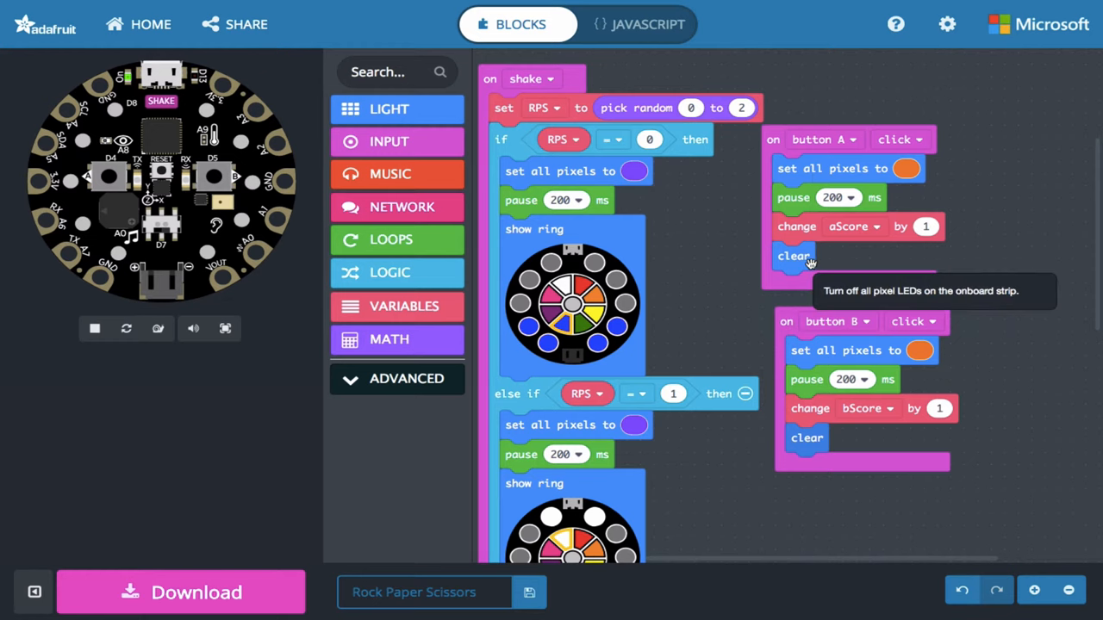
# Step: Scroll below the button B handler and bring up the Input blocks
pyautogui.scroll(-3)
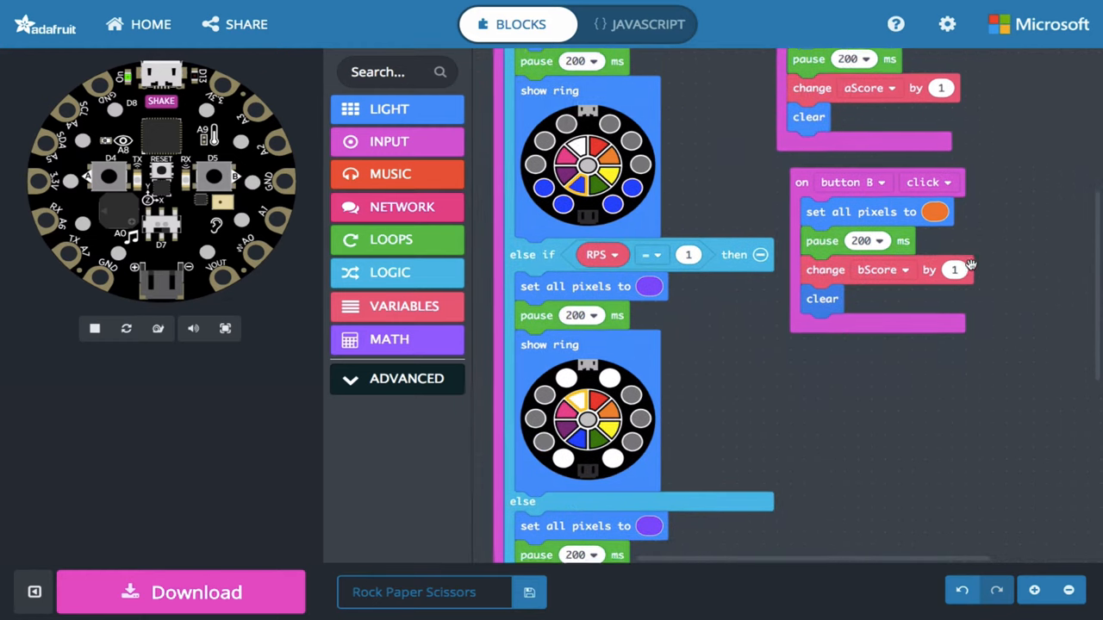
pyautogui.scroll(3)
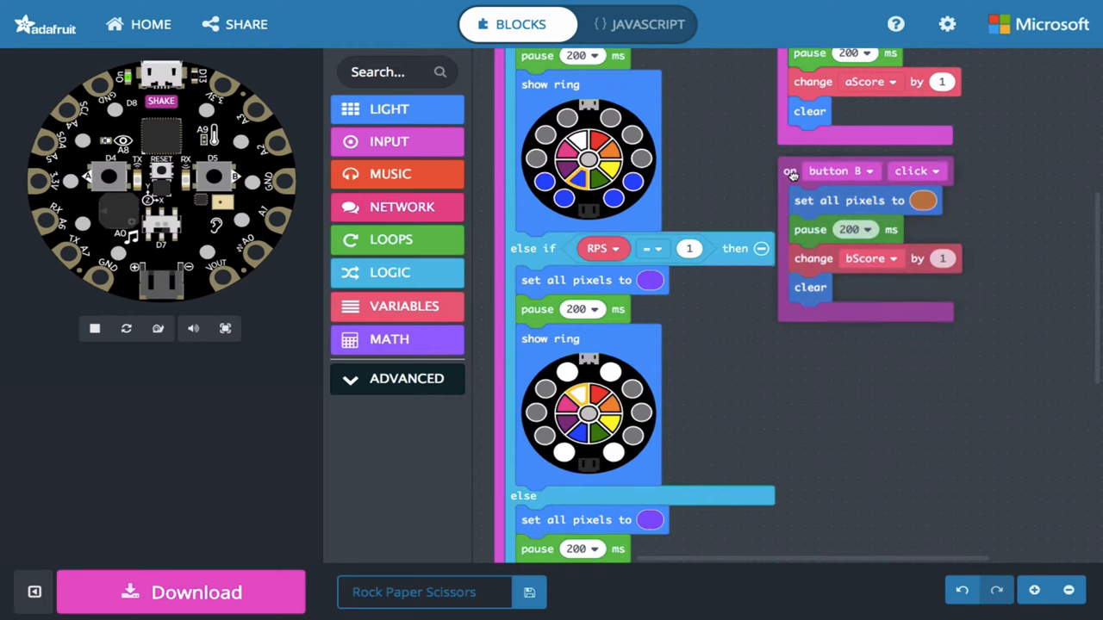
pyautogui.scroll(-3)
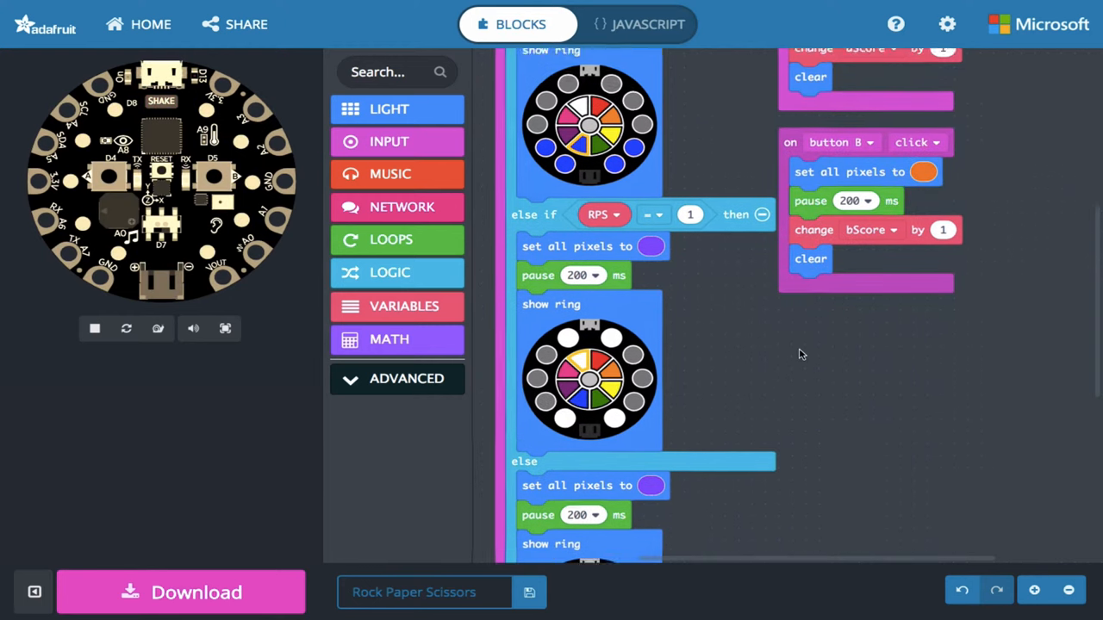
pyautogui.scroll(3)
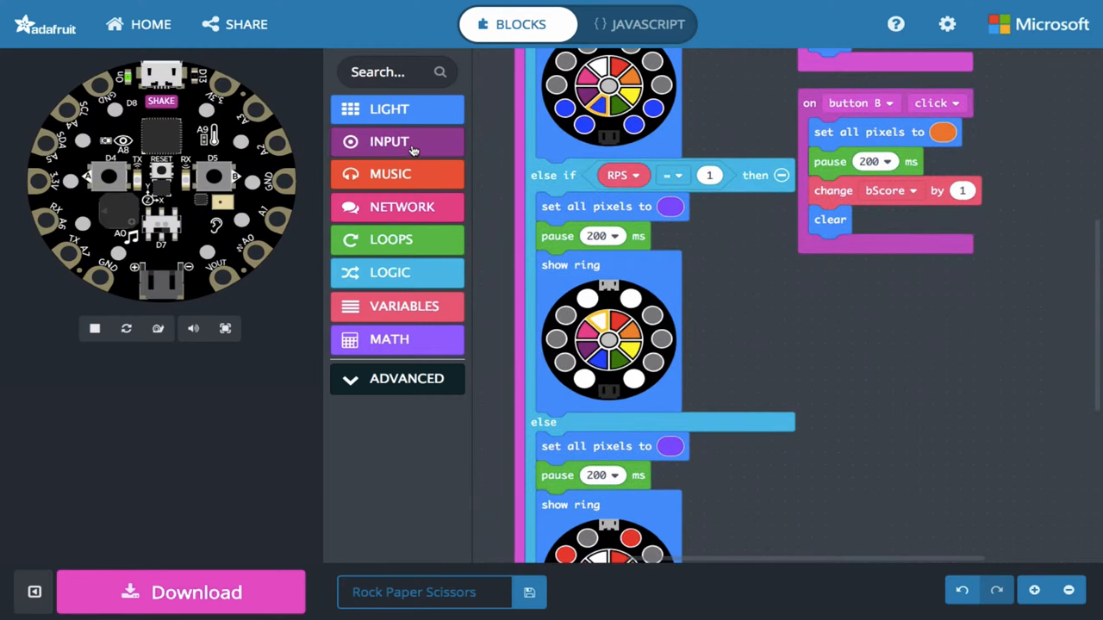
pyautogui.click(388, 142)
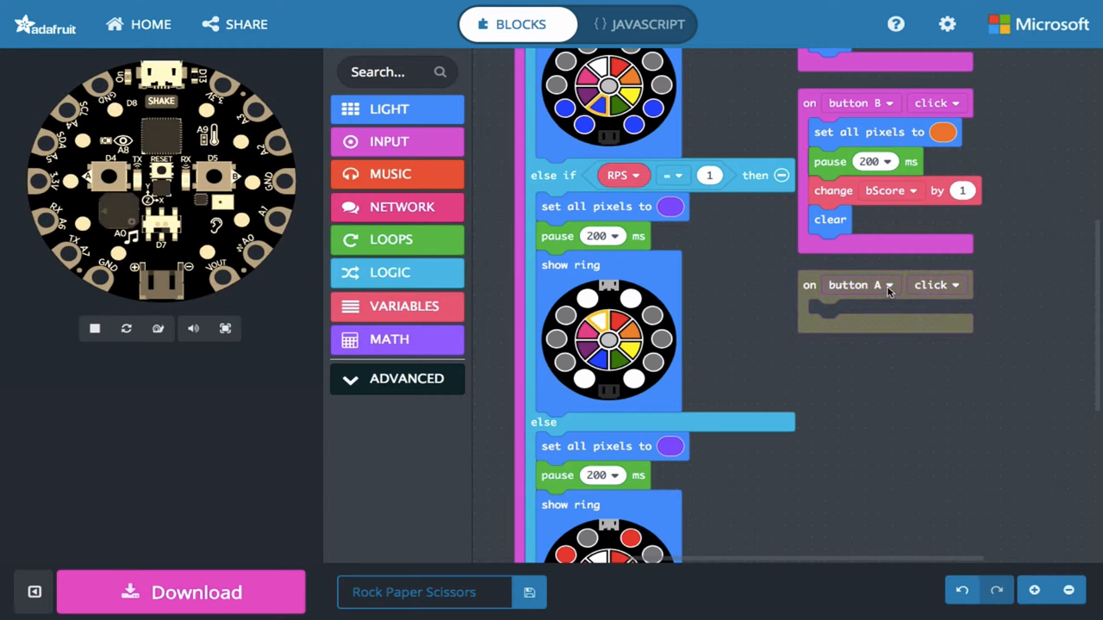
# Step: Set the new handler to buttons A+B and add a graph of 5 up to 10
pyautogui.click(859, 285)
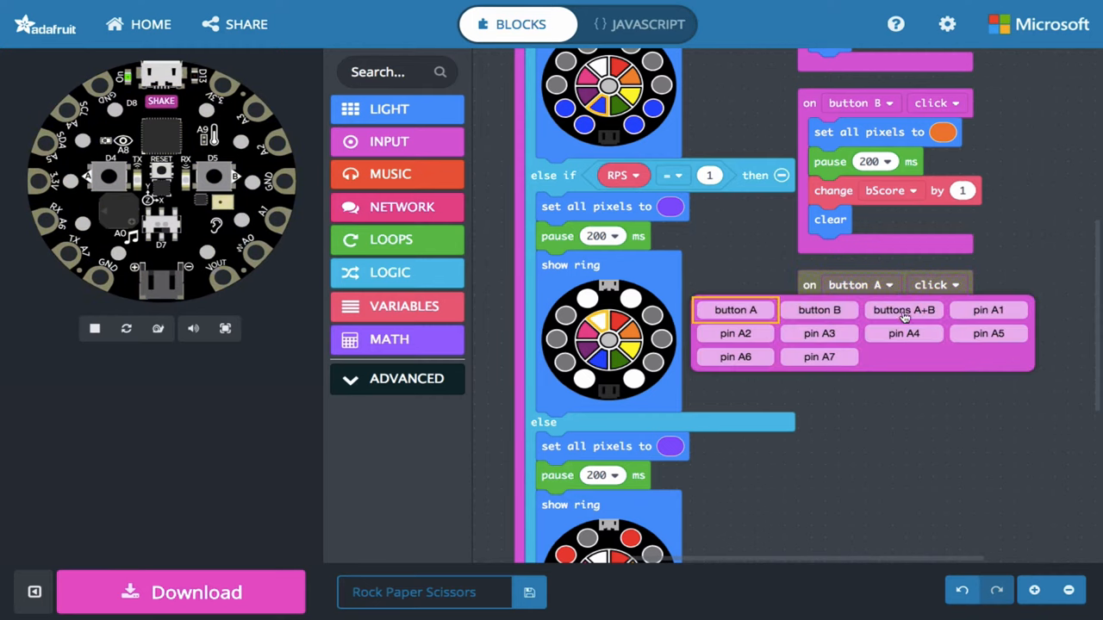
pyautogui.click(902, 310)
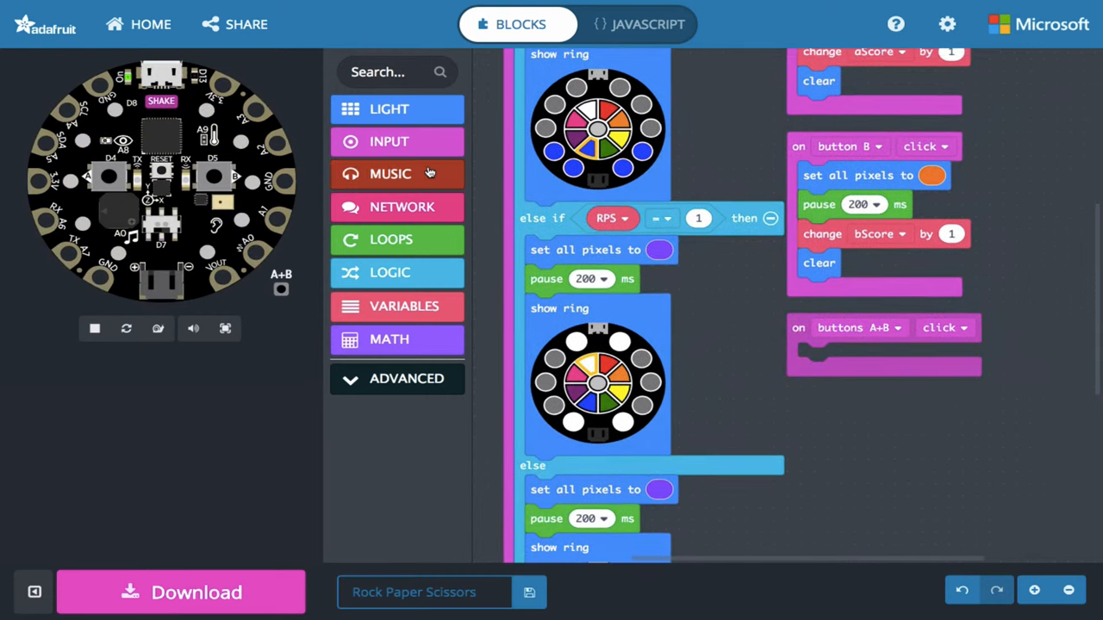
pyautogui.click(389, 108)
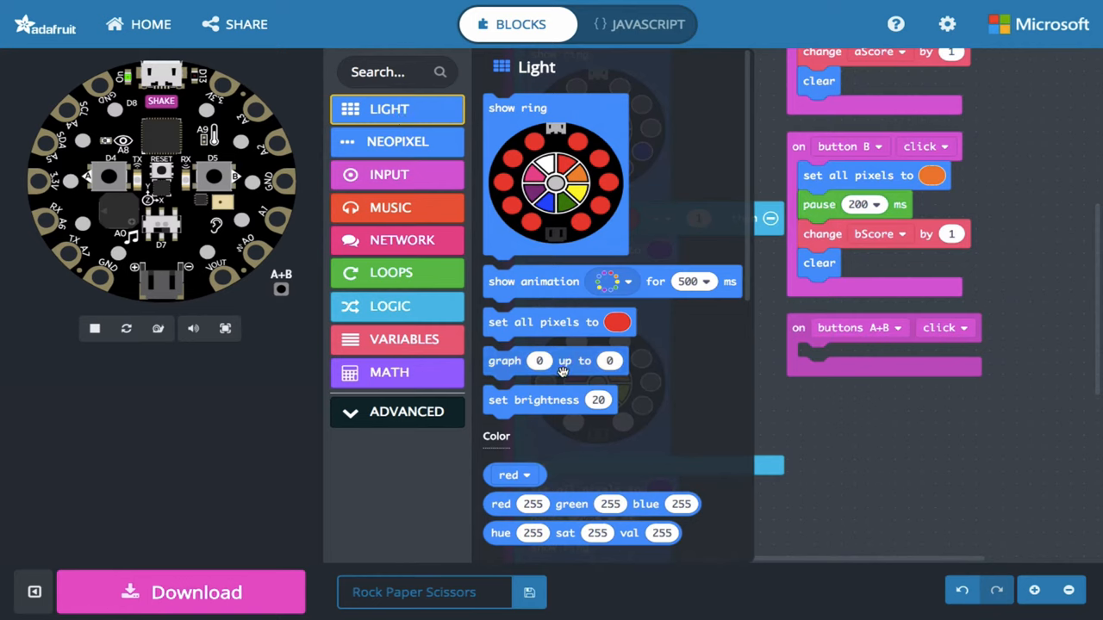
pyautogui.moveTo(576, 361)
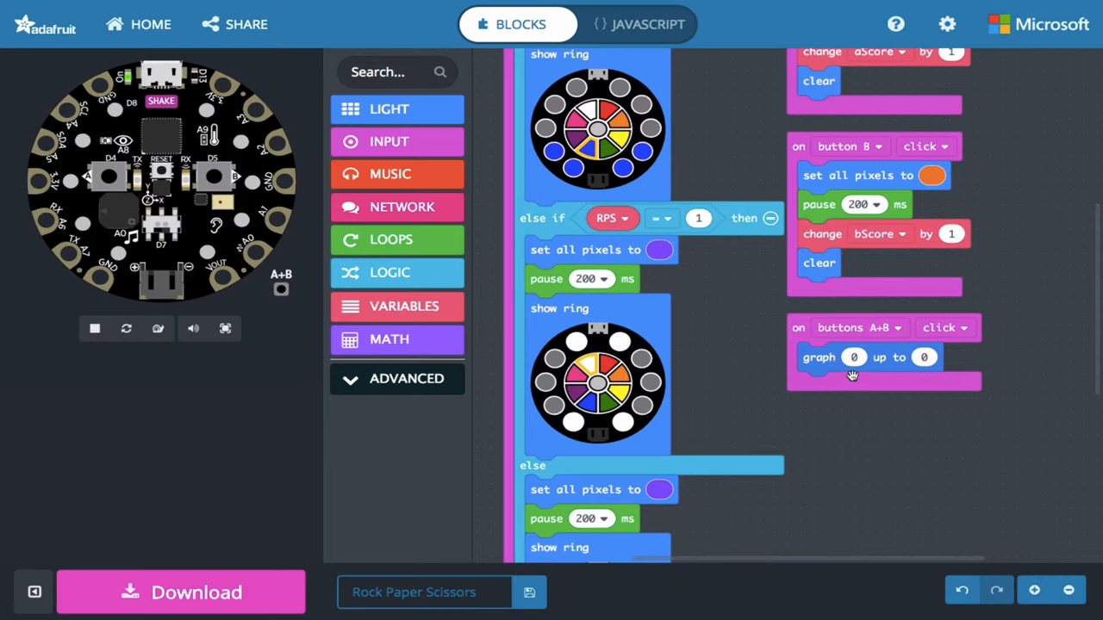
pyautogui.moveTo(620, 343)
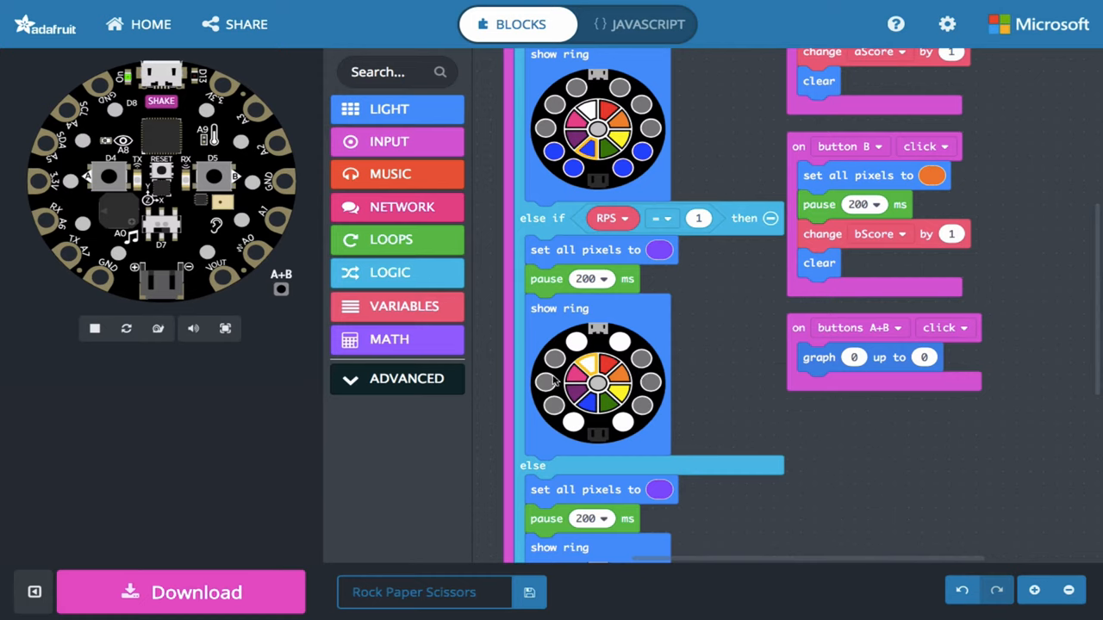
pyautogui.moveTo(815, 352)
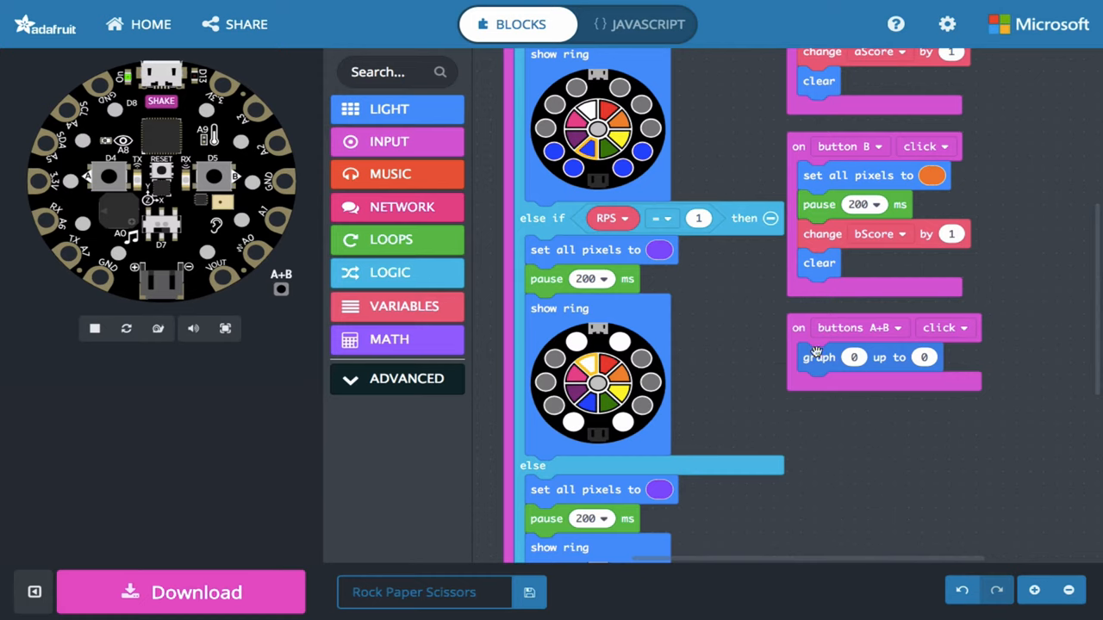
pyautogui.moveTo(853, 379)
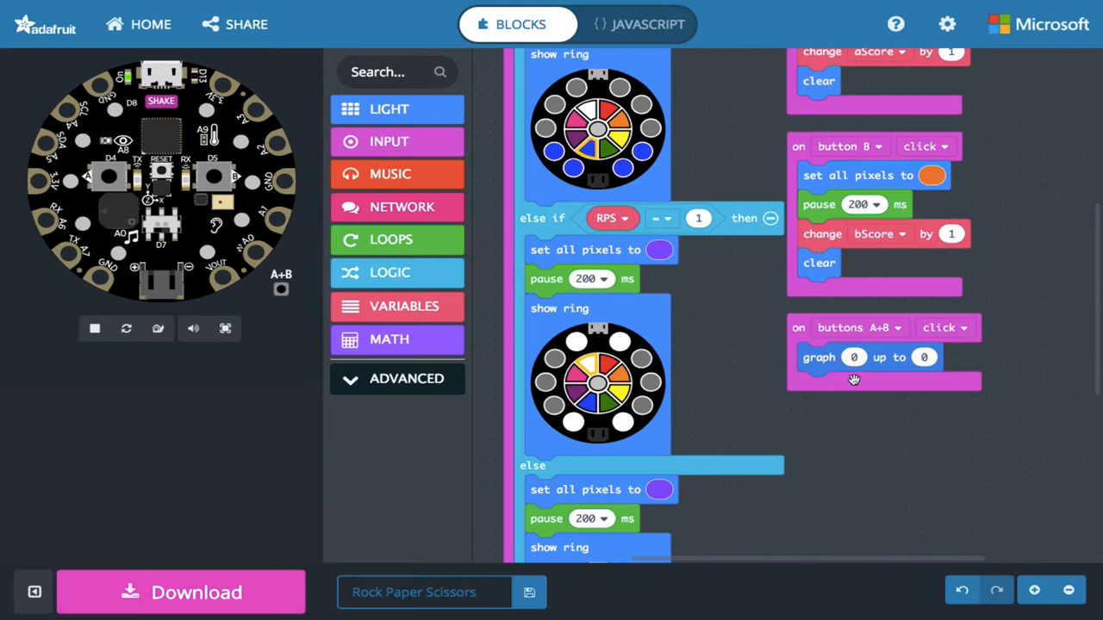
pyautogui.moveTo(905, 388)
pyautogui.write('10')
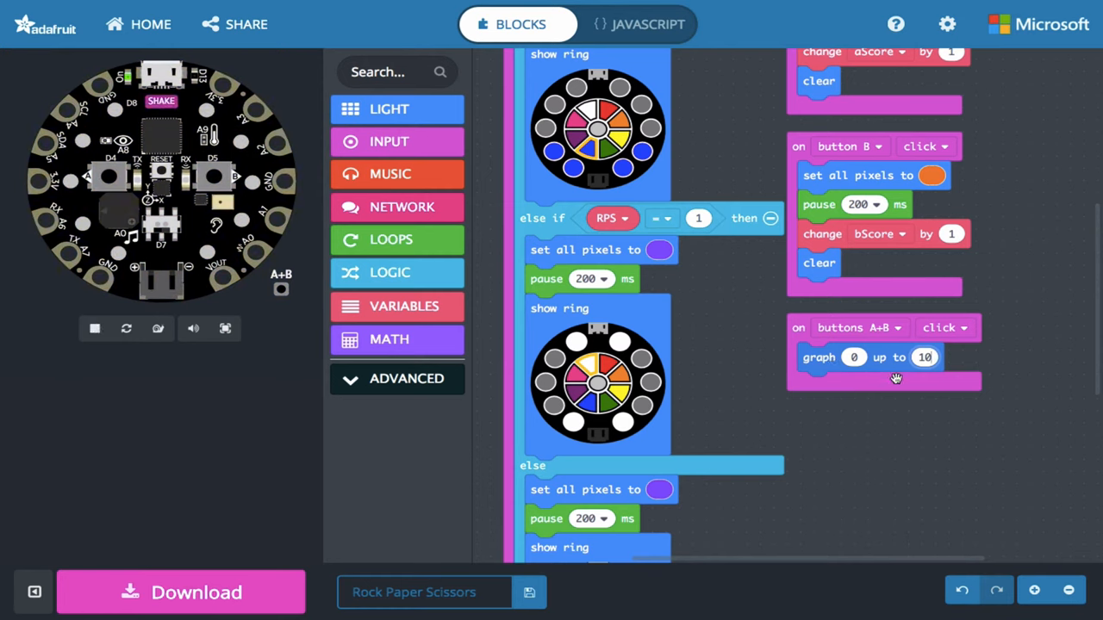
pyautogui.moveTo(652, 389)
pyautogui.write('5')
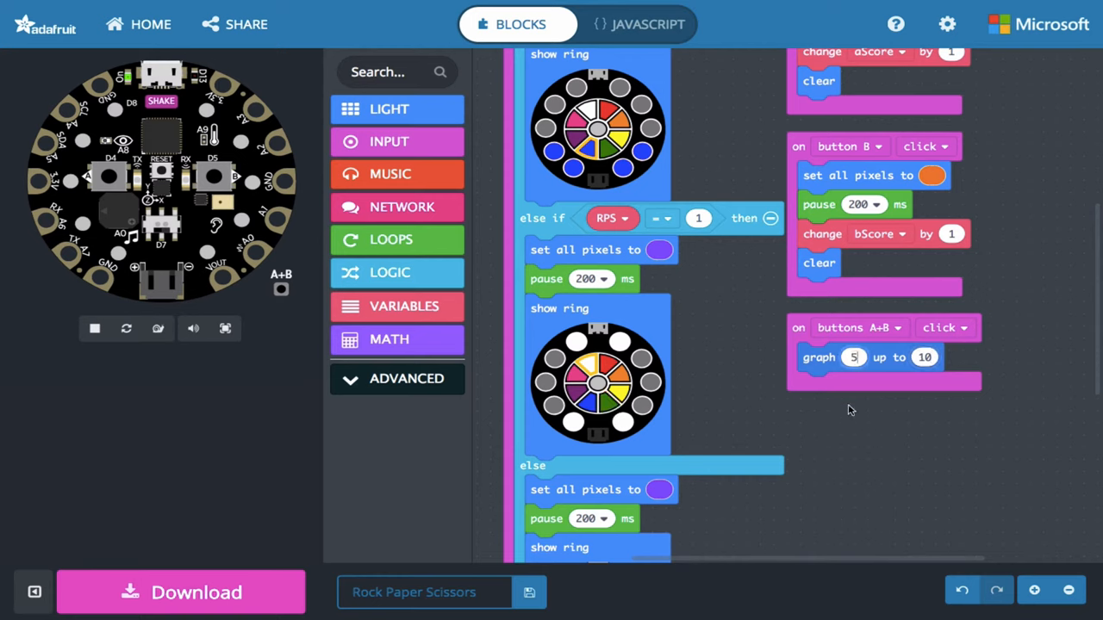
pyautogui.click(93, 328)
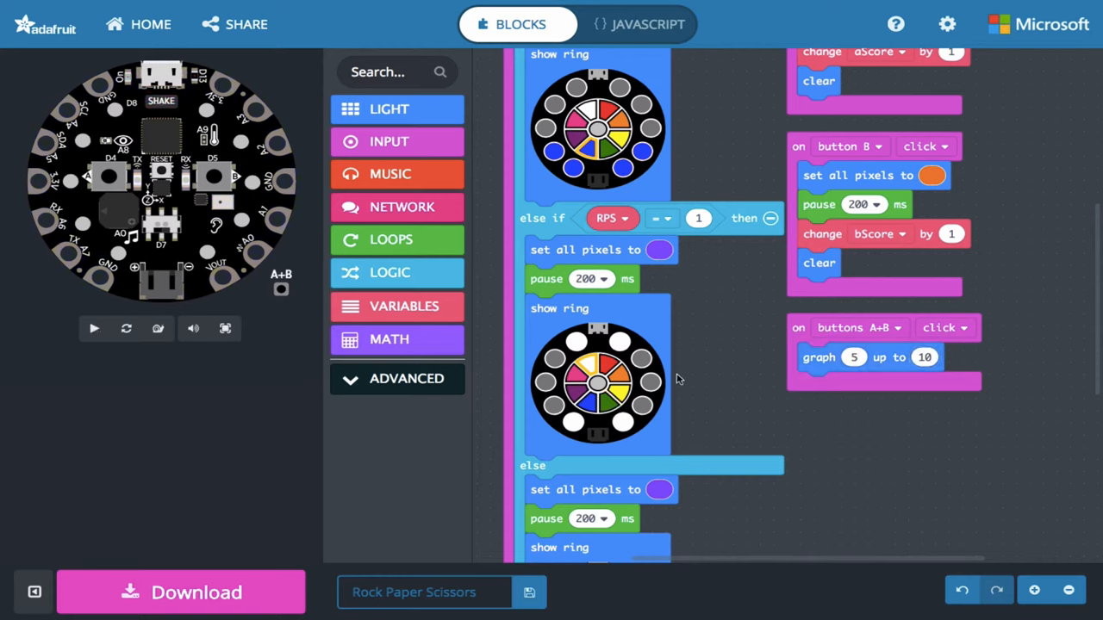
pyautogui.click(93, 328)
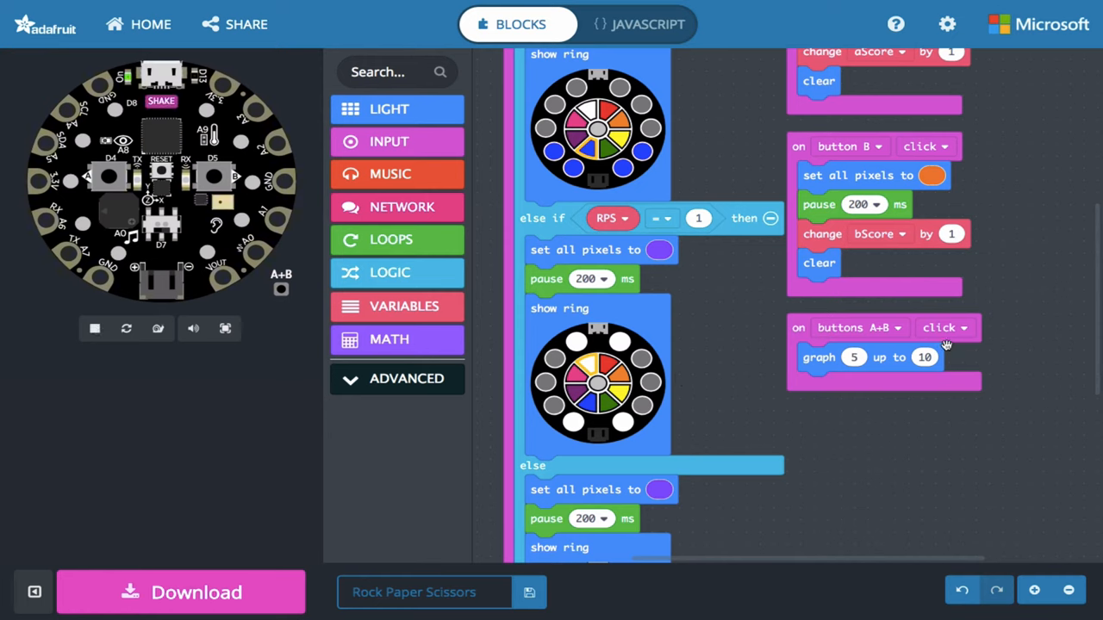
pyautogui.moveTo(856, 365)
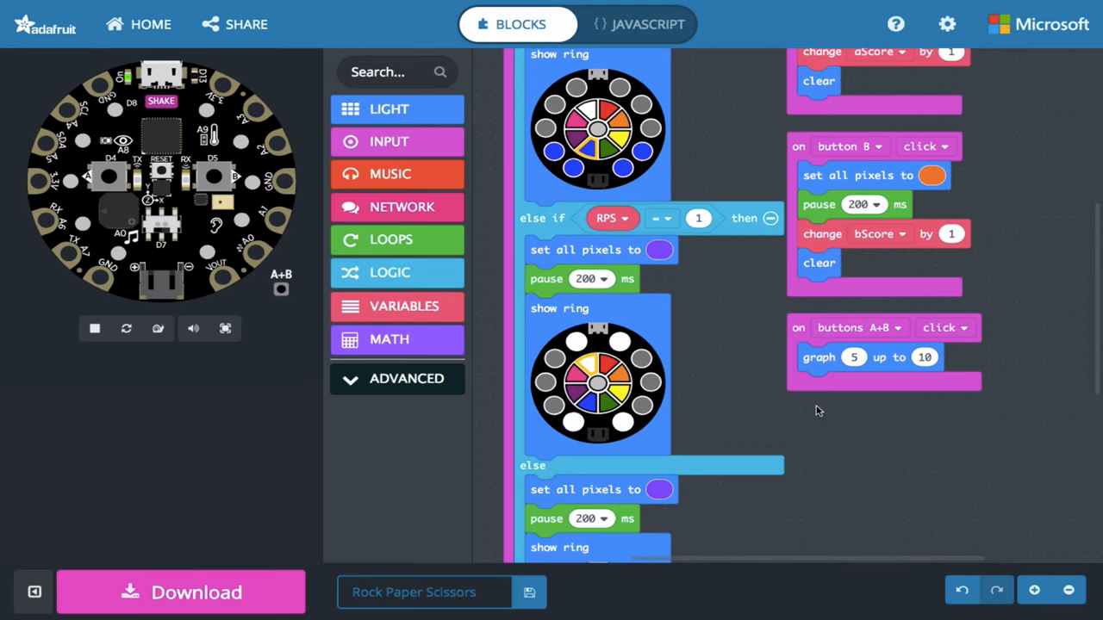
pyautogui.moveTo(396, 142)
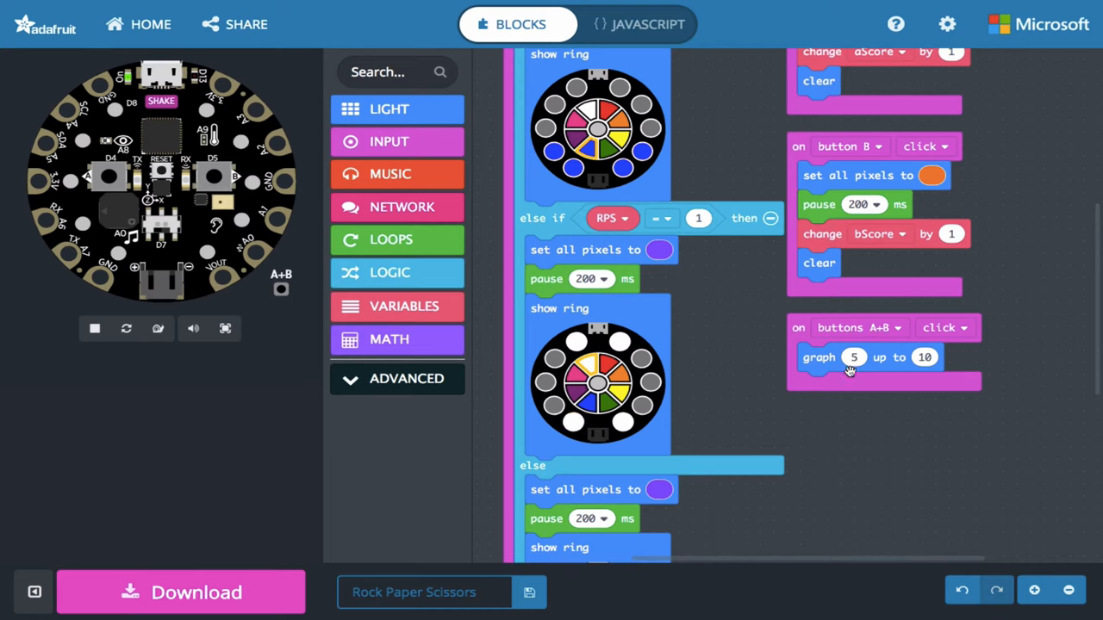
# Step: Replace the graph's value 5 with the aScore variable
pyautogui.click(405, 306)
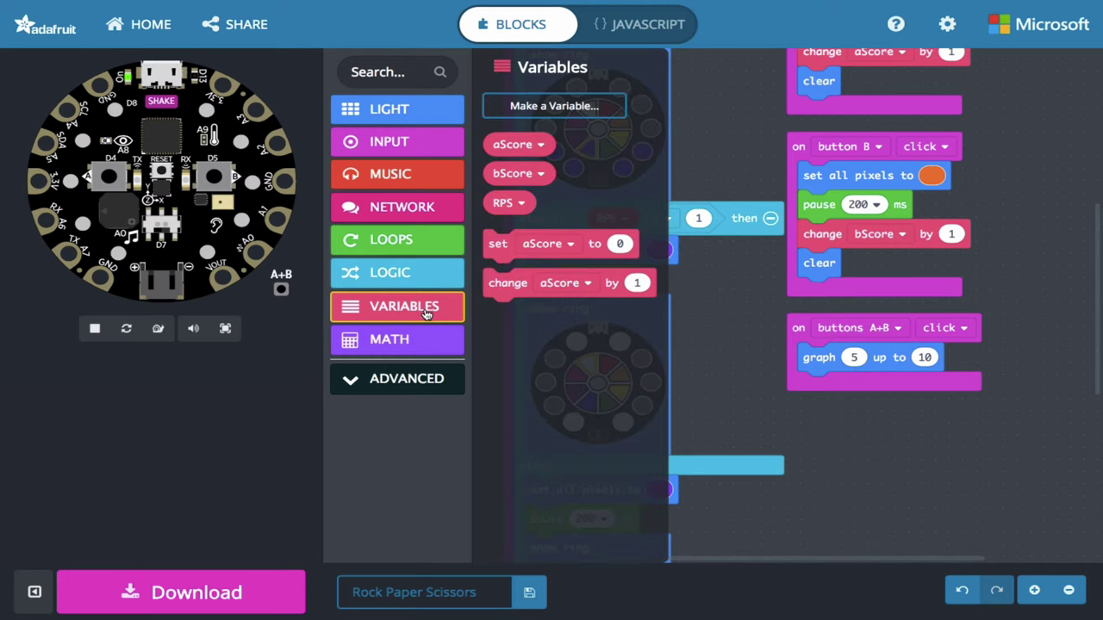
pyautogui.moveTo(516, 144)
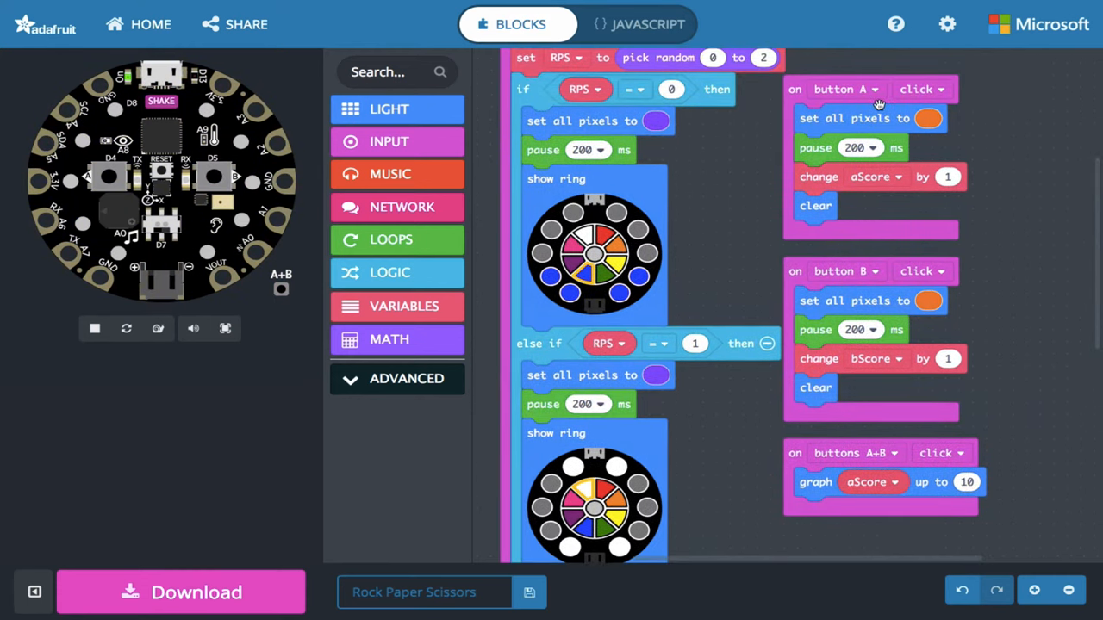
pyautogui.moveTo(902, 181)
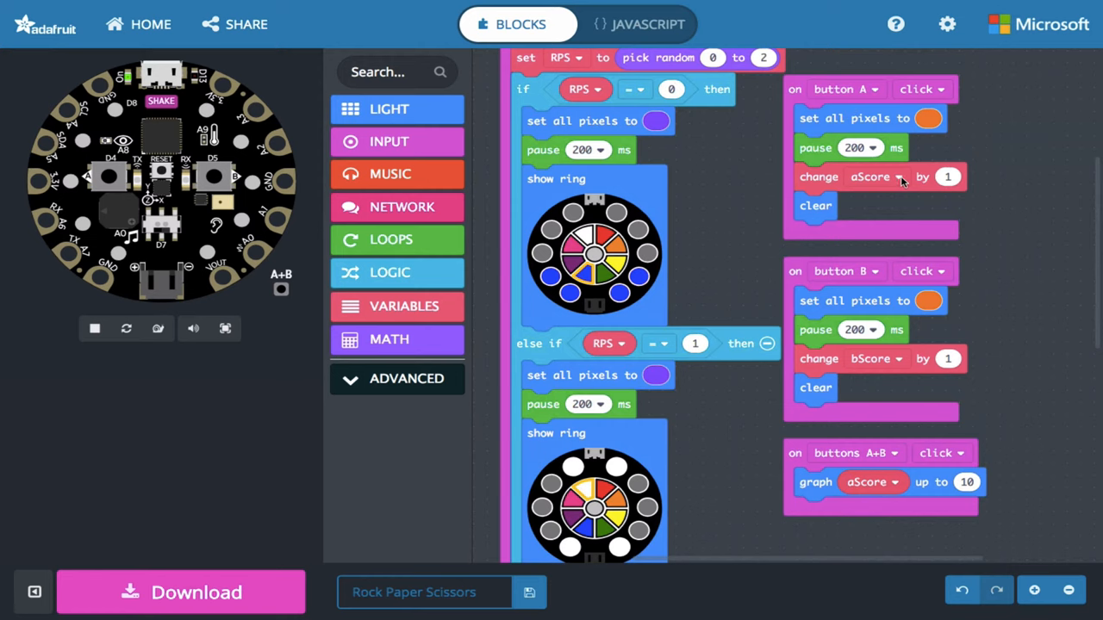
pyautogui.moveTo(905, 205)
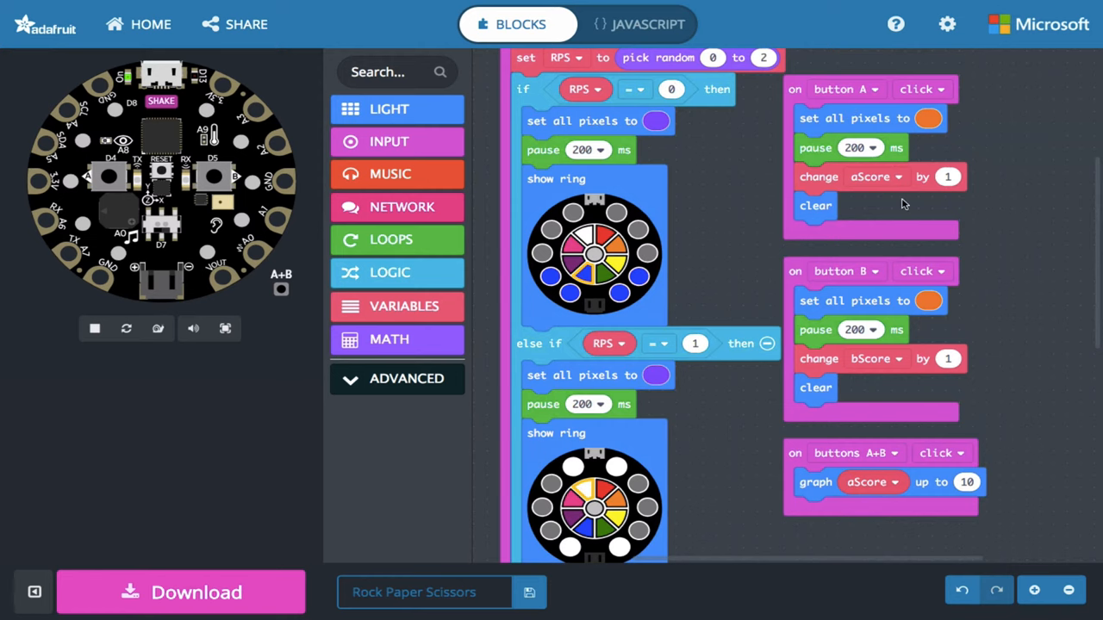
pyautogui.scroll(-3)
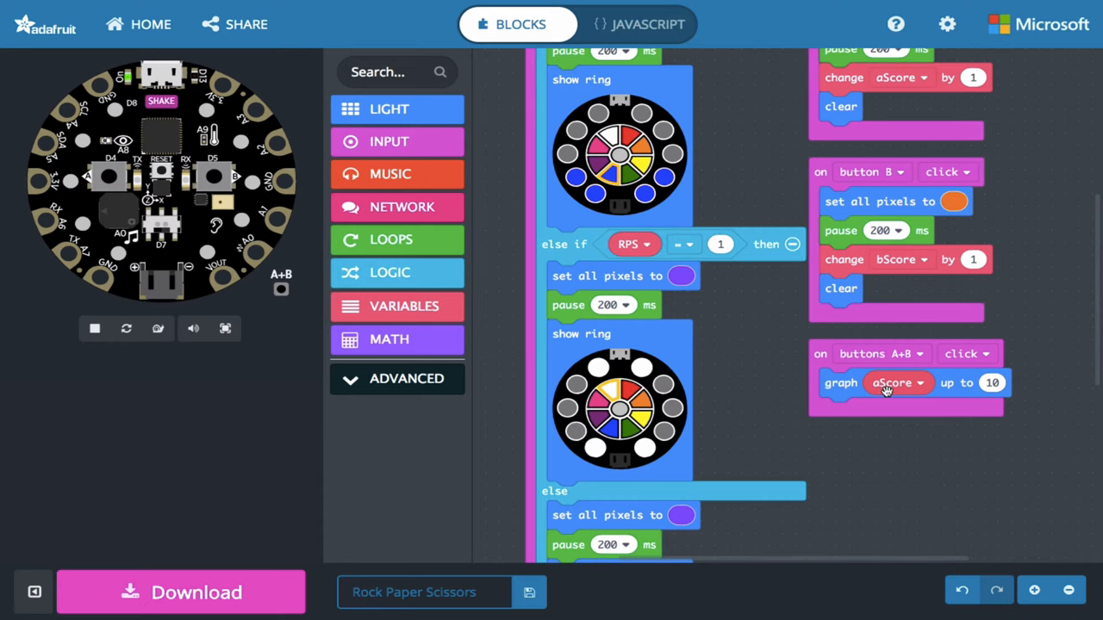
pyautogui.moveTo(663, 430)
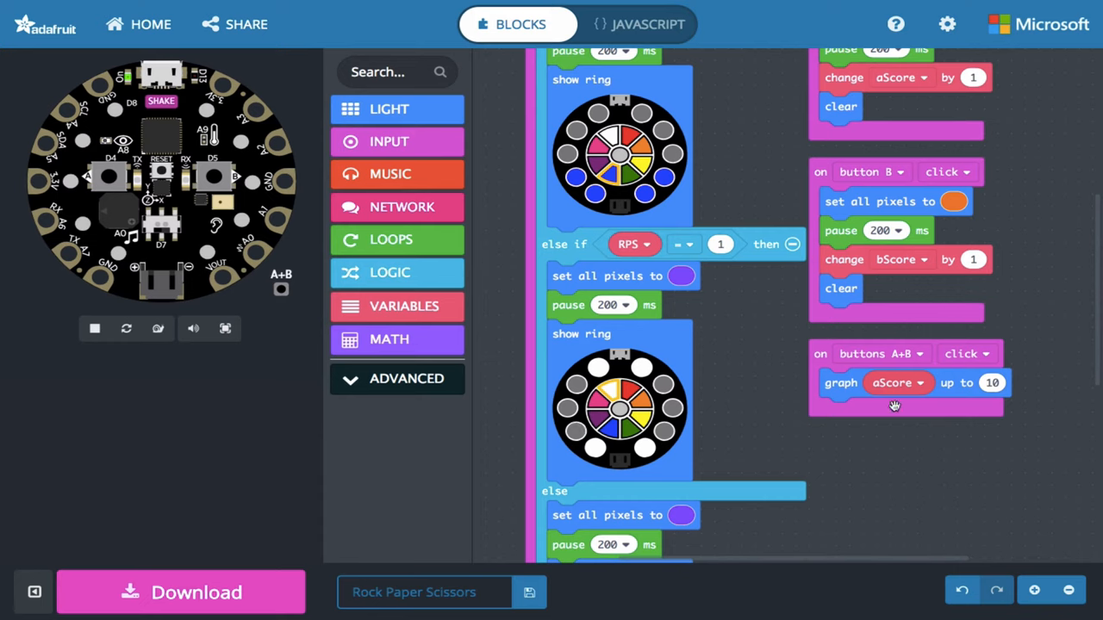
# Step: Add a 3000 ms pause under the aScore graph before the clear step
pyautogui.scroll(-3)
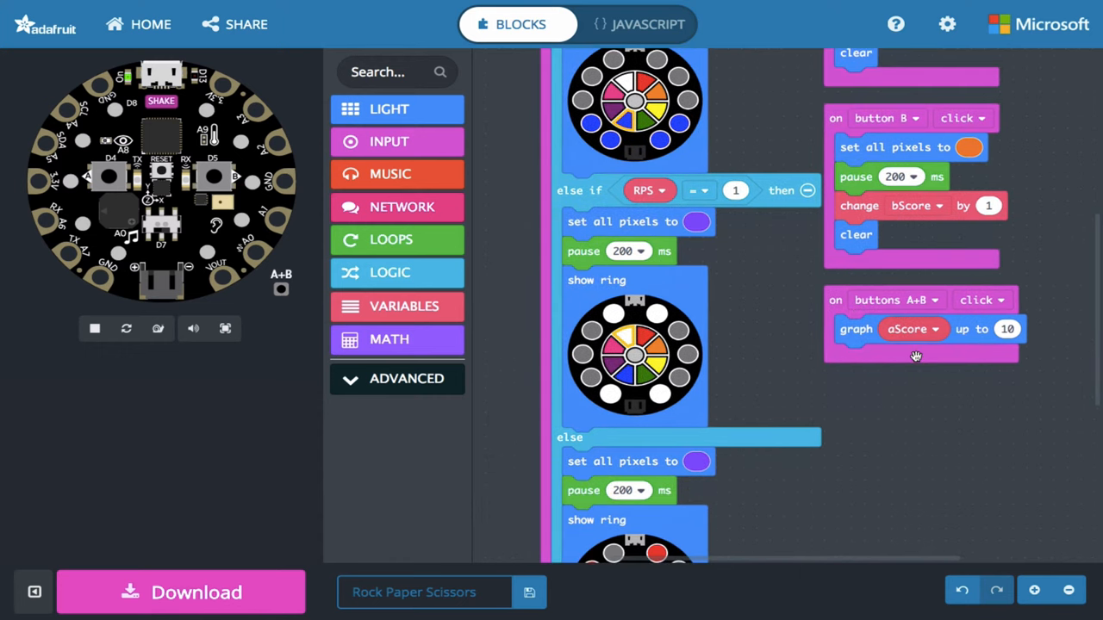
pyautogui.moveTo(391, 240)
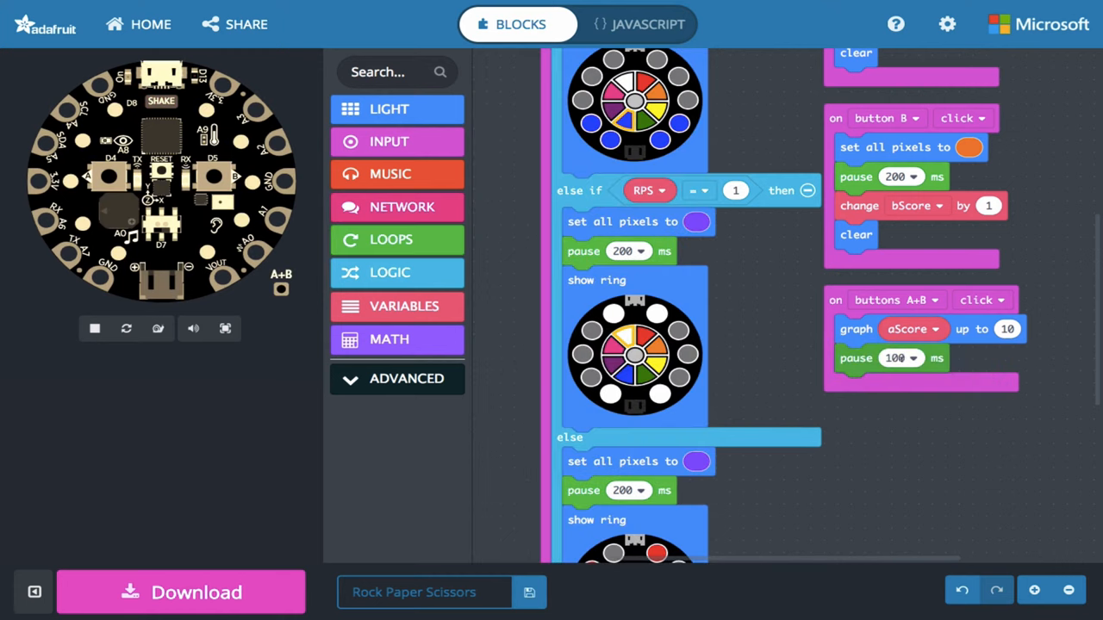
pyautogui.click(900, 357)
pyautogui.write('3000')
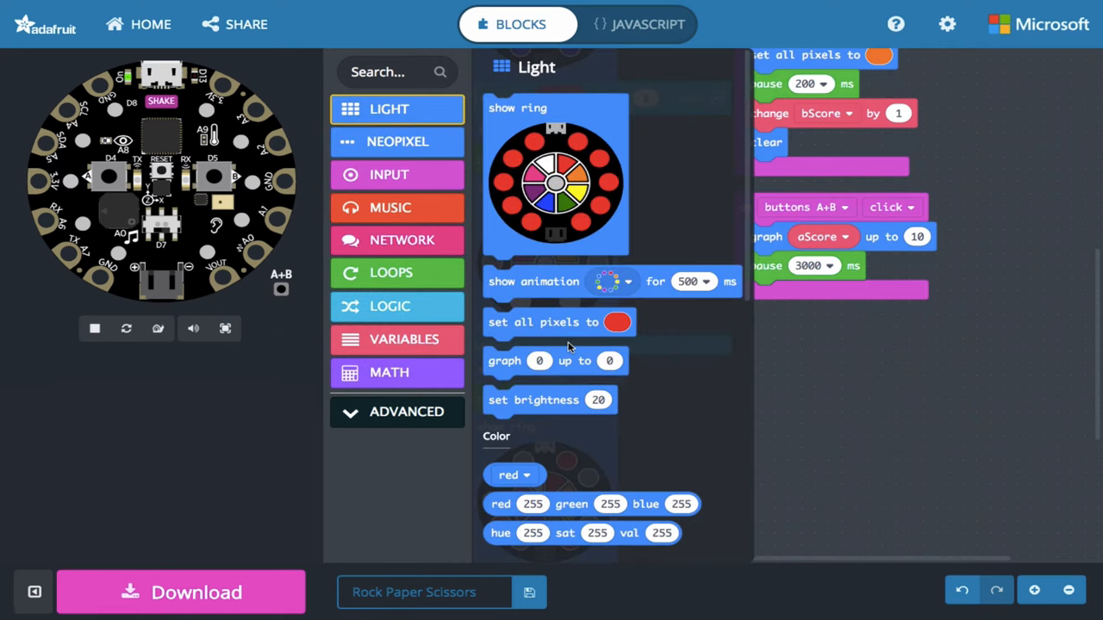
pyautogui.scroll(-3)
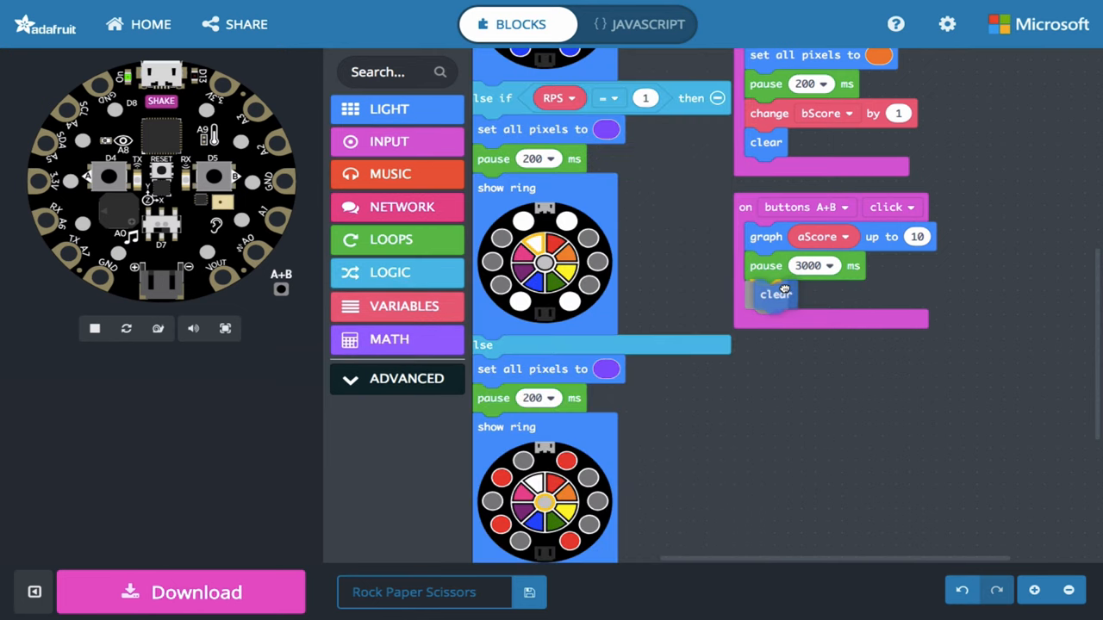
pyautogui.moveTo(859, 308)
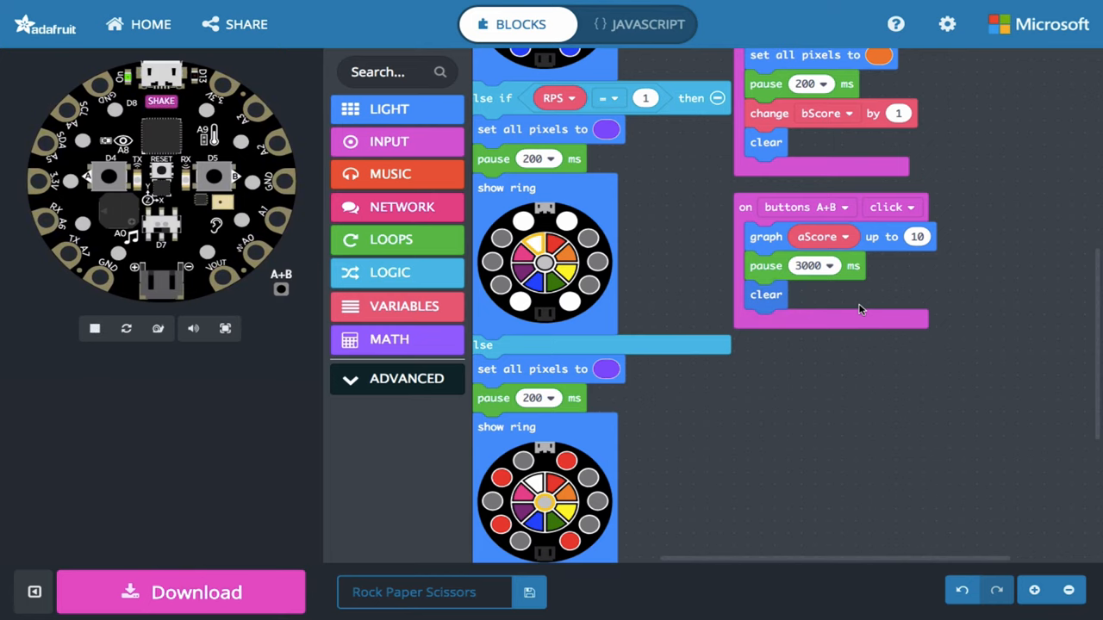
pyautogui.moveTo(474, 177)
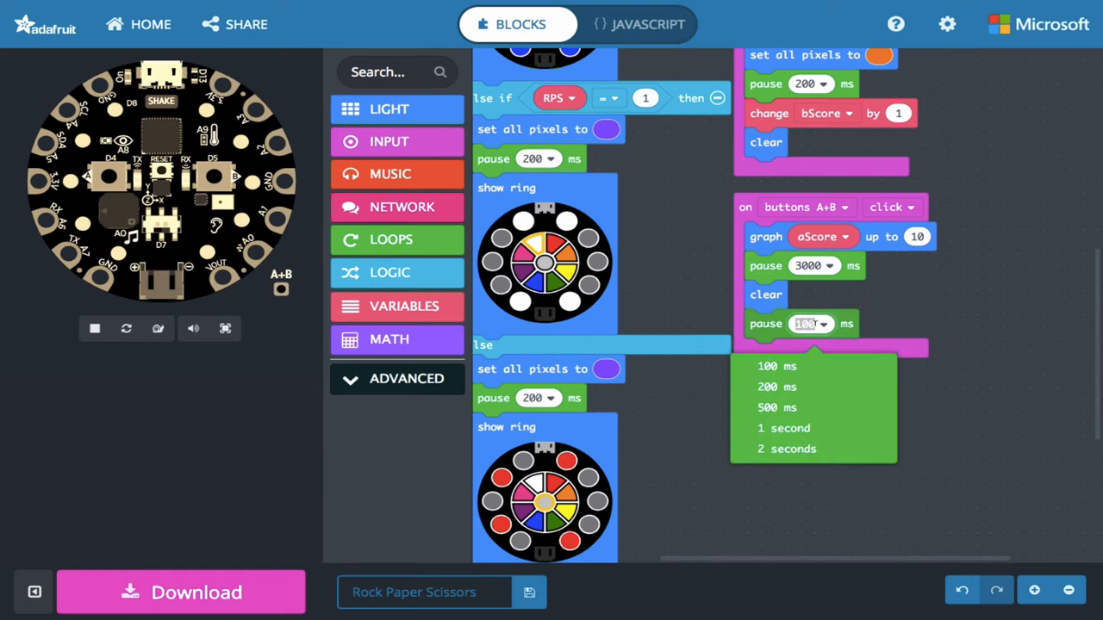
# Step: Add a 200 ms pause, a bScore graph, and a duplicated 3000 ms pause
pyautogui.click(776, 387)
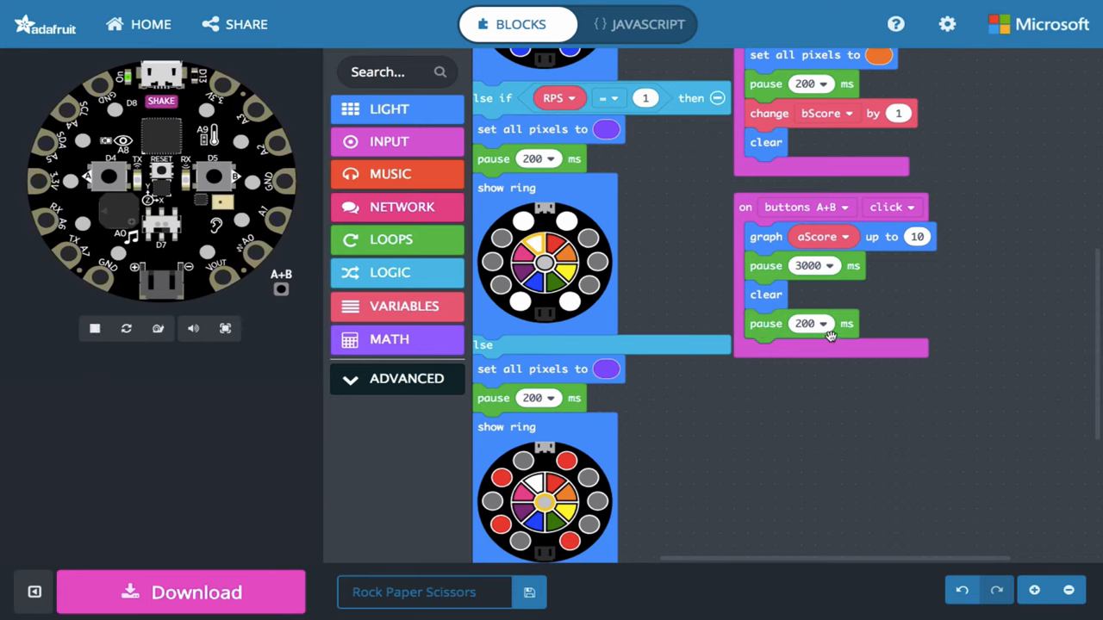
pyautogui.moveTo(787, 254)
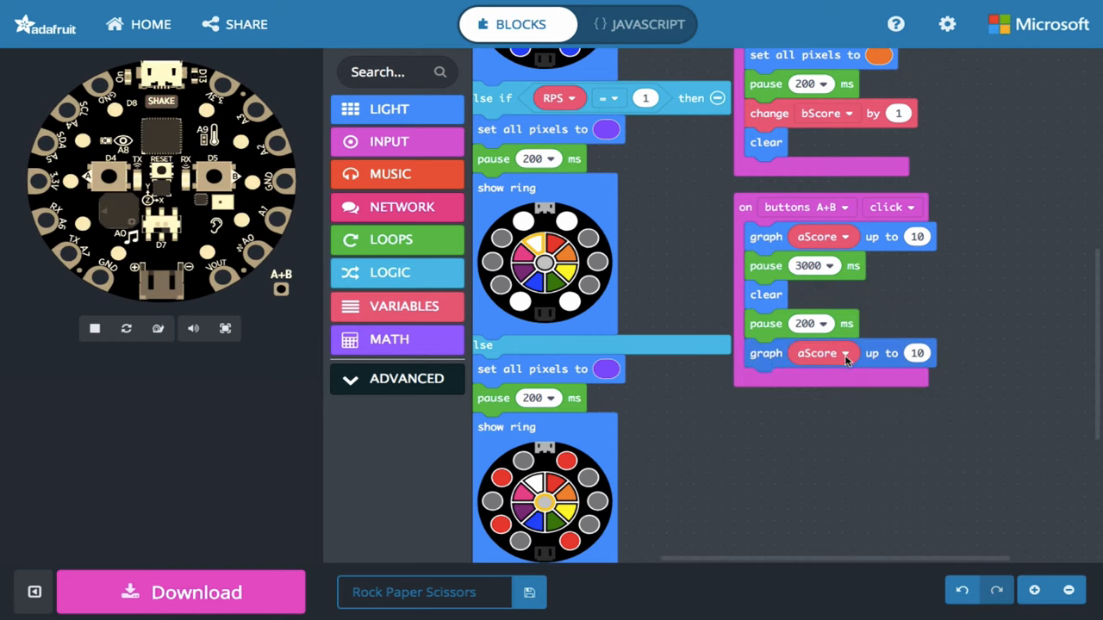
pyautogui.click(822, 353)
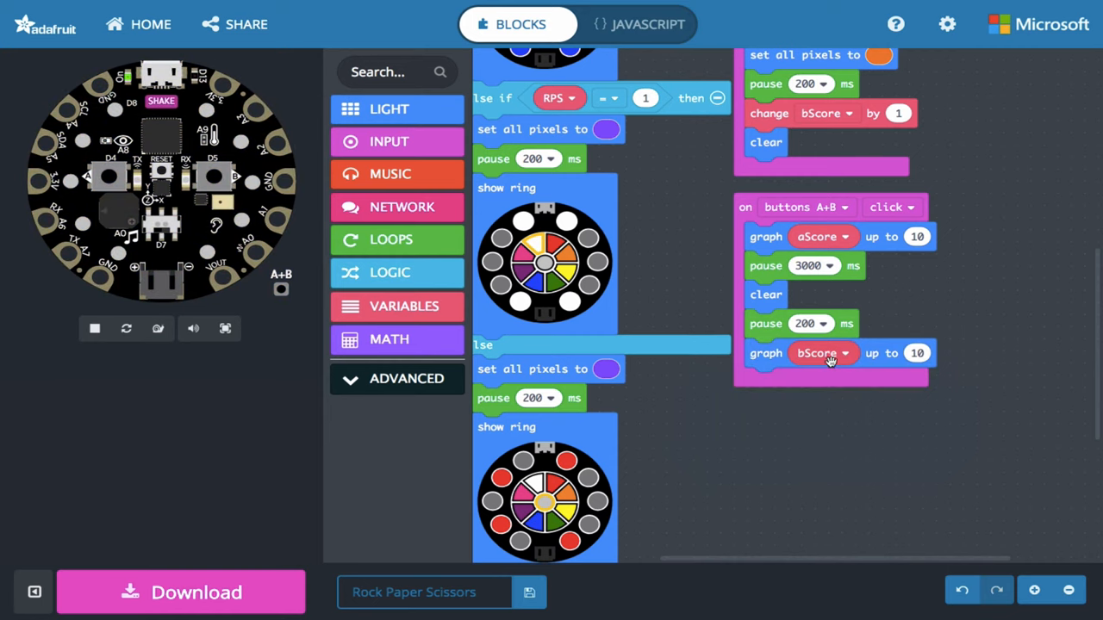
pyautogui.moveTo(837, 376)
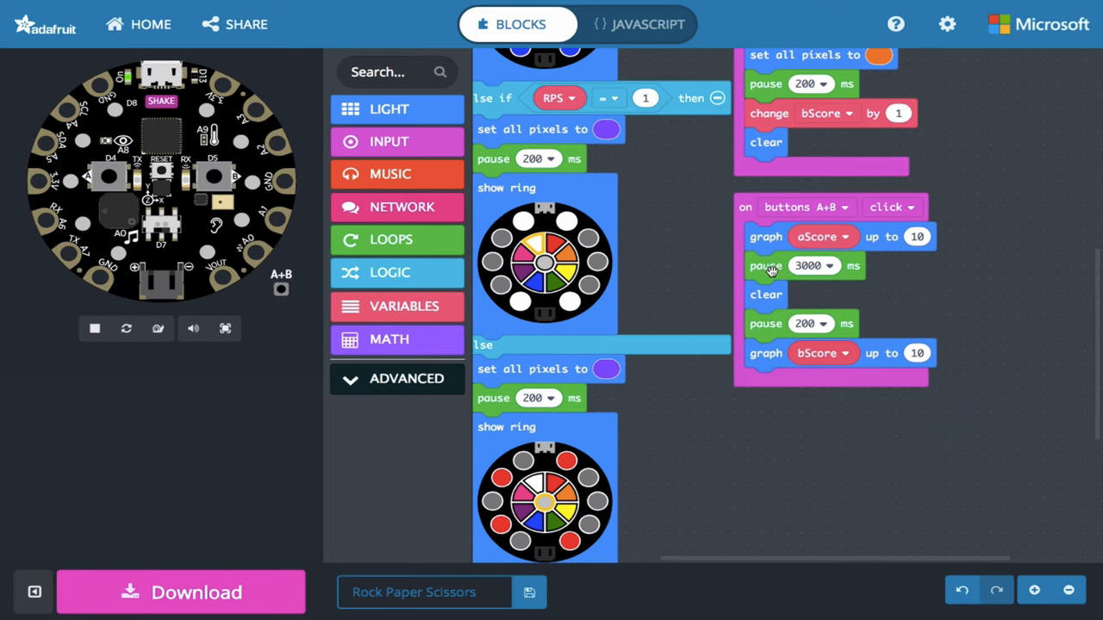
pyautogui.rightClick(766, 266)
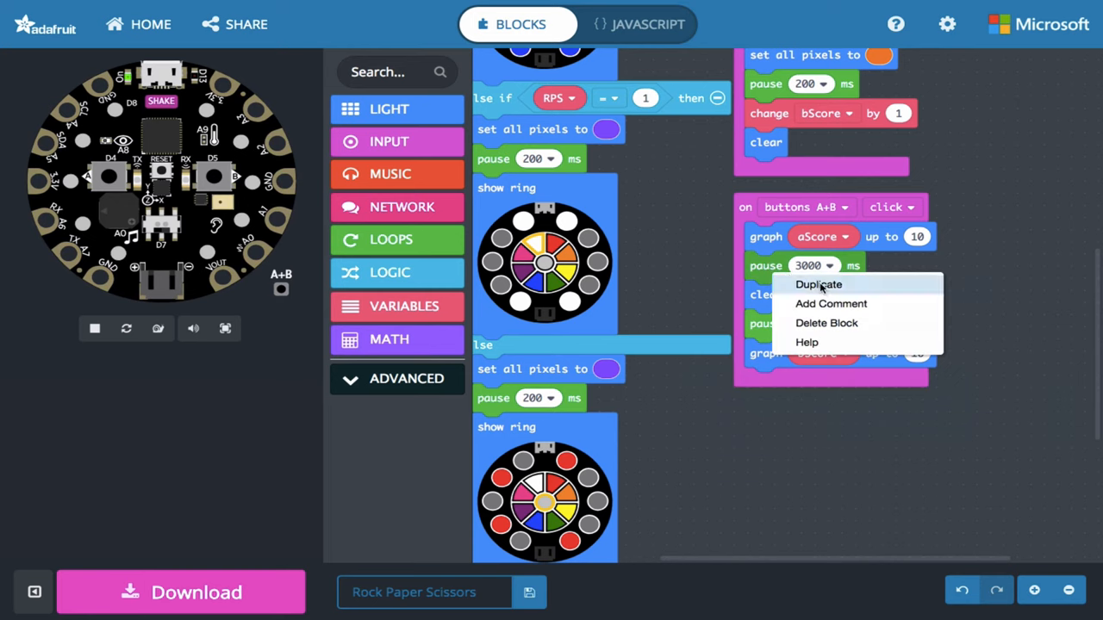
pyautogui.click(818, 284)
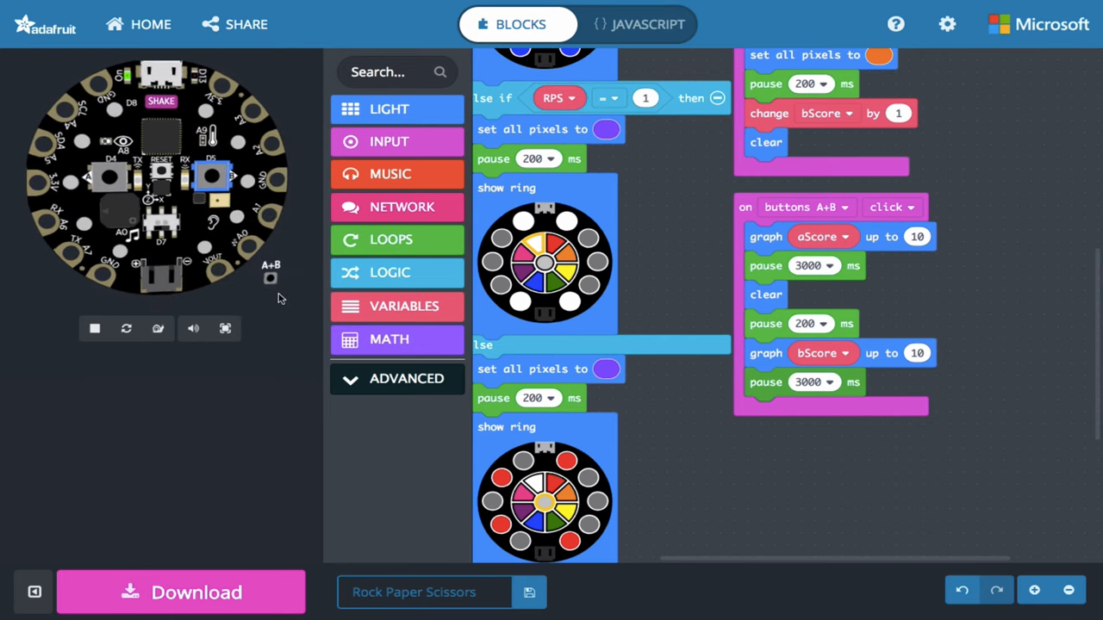
# Step: Test A+B in the simulator, then open Variables to reset aScore and bScore to 0
pyautogui.click(269, 276)
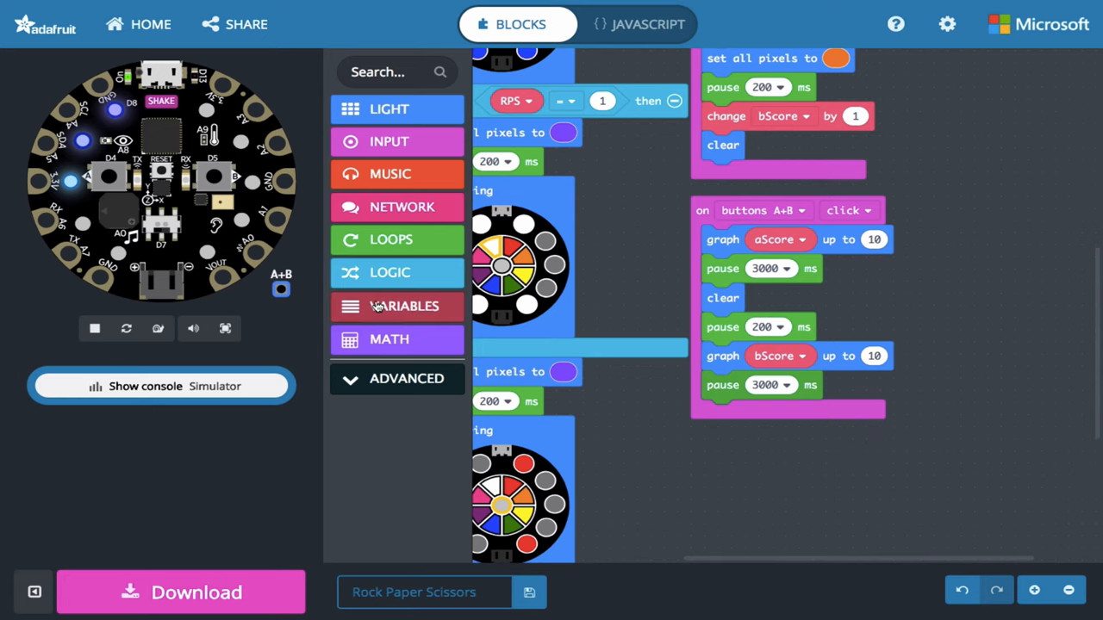
pyautogui.click(396, 306)
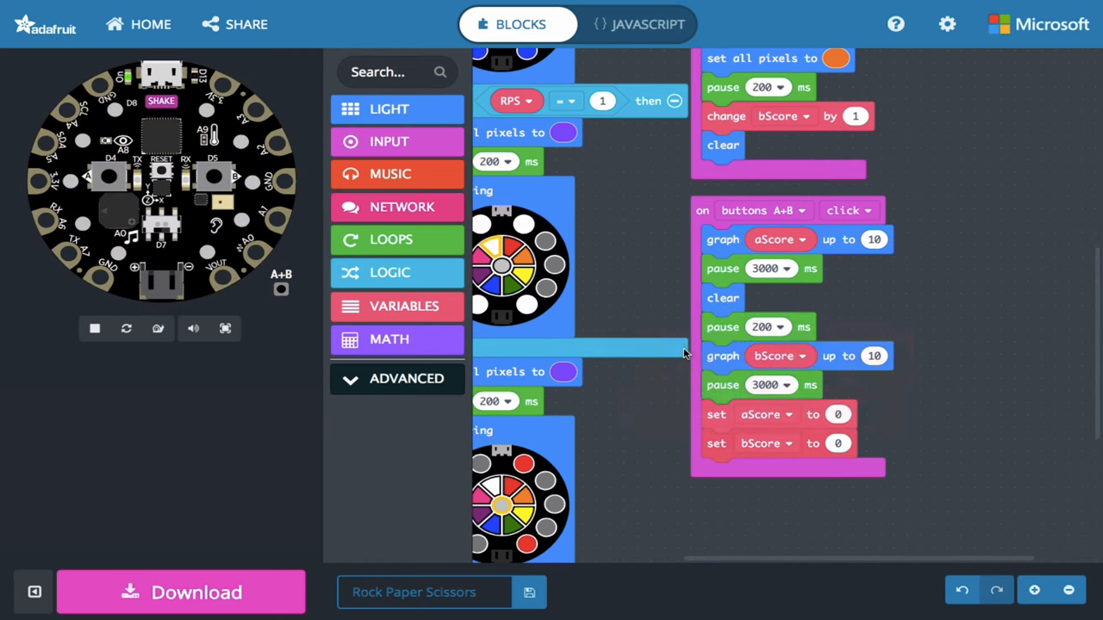
# Step: Add a 'set all pixels to' block after the score resets and pick purple
pyautogui.click(94, 328)
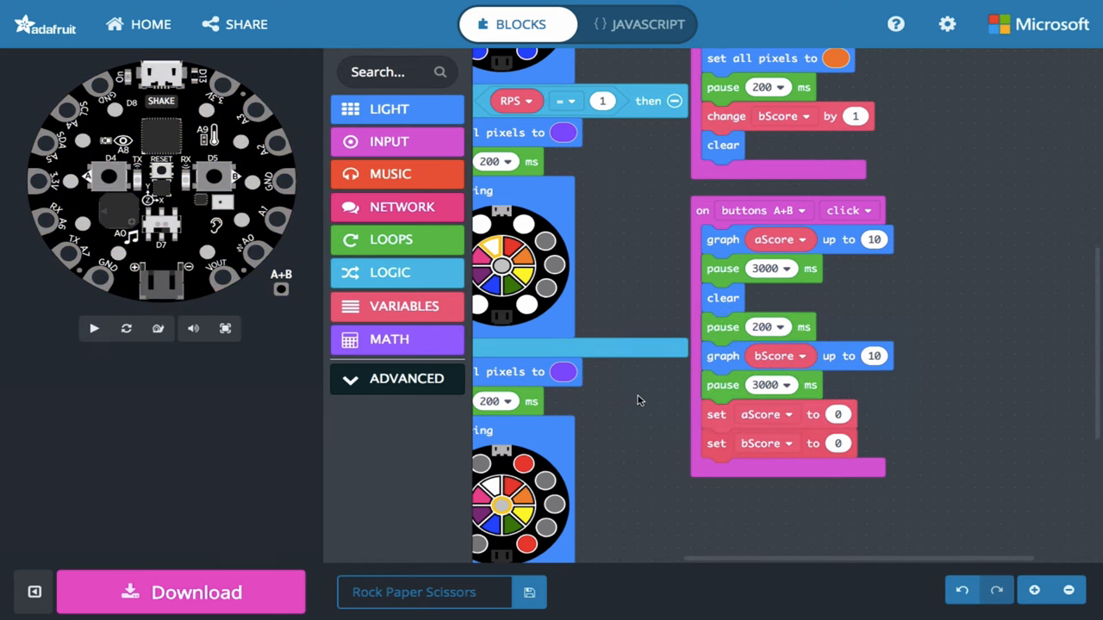
pyautogui.click(389, 109)
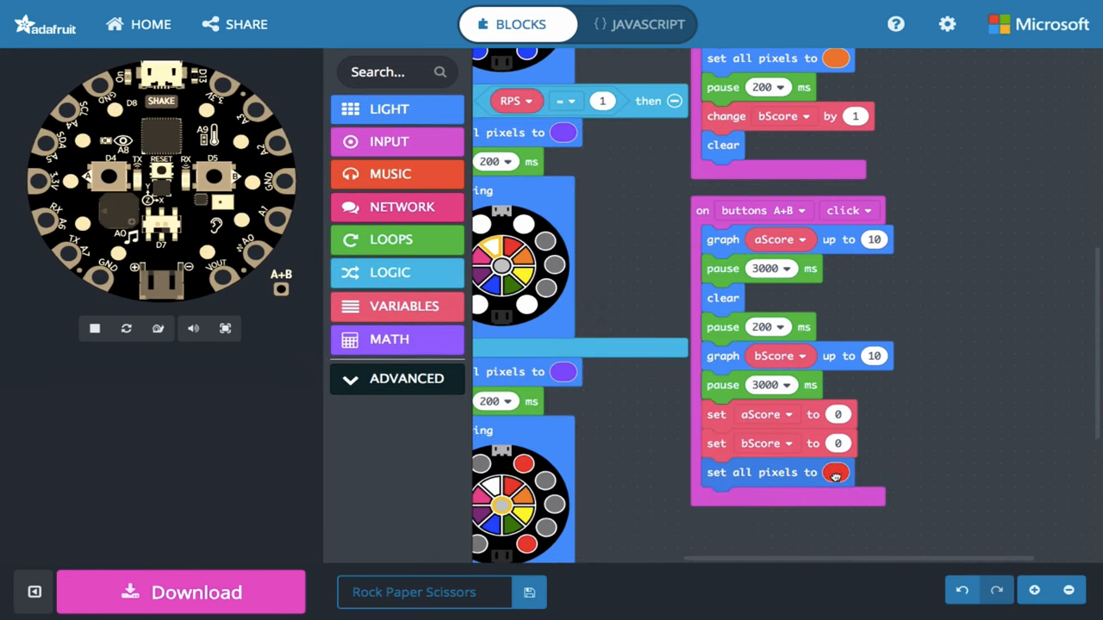
pyautogui.click(834, 472)
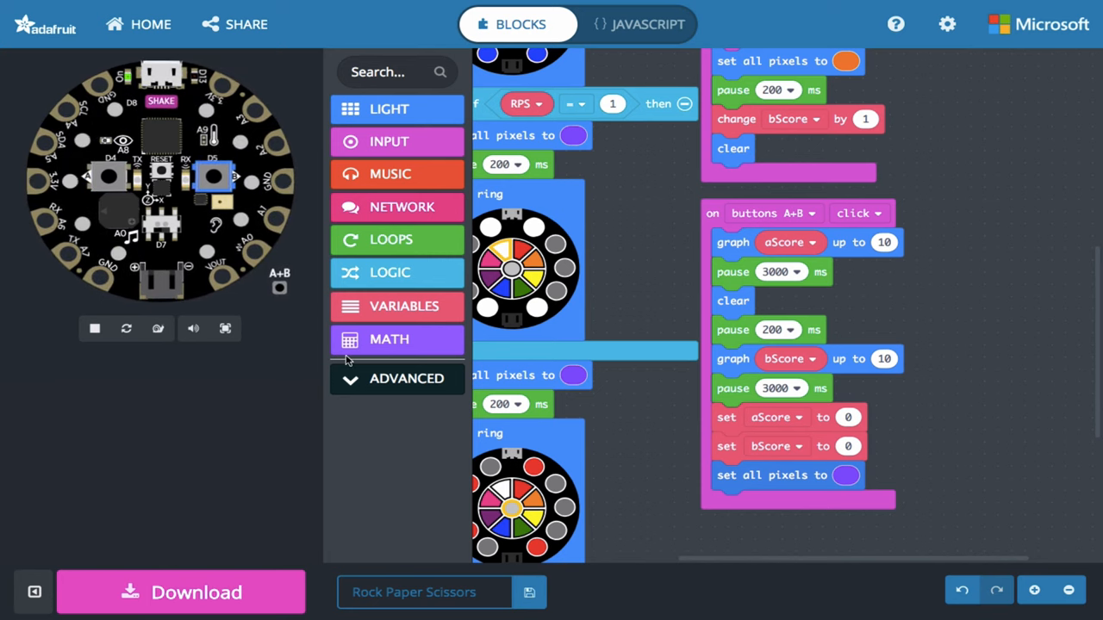
pyautogui.moveTo(280, 364)
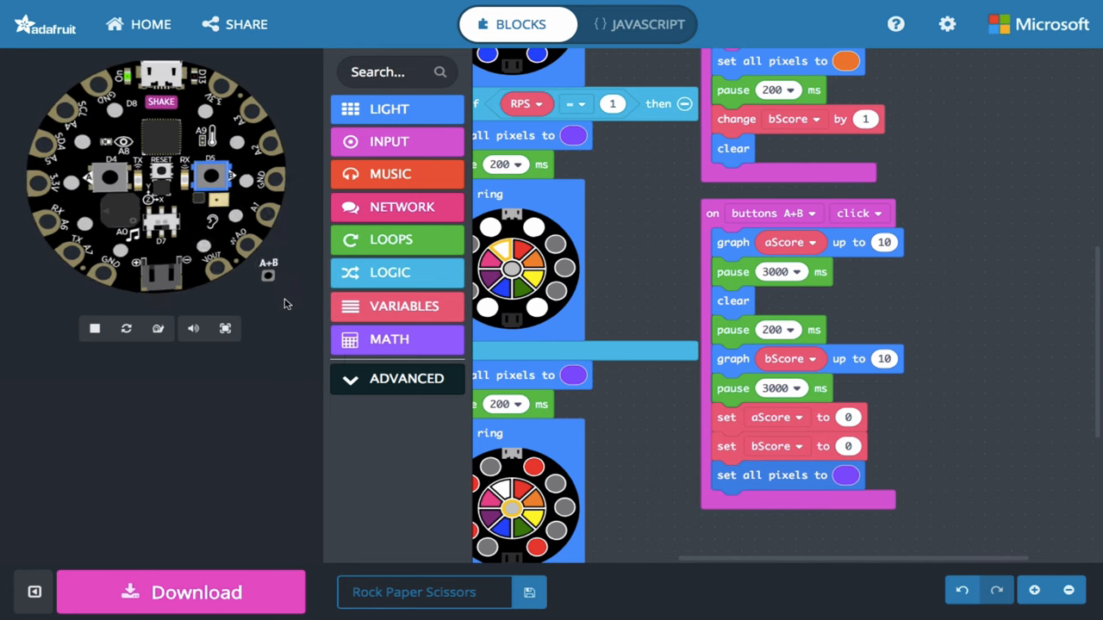
pyautogui.moveTo(268, 274)
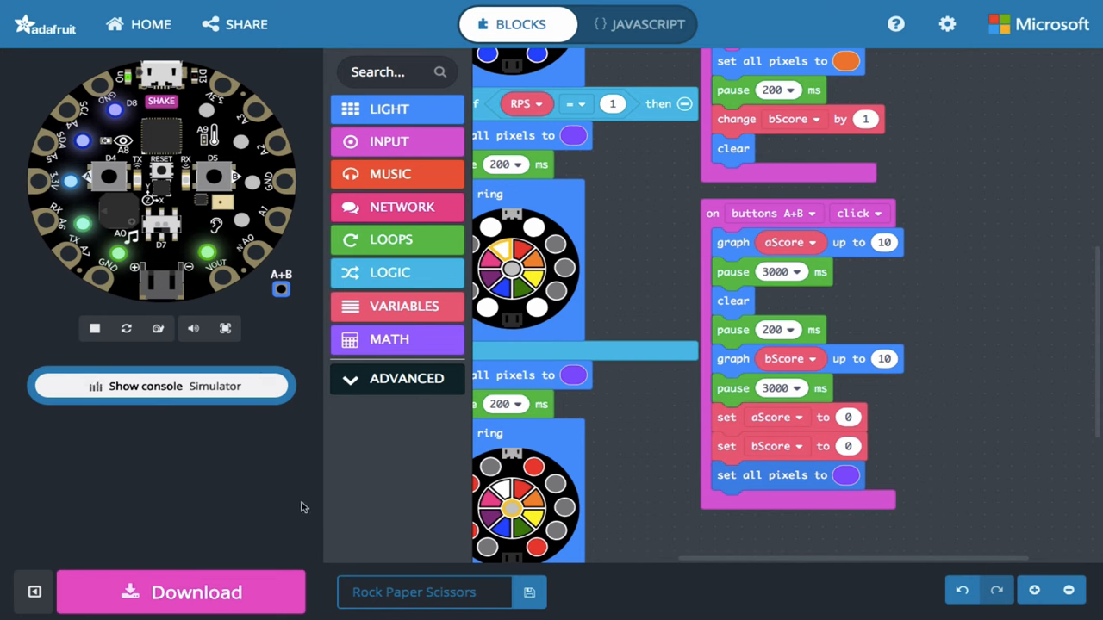
pyautogui.moveTo(641, 494)
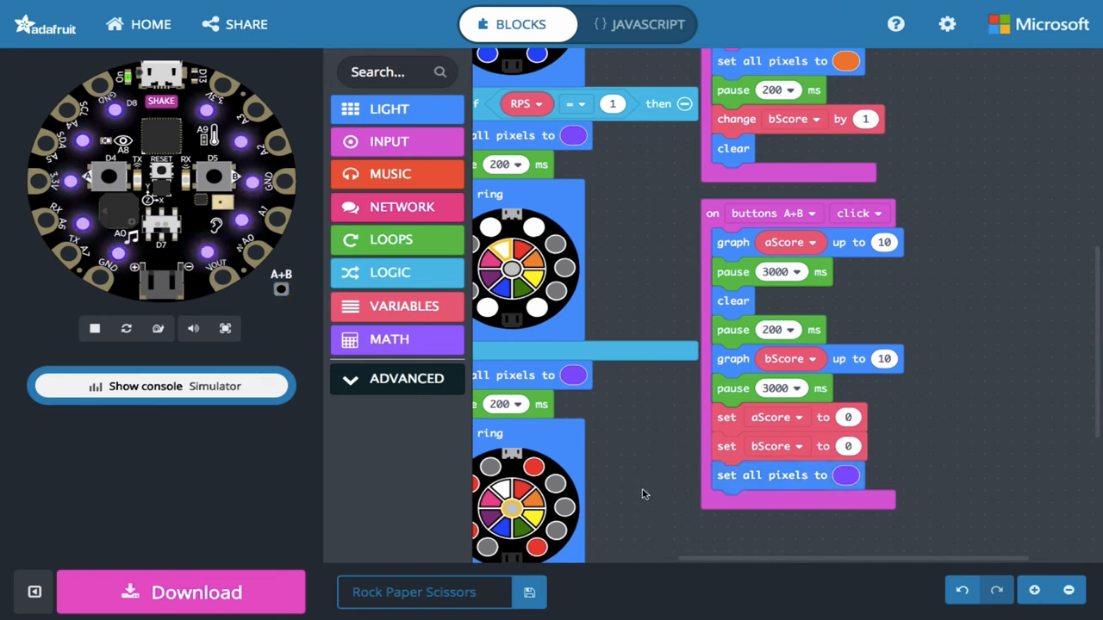